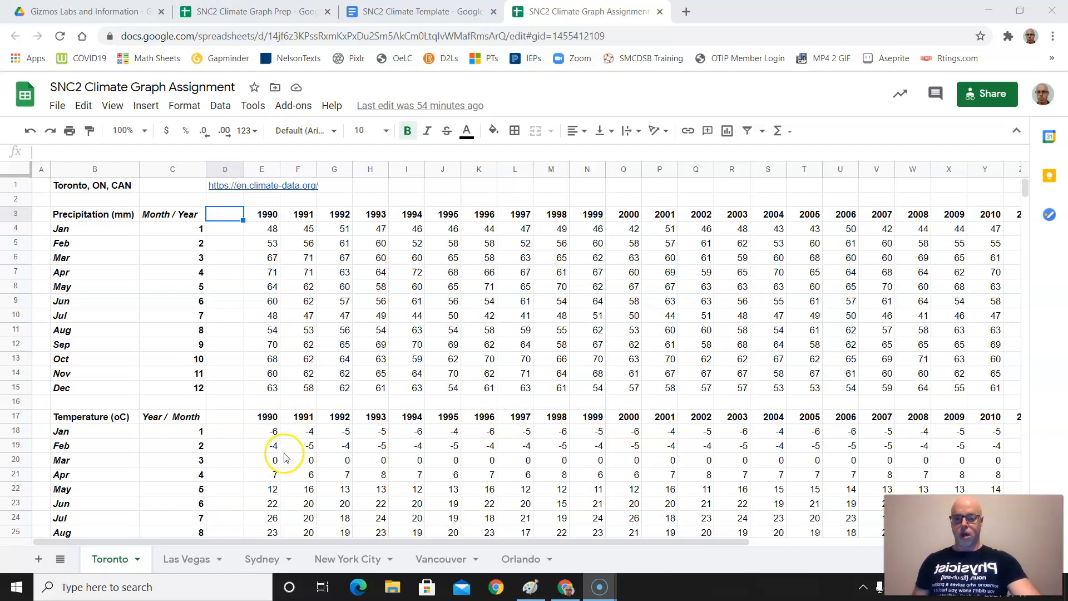
{"action": "mouse_move", "coordinate": [189, 533]}
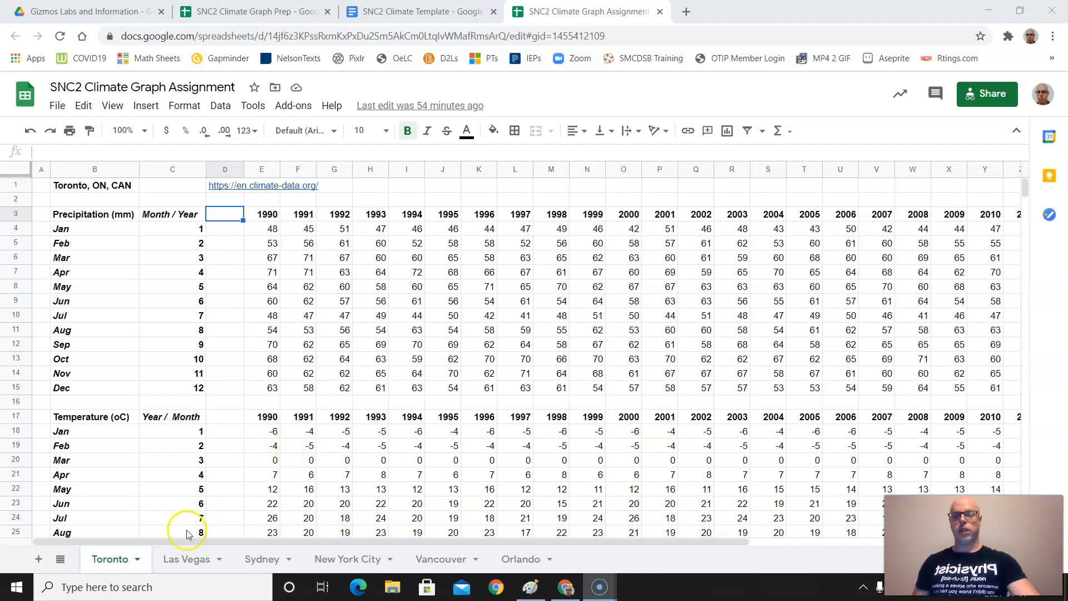
Browse the Las Vegas, Sydney and Orlando sheets, then switch to the Climate Graph Prep spreadsheet.
{"action": "left_click", "coordinate": [185, 558]}
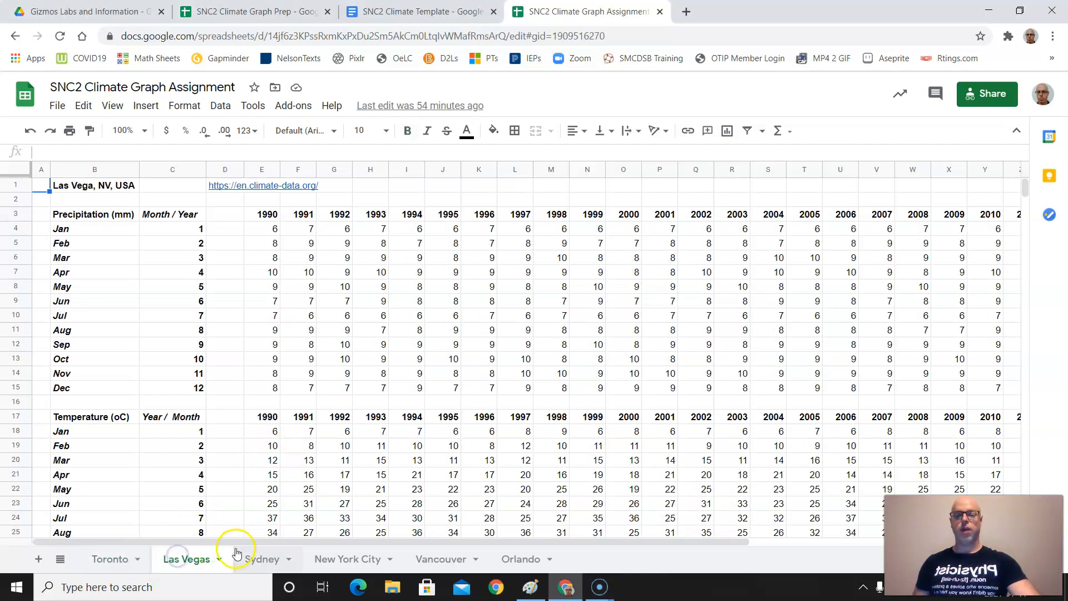
{"action": "left_click", "coordinate": [262, 559]}
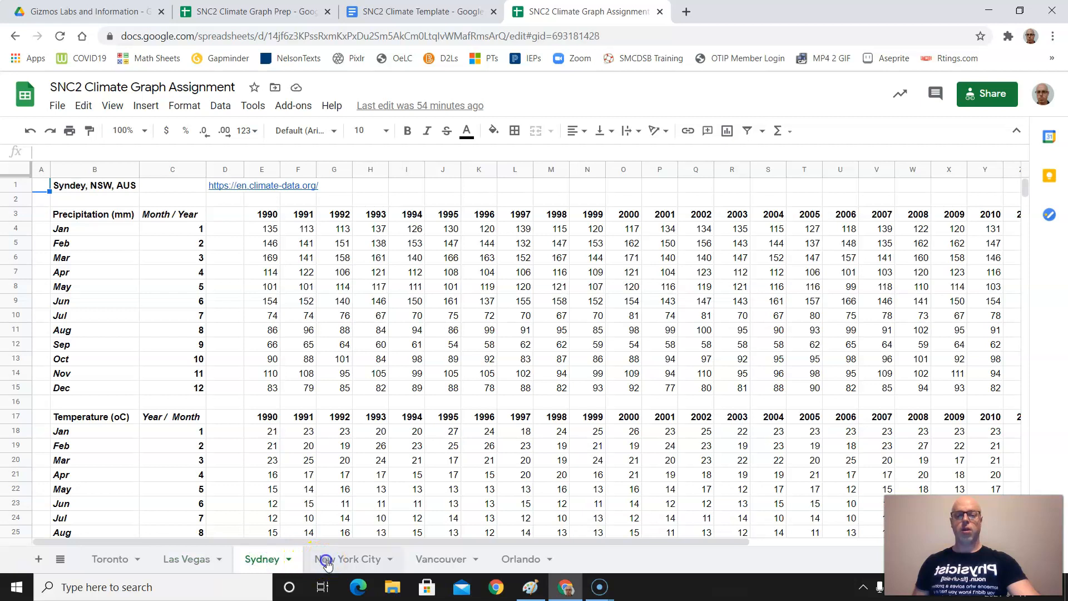
{"action": "left_click", "coordinate": [521, 558]}
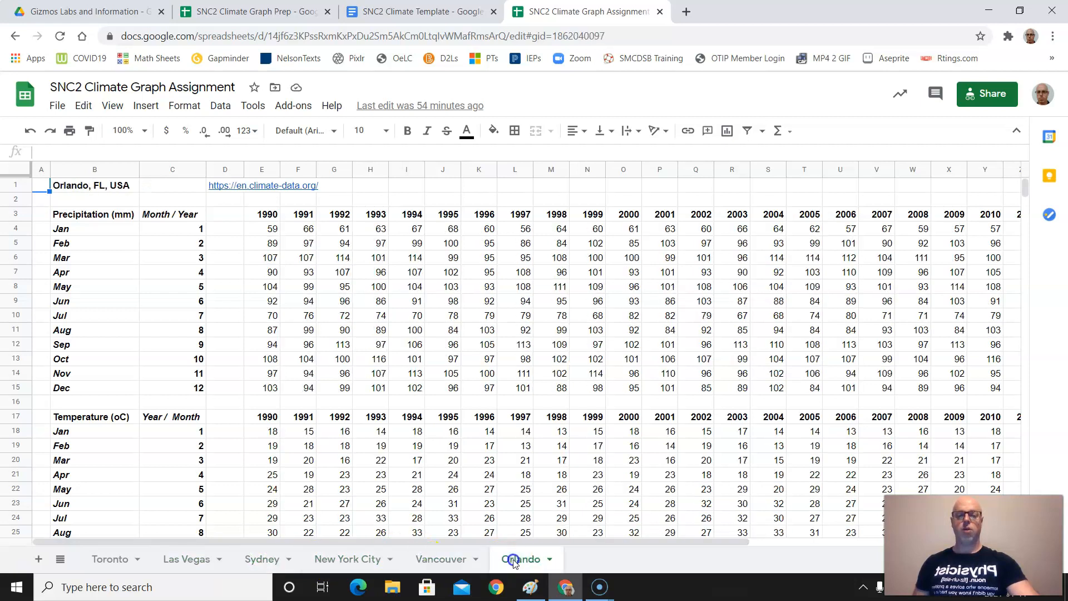
{"action": "left_click", "coordinate": [524, 559]}
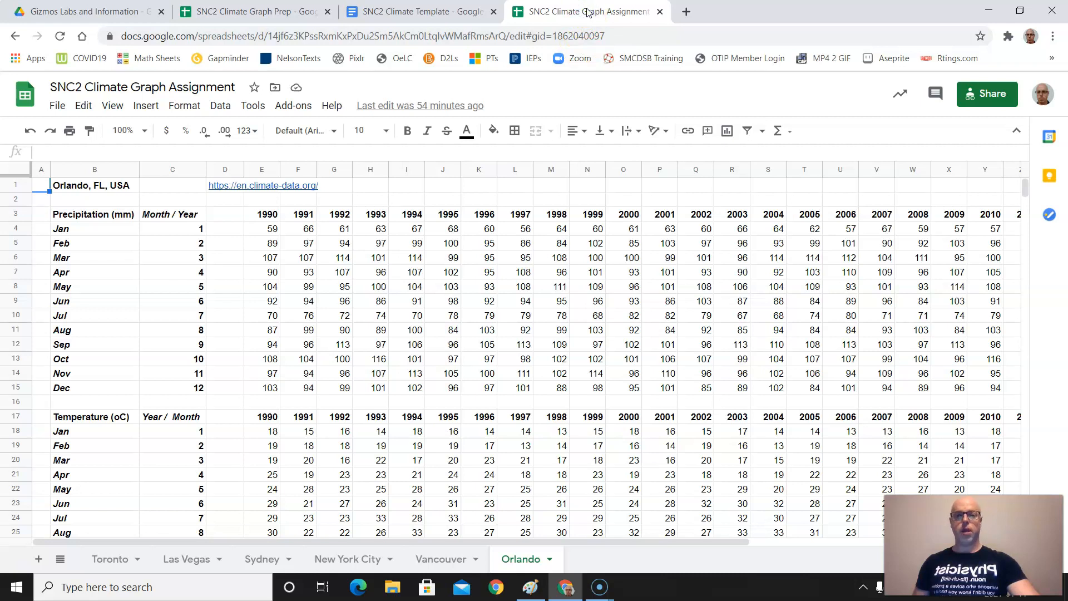
{"action": "left_click", "coordinate": [252, 12]}
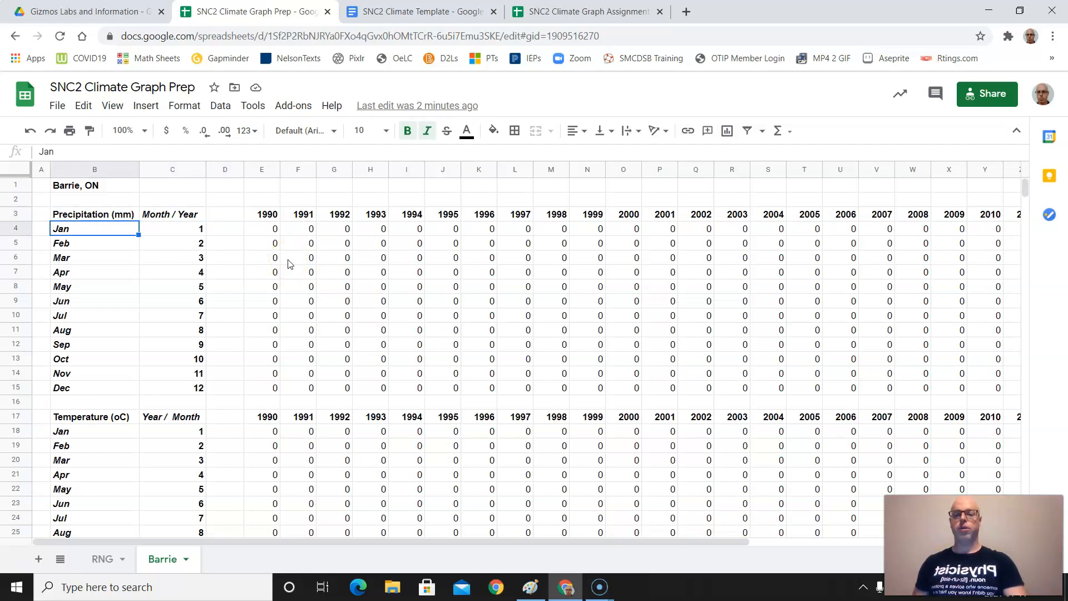
Review Barrie's generated precipitation values and the January 1990 and 1991 cell formulas.
{"action": "left_click", "coordinate": [94, 330]}
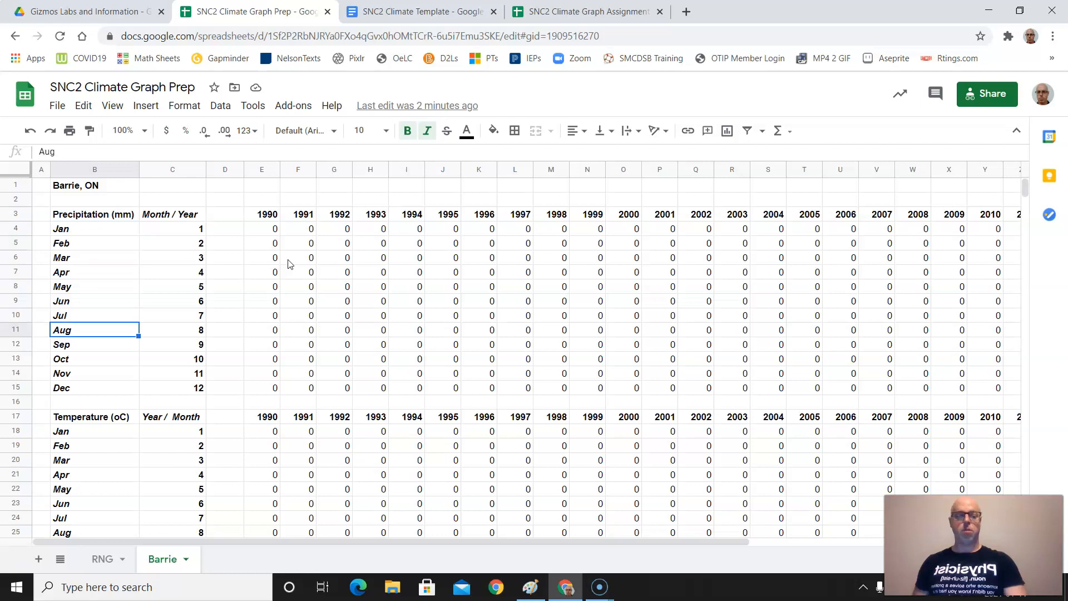
{"action": "left_click", "coordinate": [94, 228]}
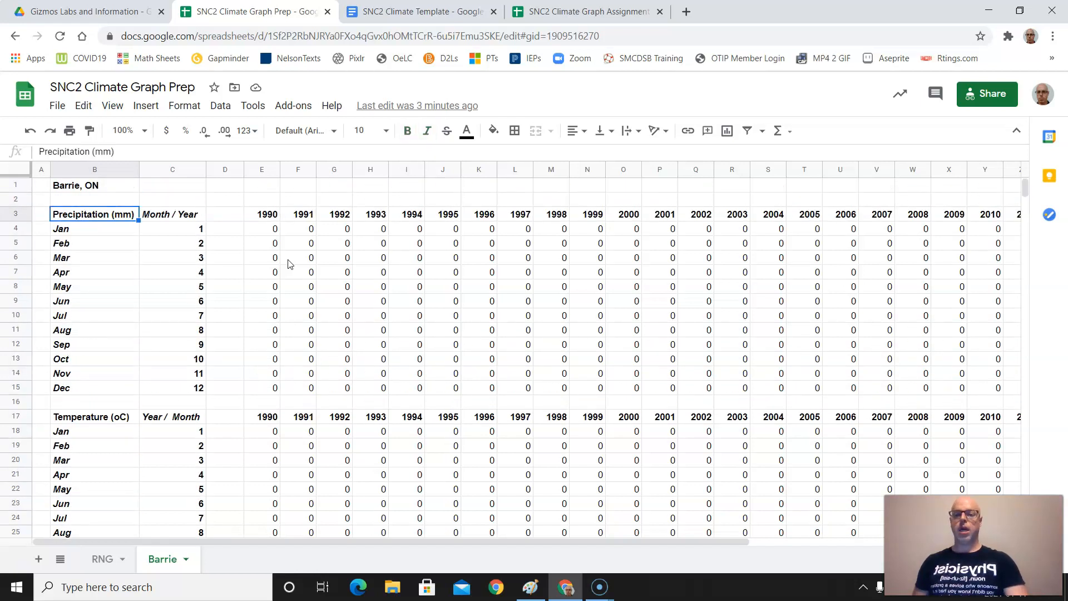
{"action": "left_click", "coordinate": [262, 214]}
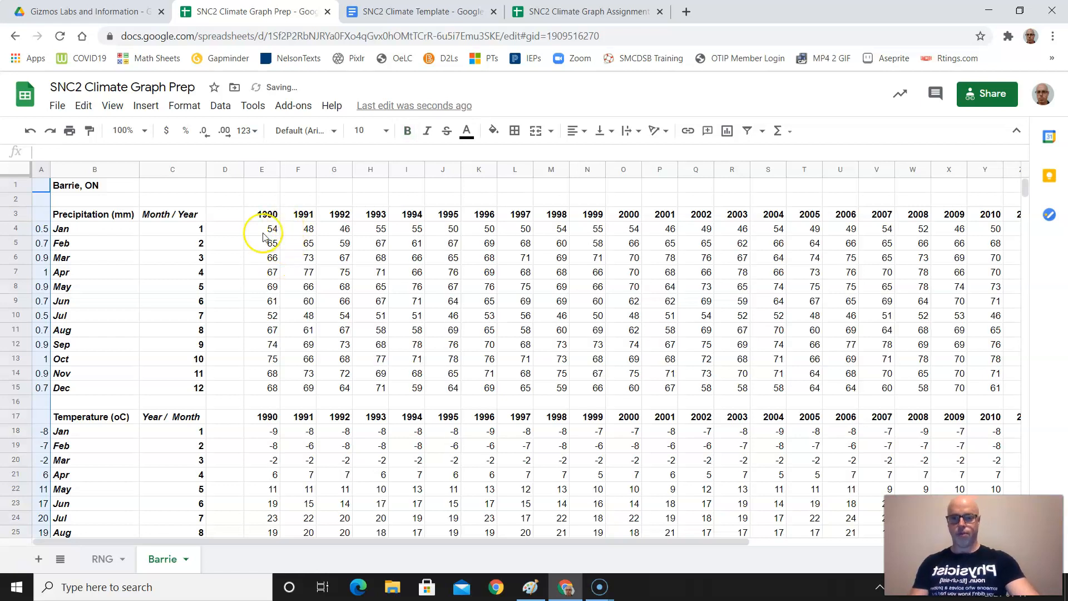
{"action": "left_click", "coordinate": [261, 228]}
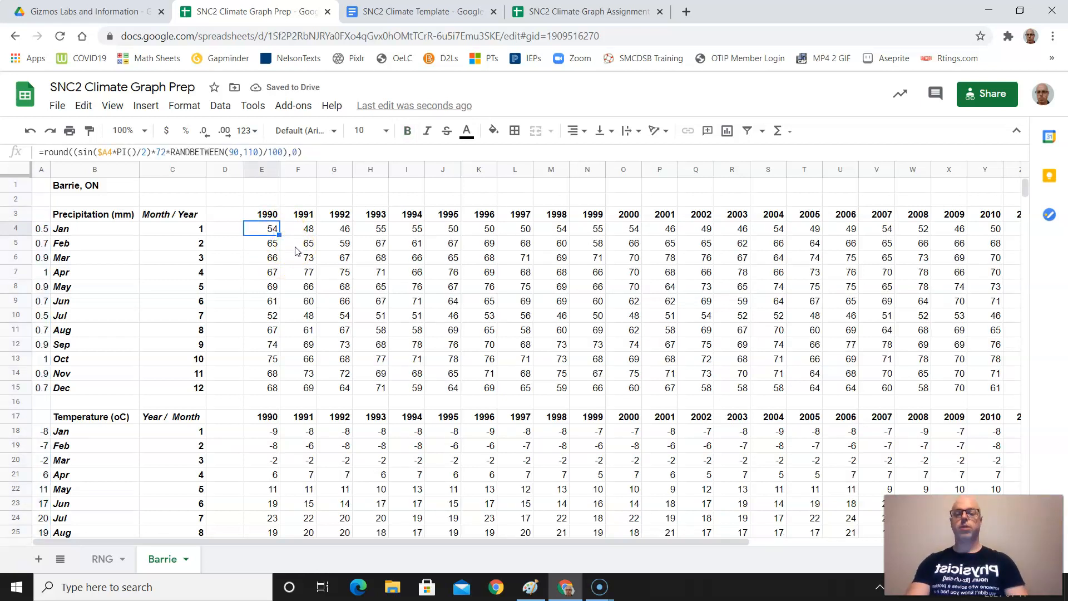
{"action": "left_click", "coordinate": [298, 228]}
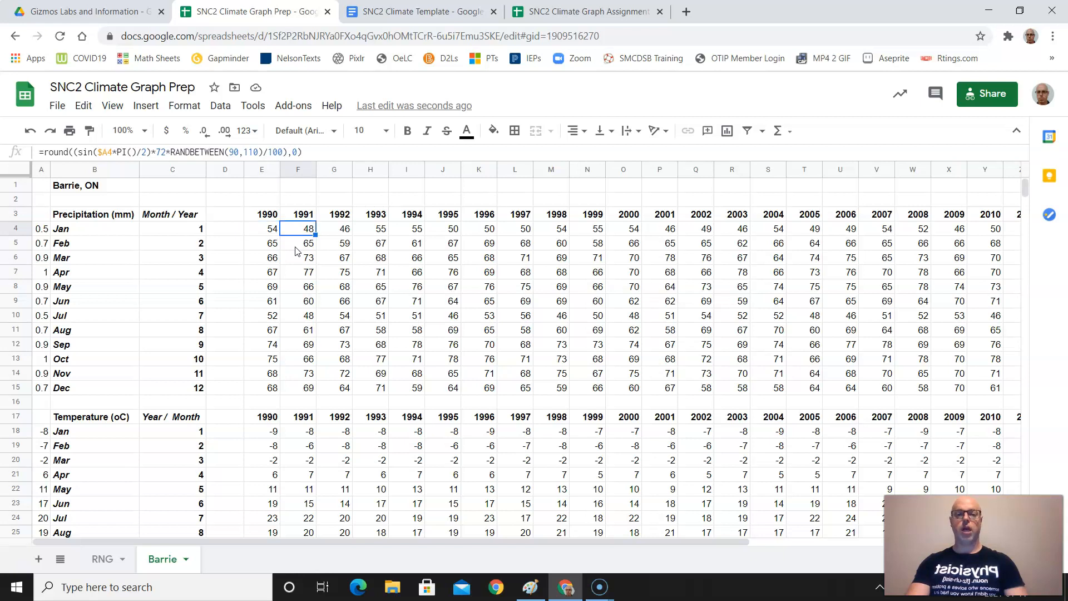
{"action": "scroll", "scroll_direction": "right", "scroll_amount": 3}
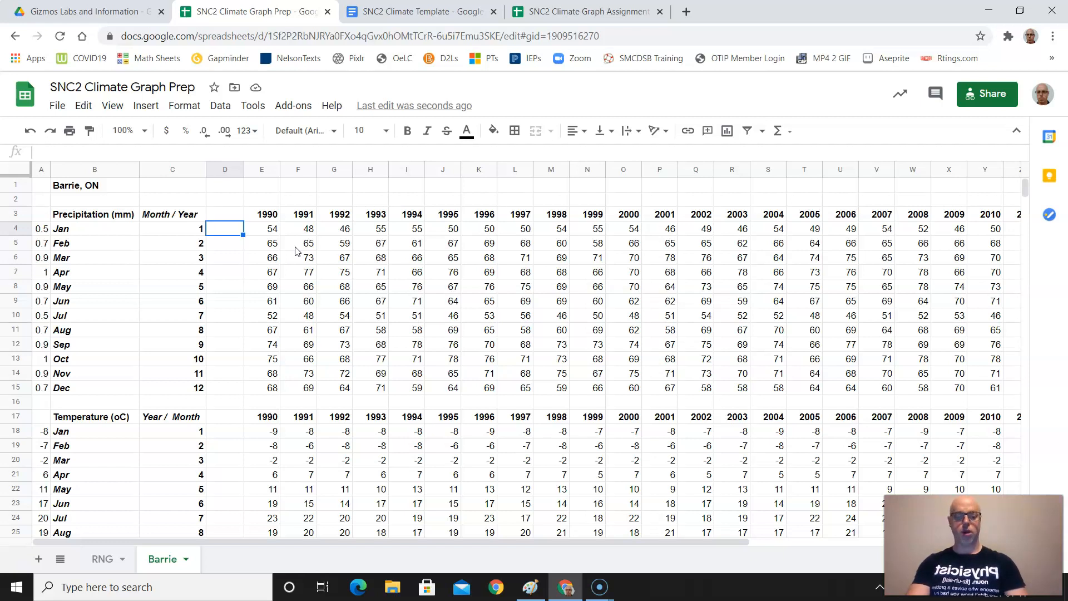
Enter =average(E4:AI4) in D4 to get the January precipitation average of 50.7.
{"action": "type", "text": "="}
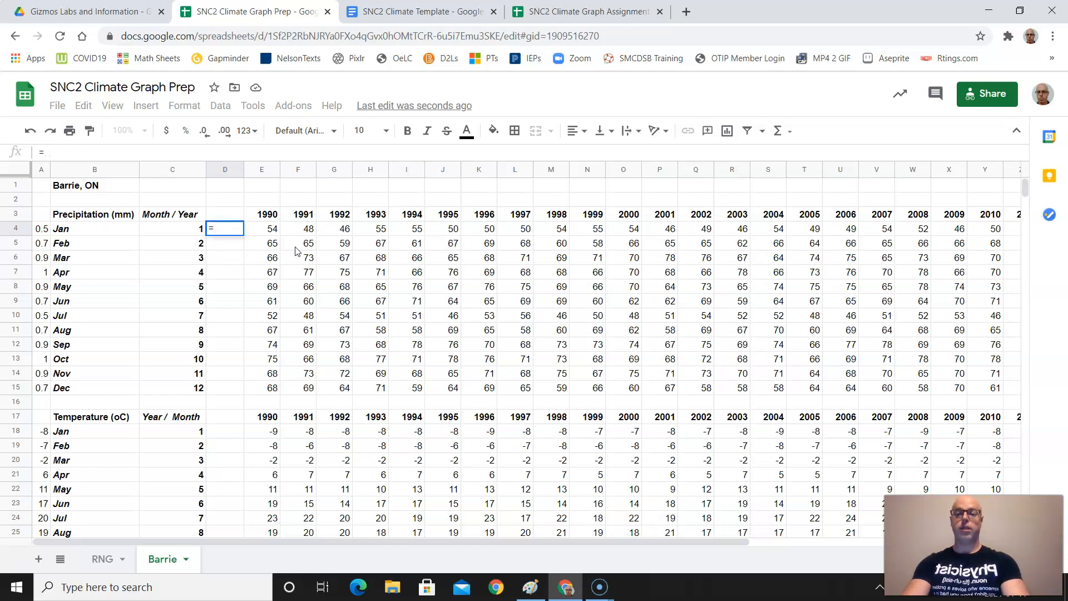
{"action": "type", "text": "av"}
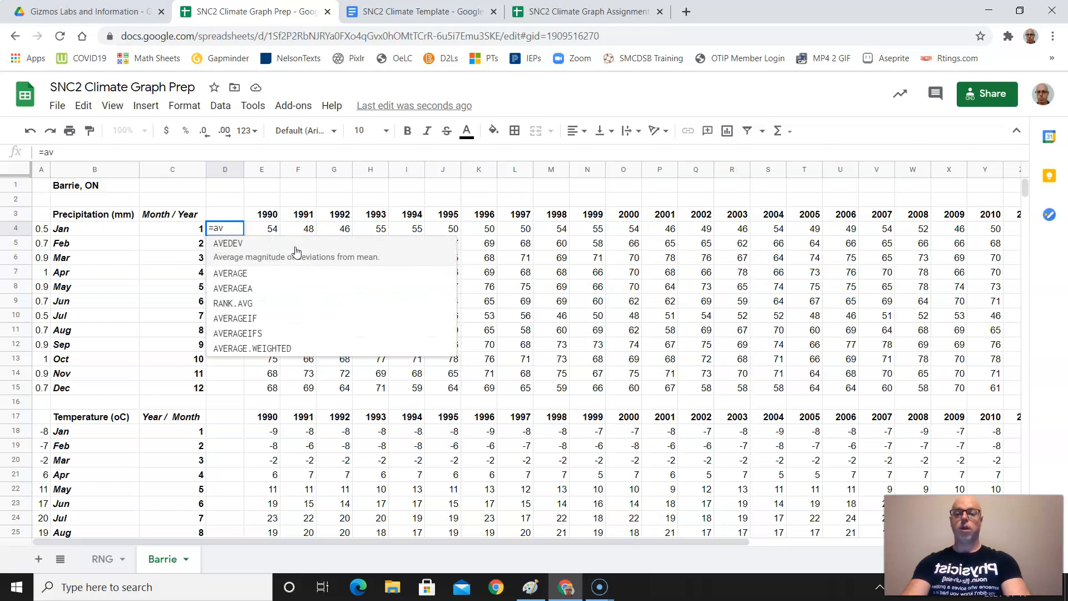
{"action": "type", "text": "era"}
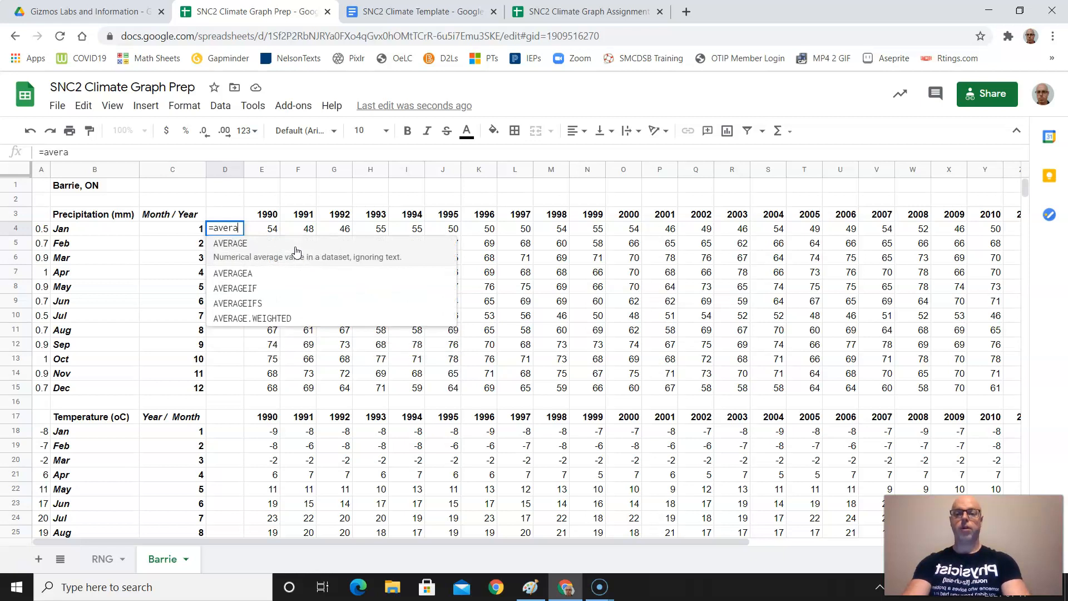
{"action": "type", "text": "ge("}
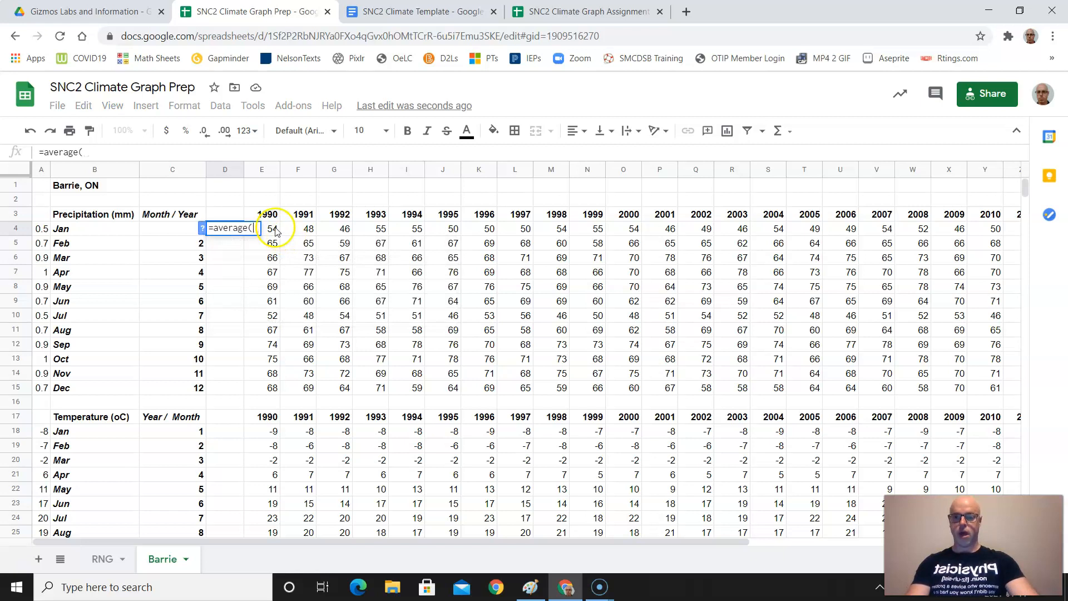
{"action": "left_click", "coordinate": [262, 228]}
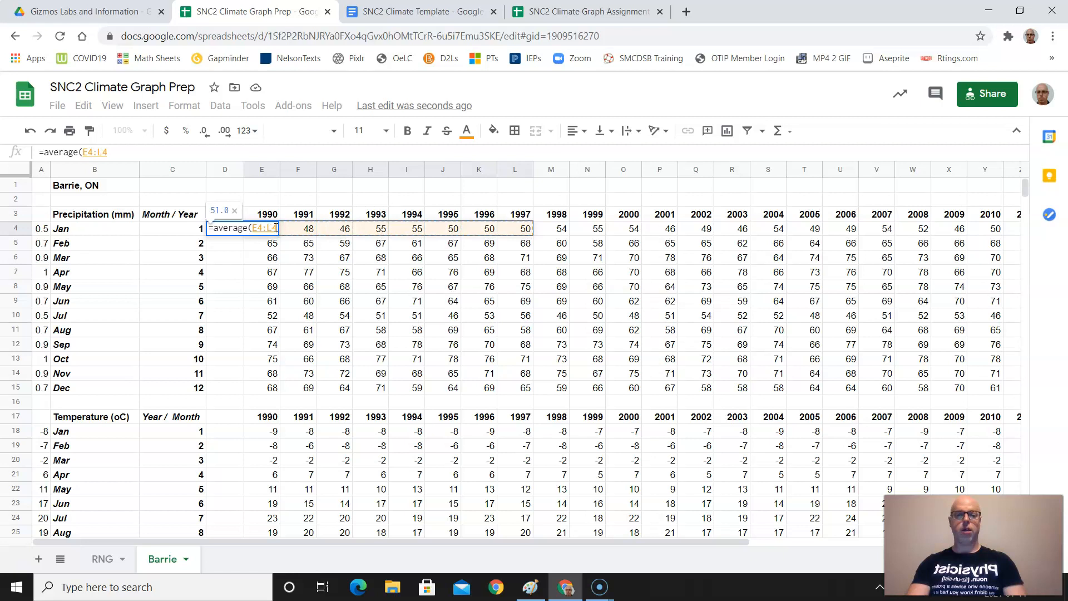
{"action": "left_click_drag", "start_coordinate": [515, 228], "coordinate": [949, 228]}
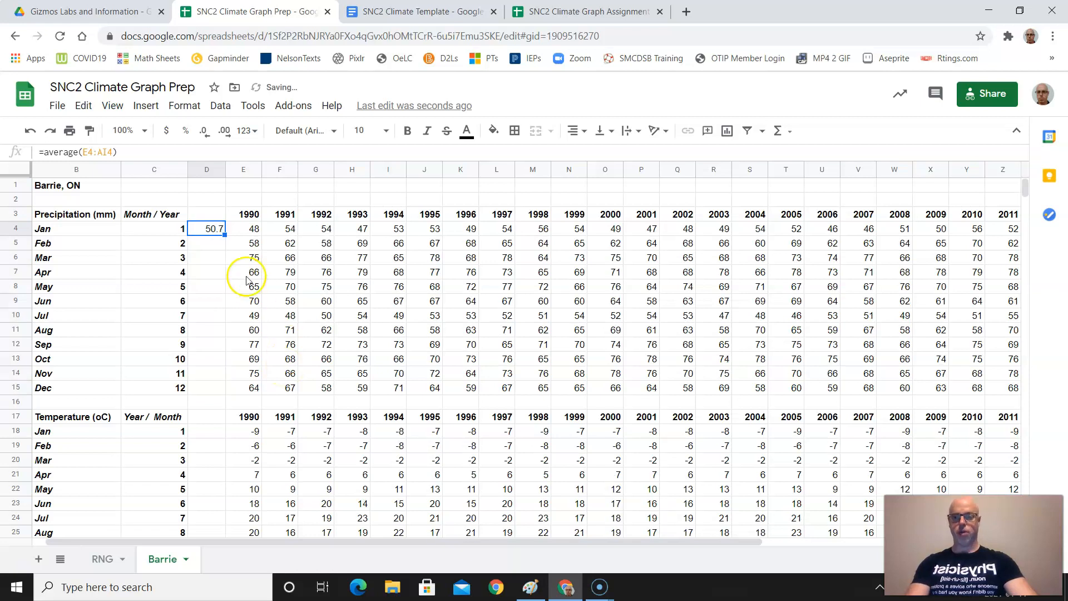
Fill the average formula down column D for all precipitation and temperature months.
{"action": "left_click", "coordinate": [82, 106]}
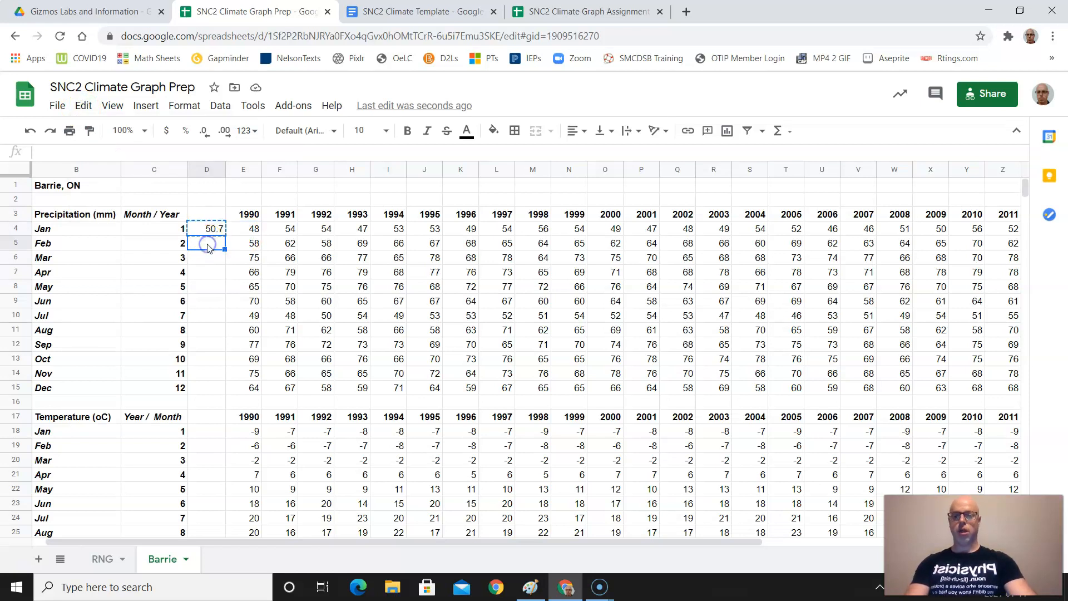
{"action": "left_click_drag", "start_coordinate": [206, 243], "coordinate": [207, 344]}
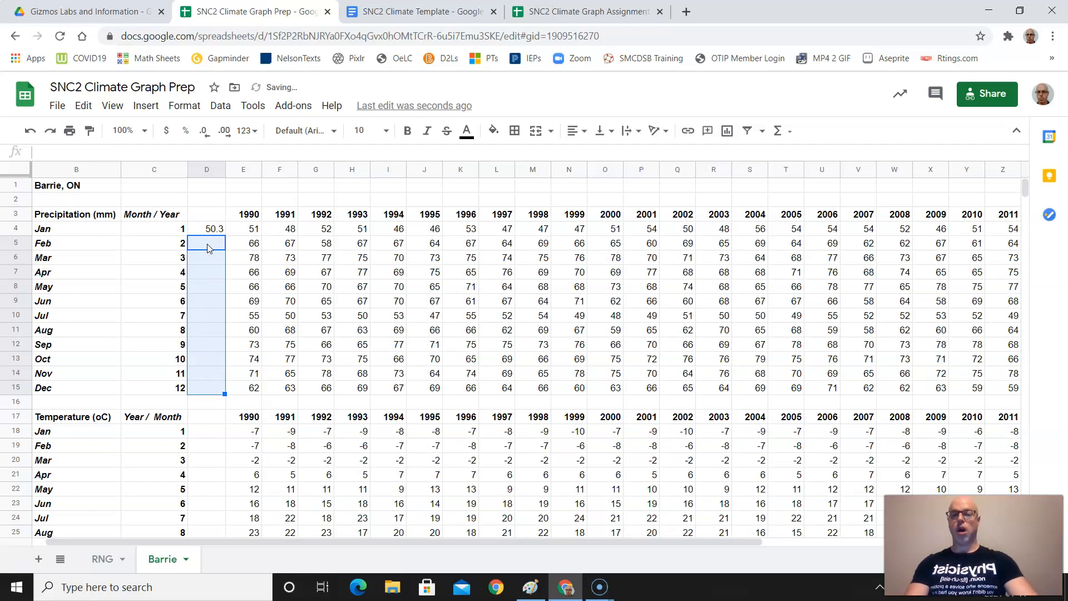
{"action": "left_click", "coordinate": [206, 228]}
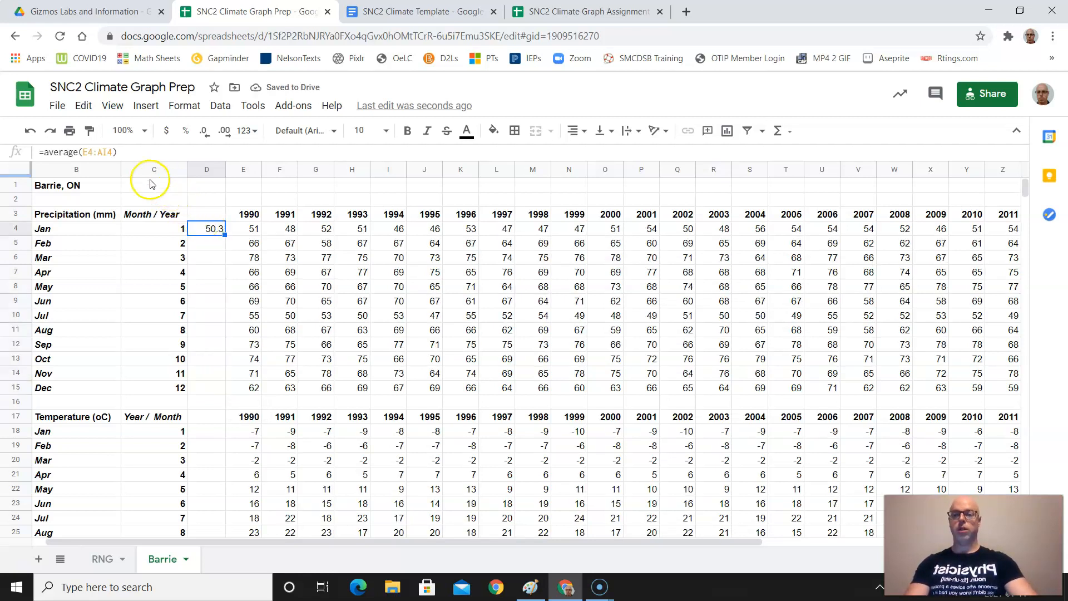
{"action": "left_click", "coordinate": [83, 106]}
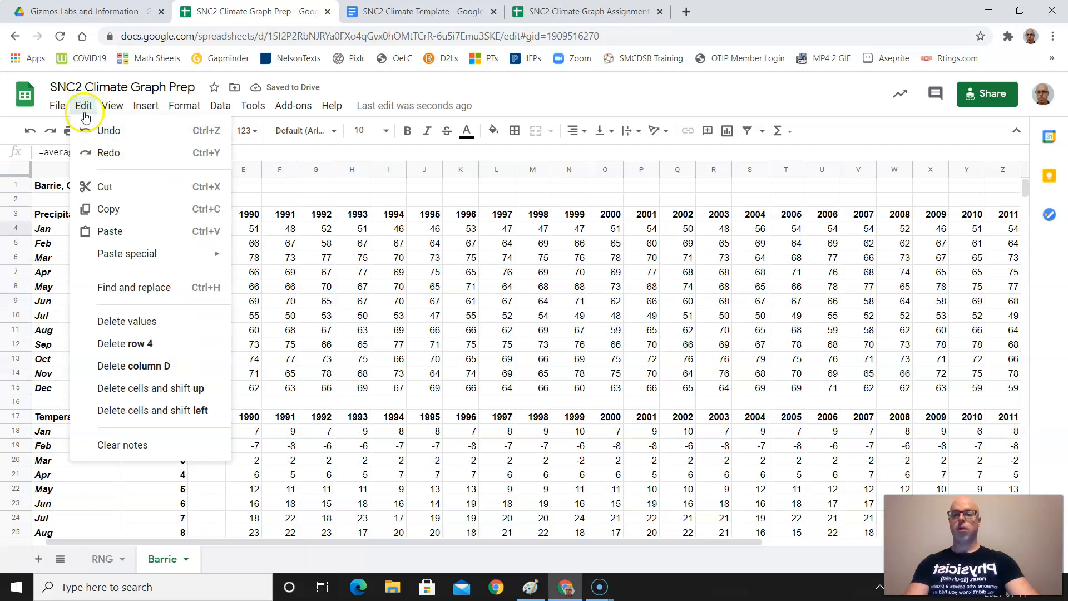
{"action": "left_click", "coordinate": [207, 228]}
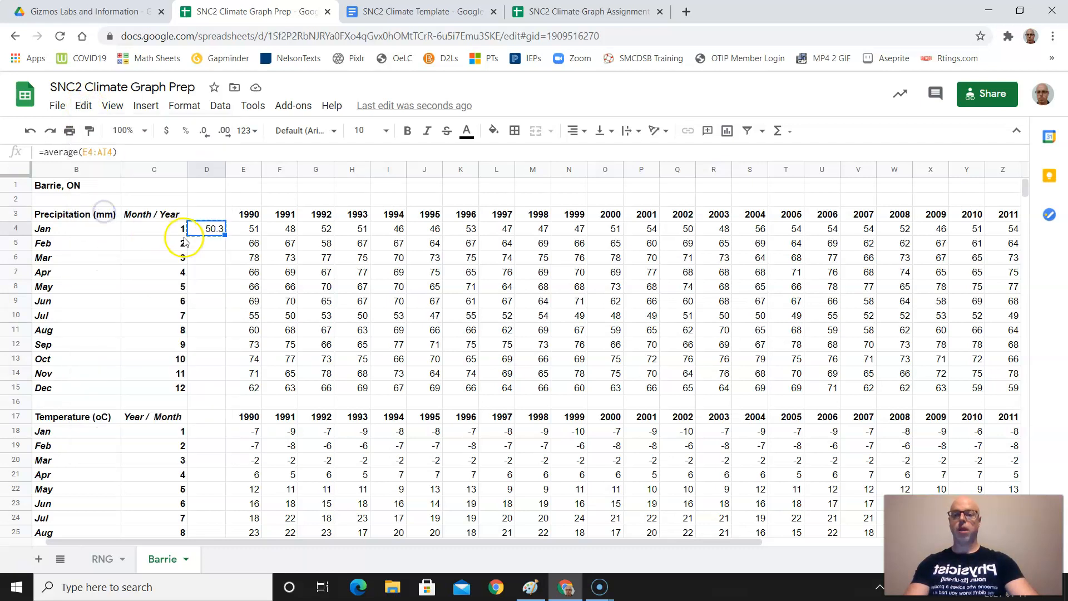
{"action": "left_click_drag", "start_coordinate": [206, 229], "coordinate": [206, 388]}
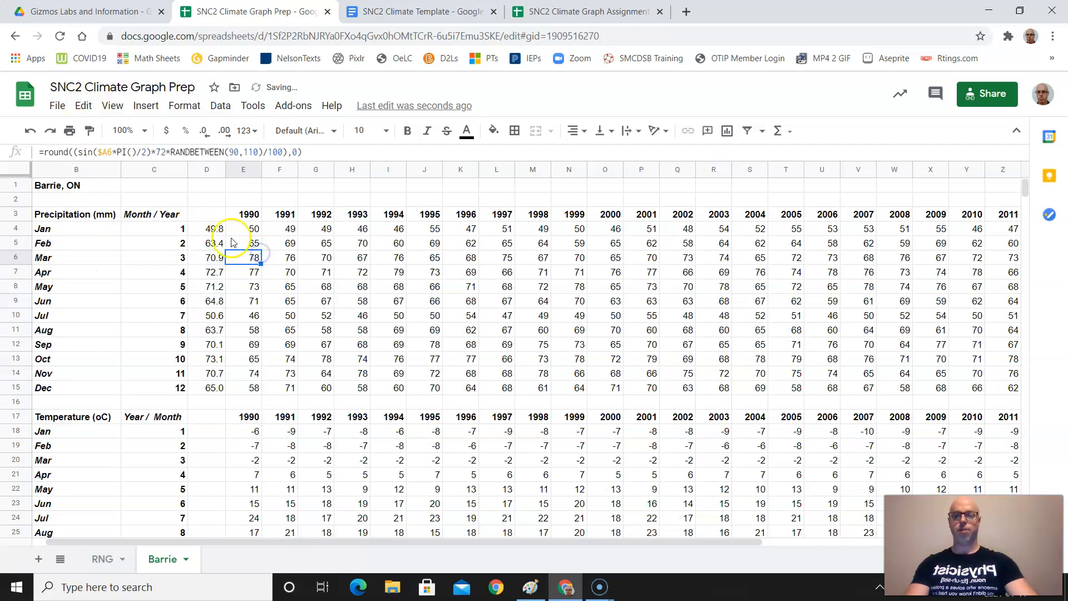
{"action": "left_click", "coordinate": [206, 228]}
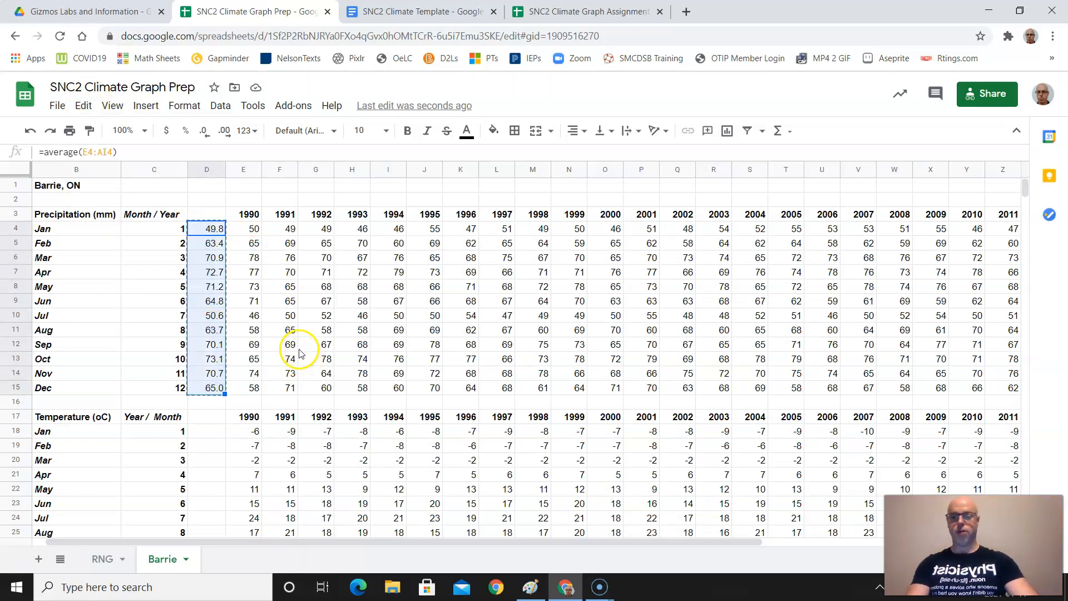
{"action": "scroll", "scroll_direction": "down", "scroll_amount": 3}
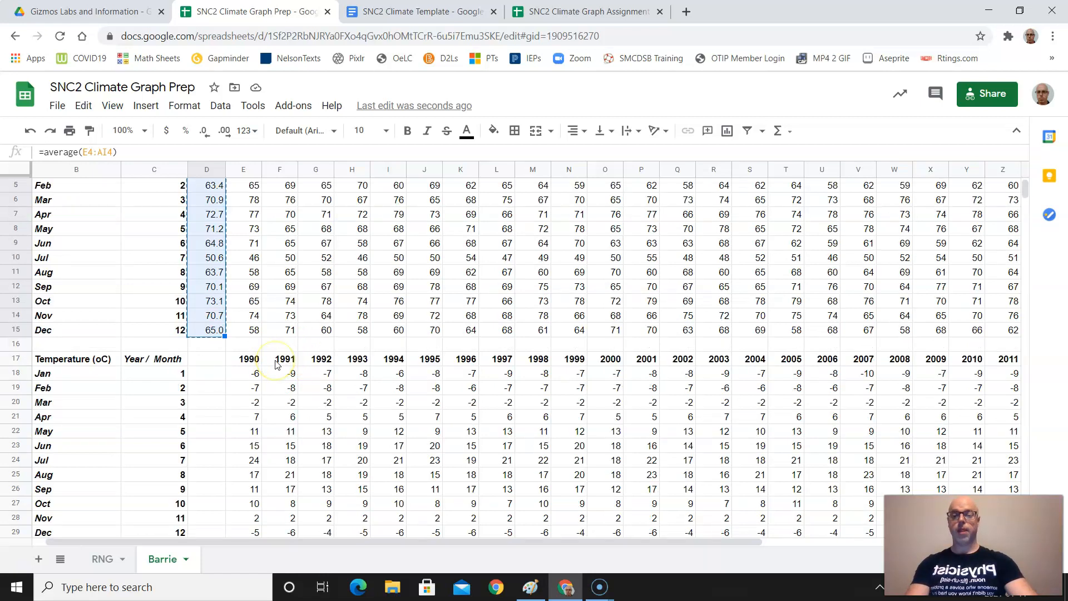
{"action": "scroll", "scroll_direction": "down", "scroll_amount": 3}
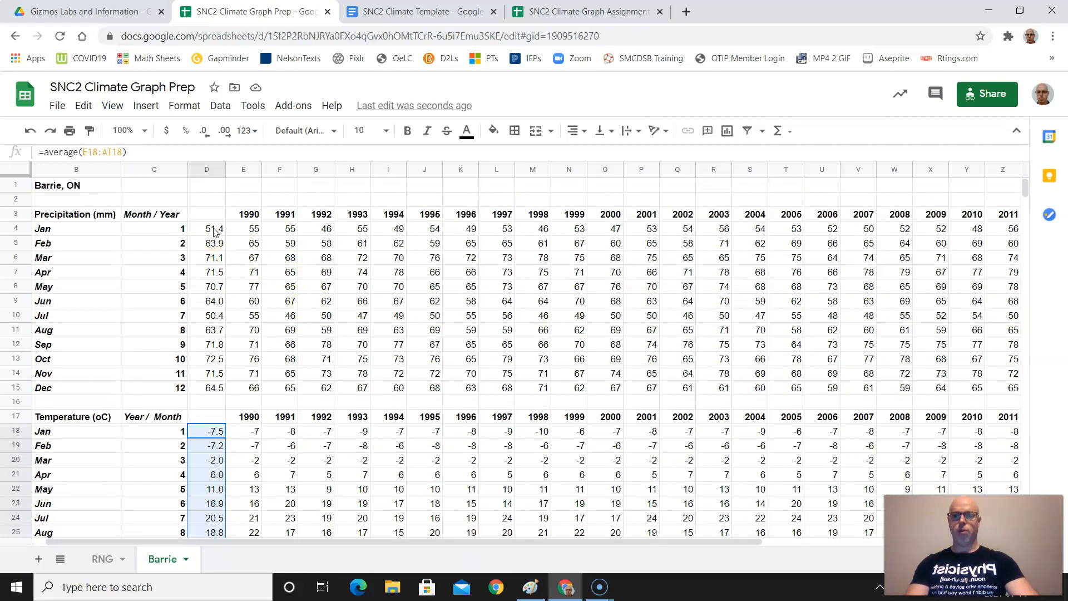
Paste the monthly precipitation averages into D32 as values only.
{"action": "left_click", "coordinate": [206, 228]}
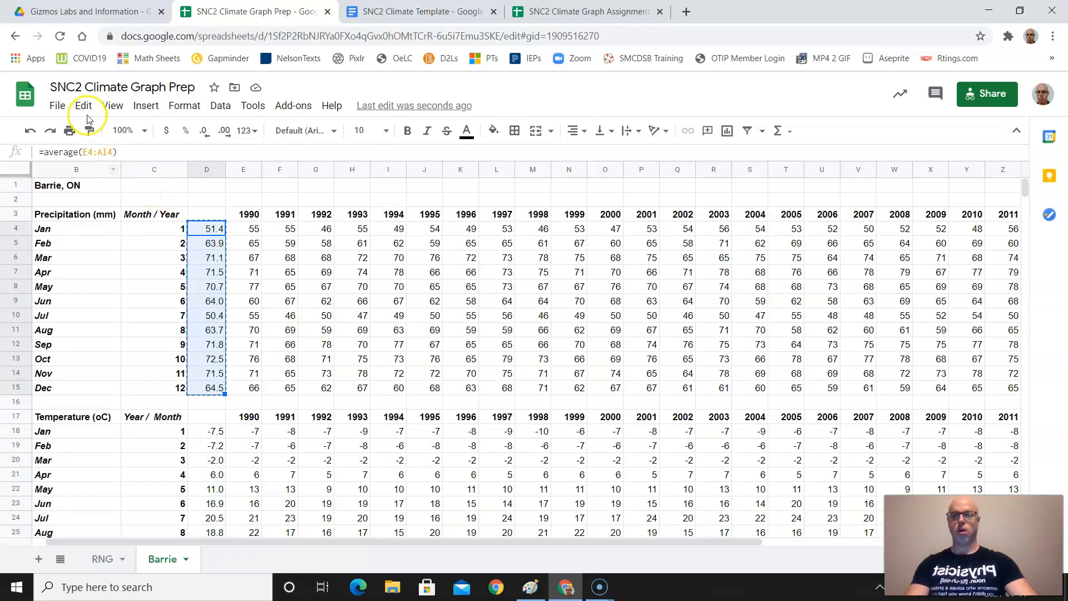
{"action": "scroll", "scroll_direction": "down", "scroll_amount": 3}
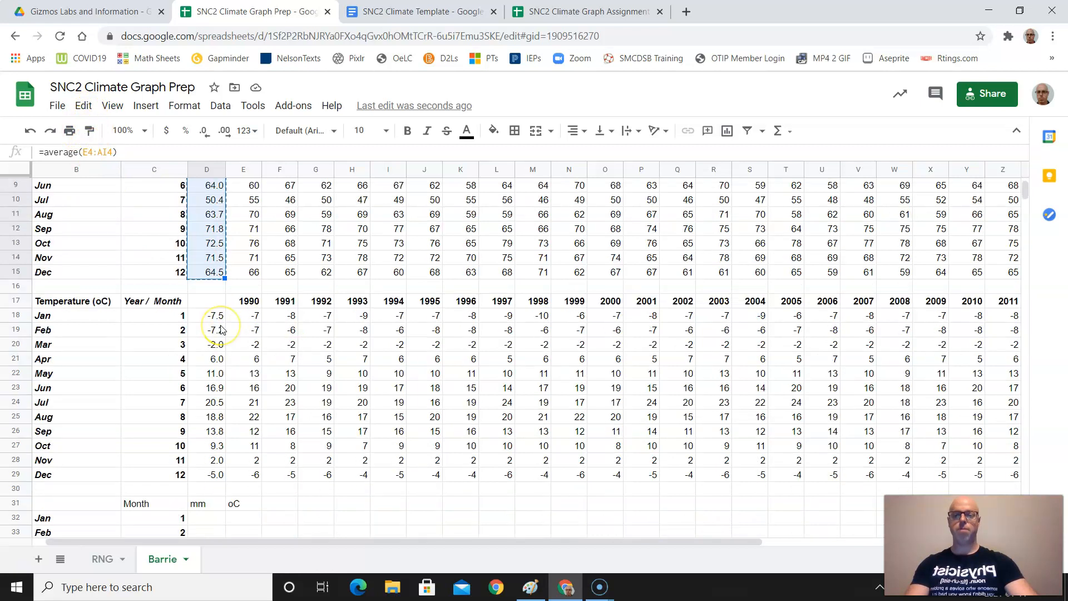
{"action": "scroll", "scroll_direction": "down", "scroll_amount": 3}
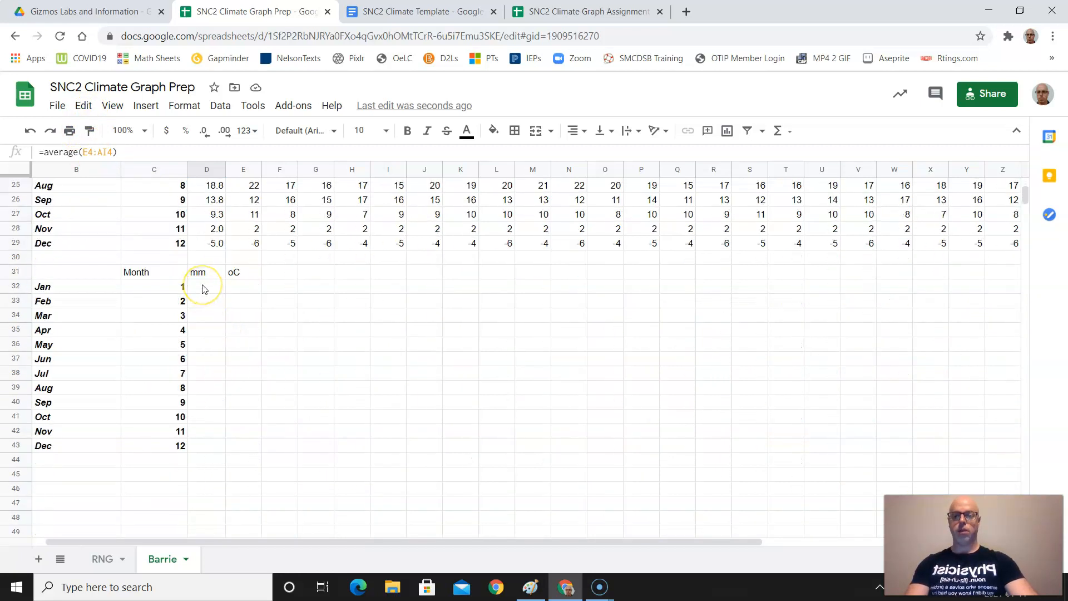
{"action": "left_click", "coordinate": [207, 286]}
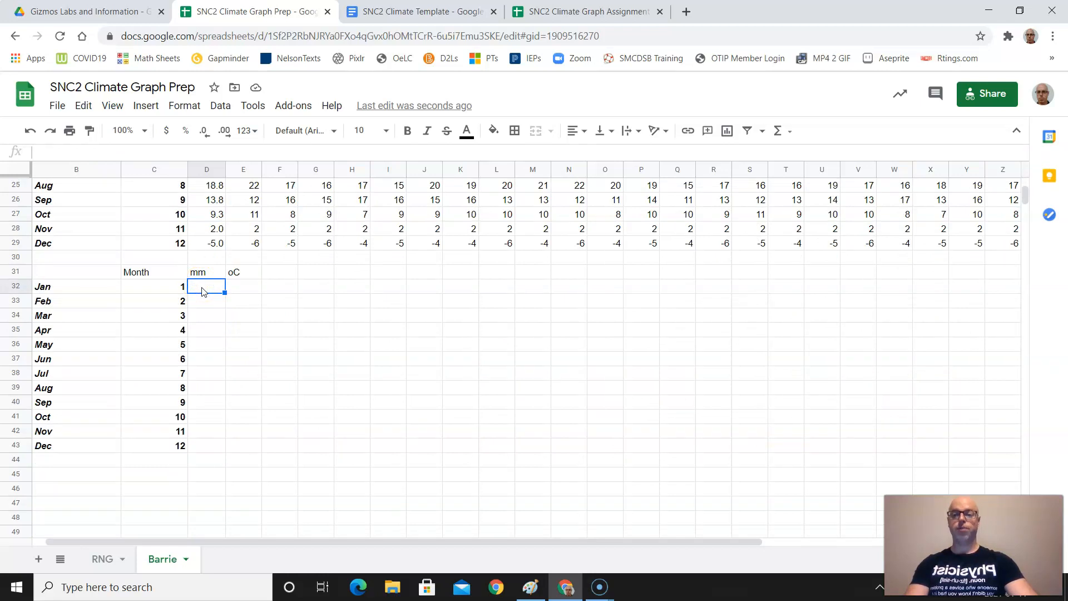
{"action": "left_click", "coordinate": [82, 106]}
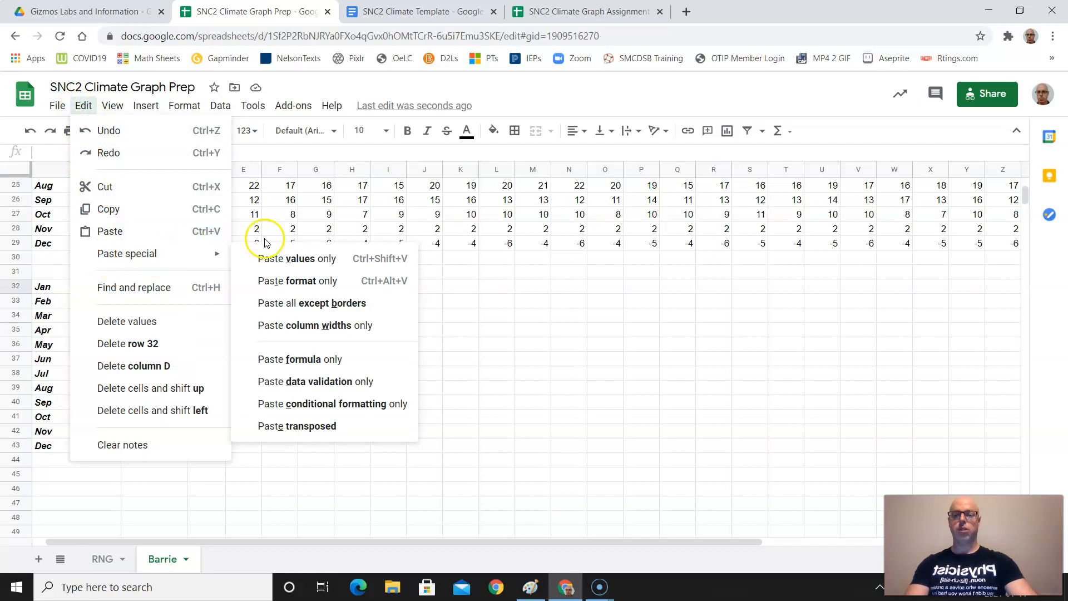
{"action": "mouse_move", "coordinate": [278, 262]}
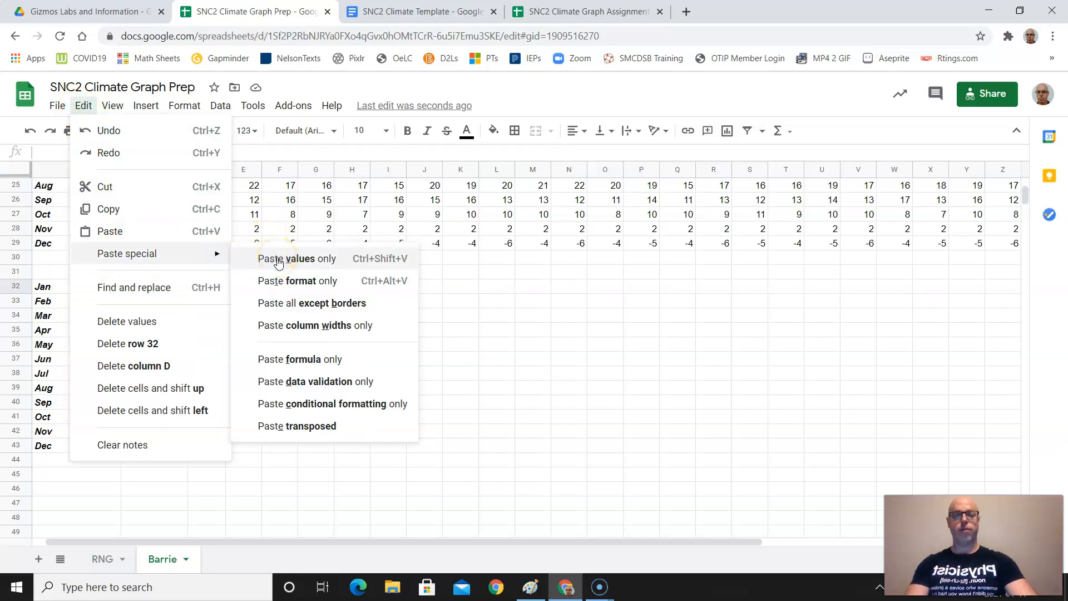
{"action": "left_click", "coordinate": [298, 258]}
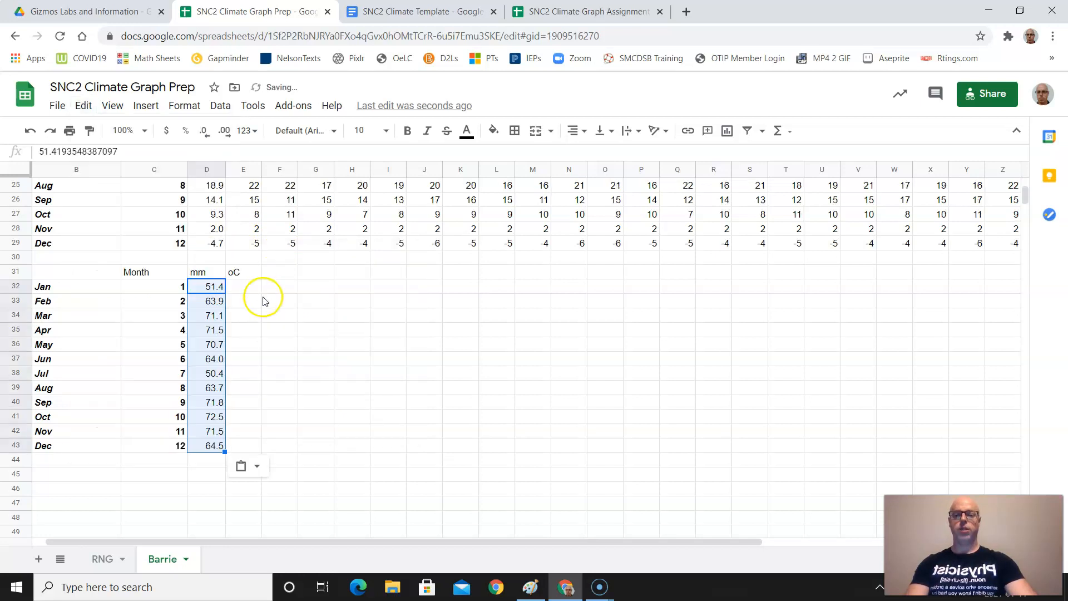
Paste the monthly temperature averages into E32 as values only.
{"action": "left_click", "coordinate": [243, 301]}
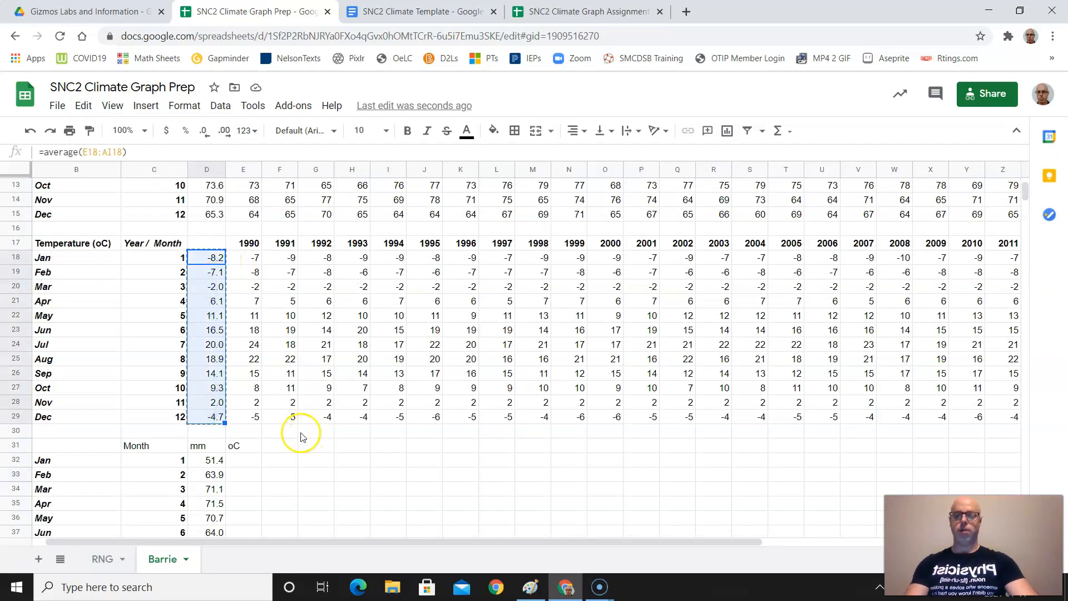
{"action": "scroll", "scroll_direction": "down", "scroll_amount": 3}
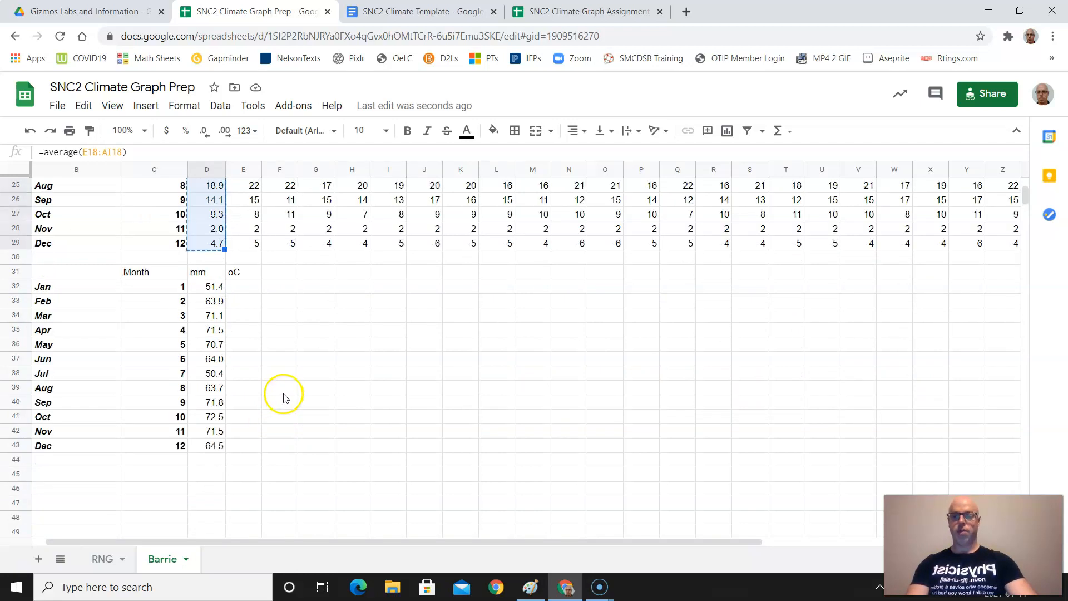
{"action": "left_click", "coordinate": [243, 286]}
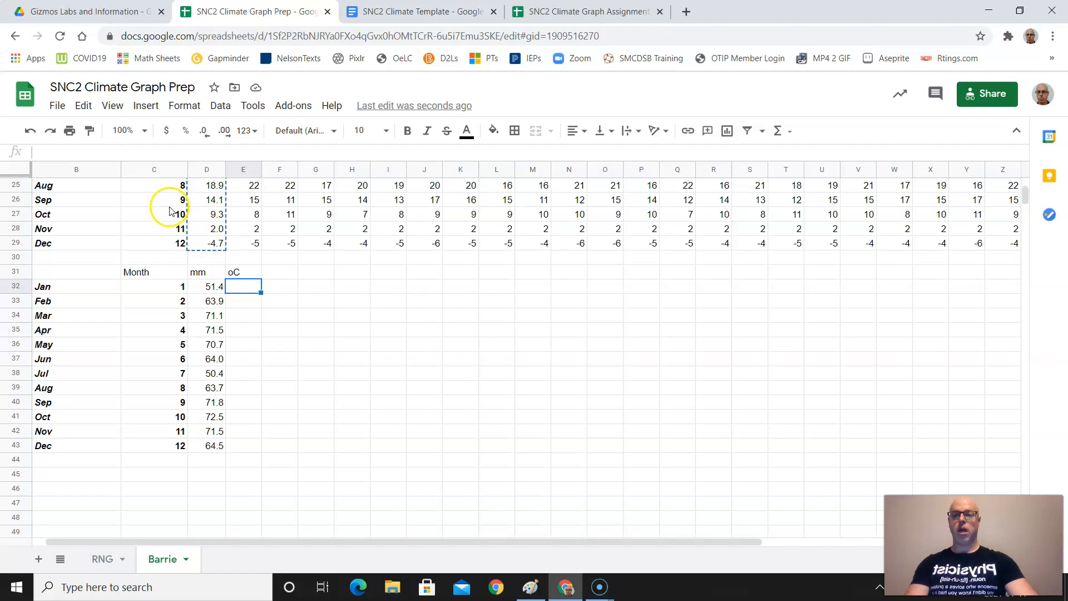
{"action": "left_click", "coordinate": [83, 105]}
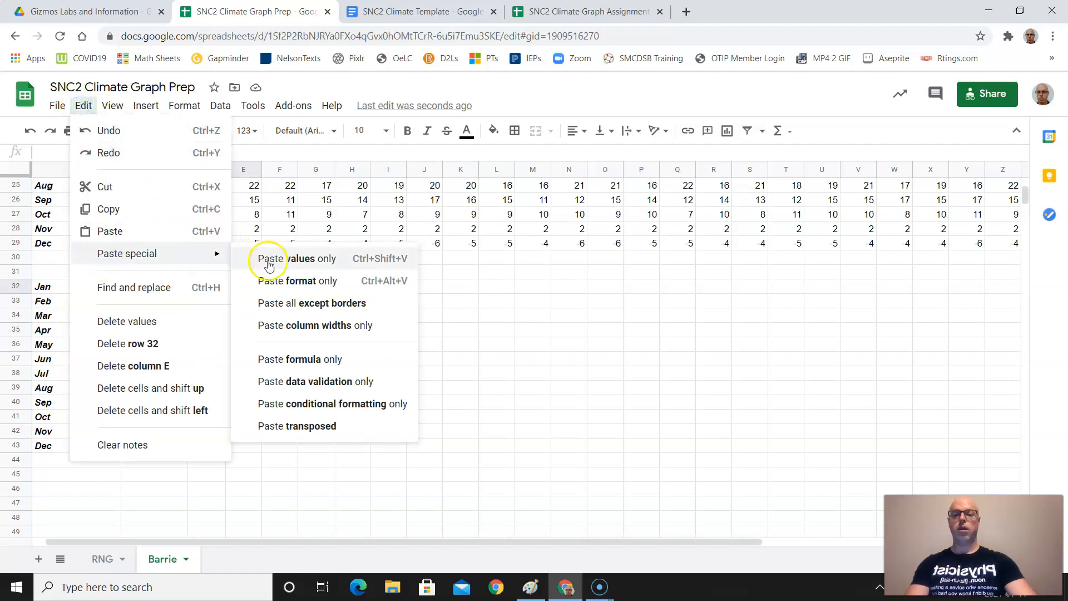
{"action": "left_click", "coordinate": [294, 259]}
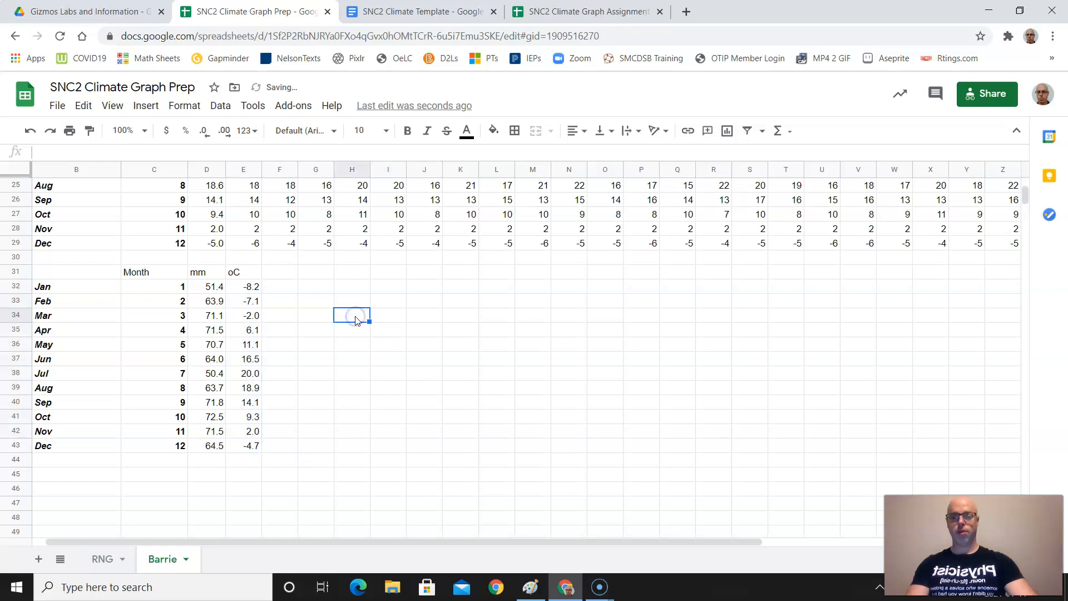
{"action": "mouse_move", "coordinate": [161, 318]}
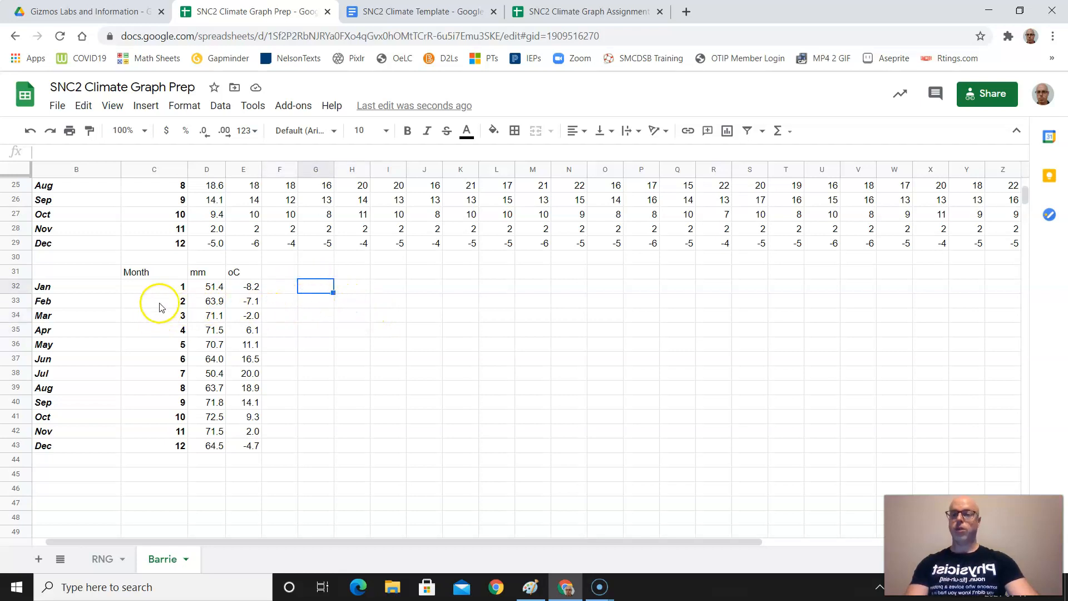
Insert a combo chart from the C32:E43 month, mm and oC summary table.
{"action": "left_click", "coordinate": [154, 286]}
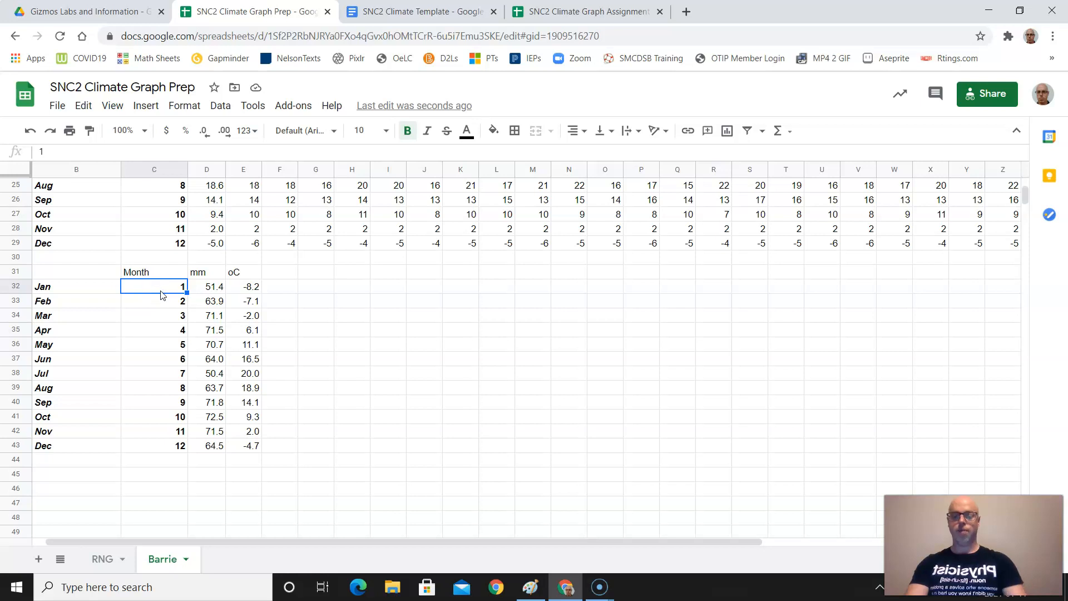
{"action": "left_click_drag", "start_coordinate": [154, 286], "coordinate": [243, 286]}
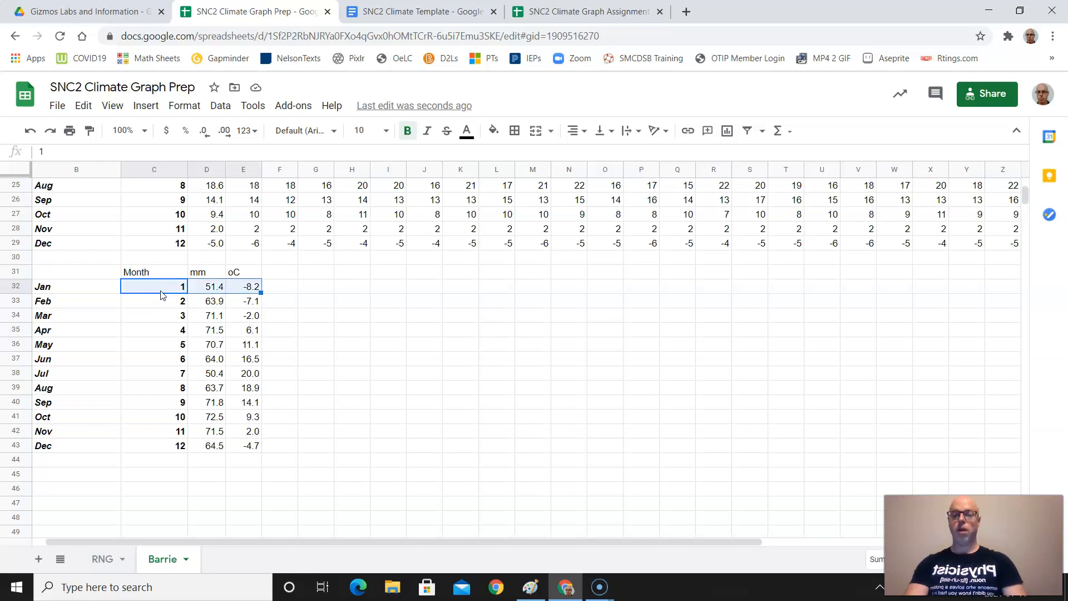
{"action": "left_click_drag", "start_coordinate": [153, 286], "coordinate": [154, 315]}
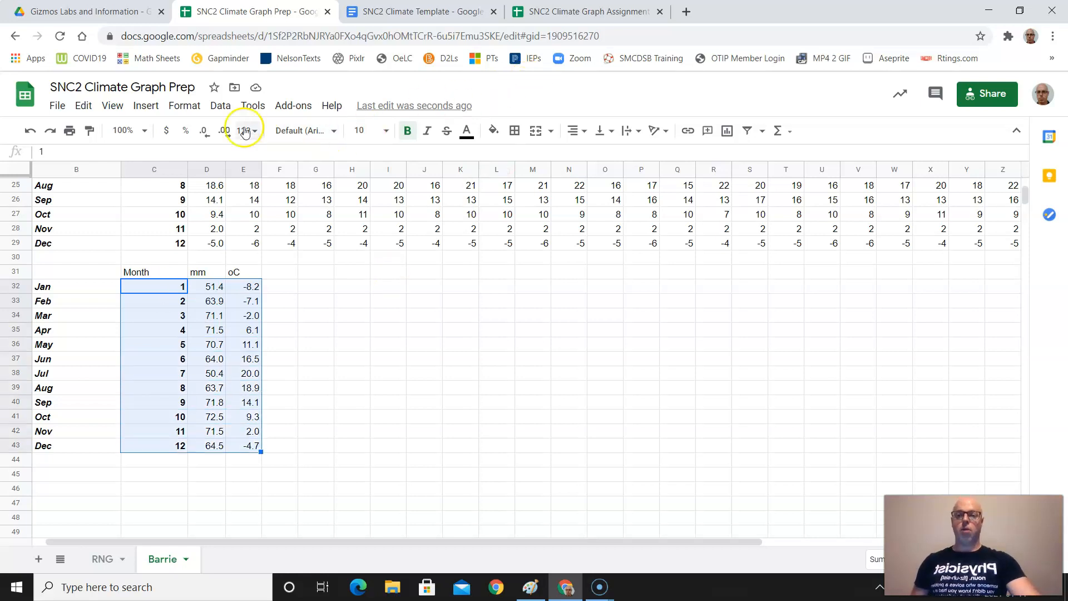
{"action": "left_click", "coordinate": [146, 106]}
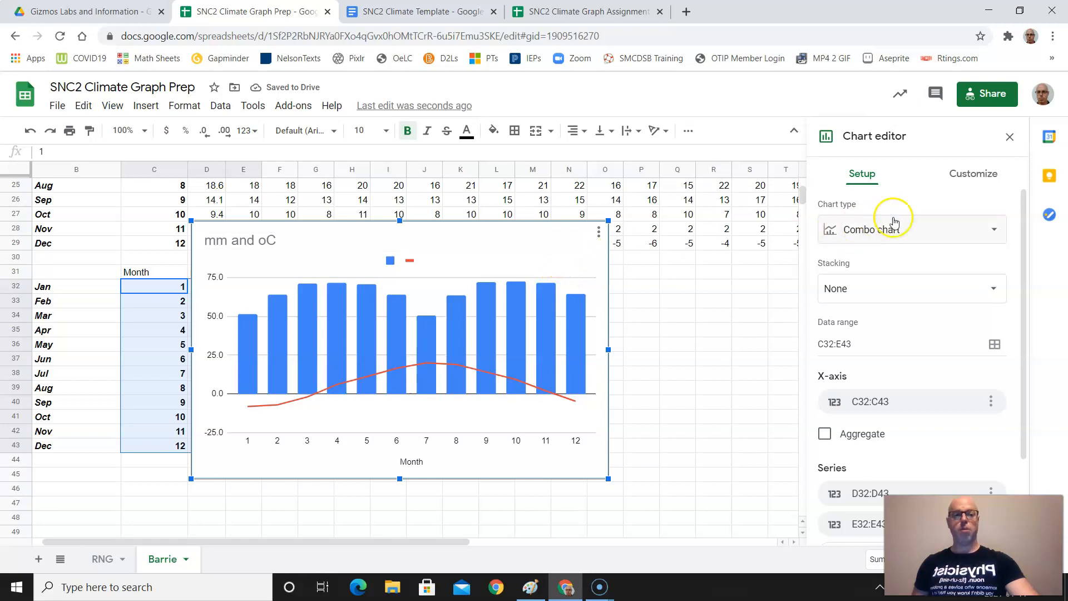
{"action": "mouse_move", "coordinate": [497, 319]}
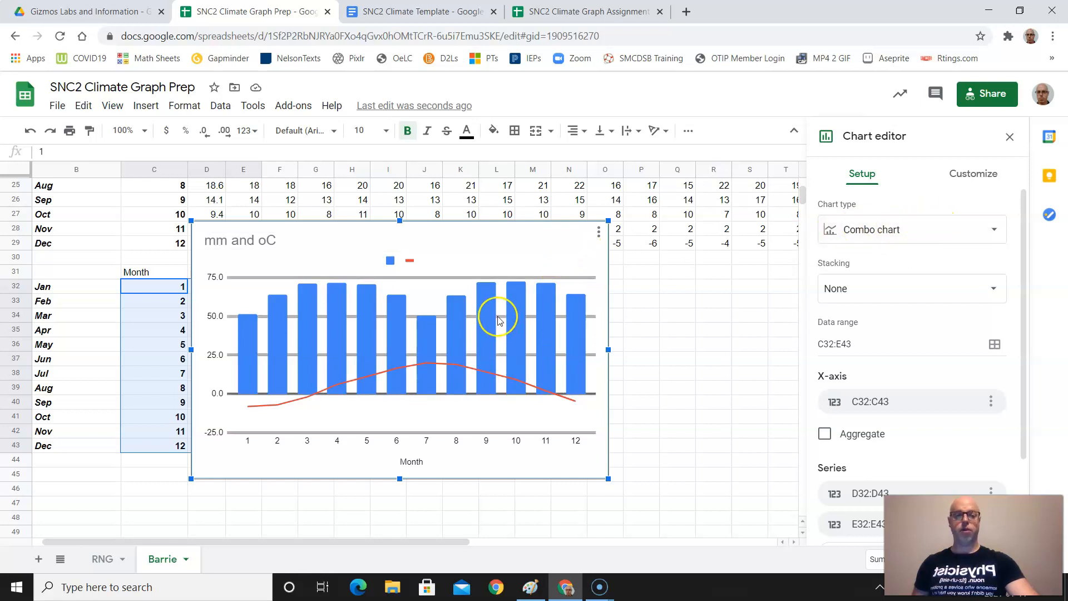
{"action": "left_click", "coordinate": [994, 229]}
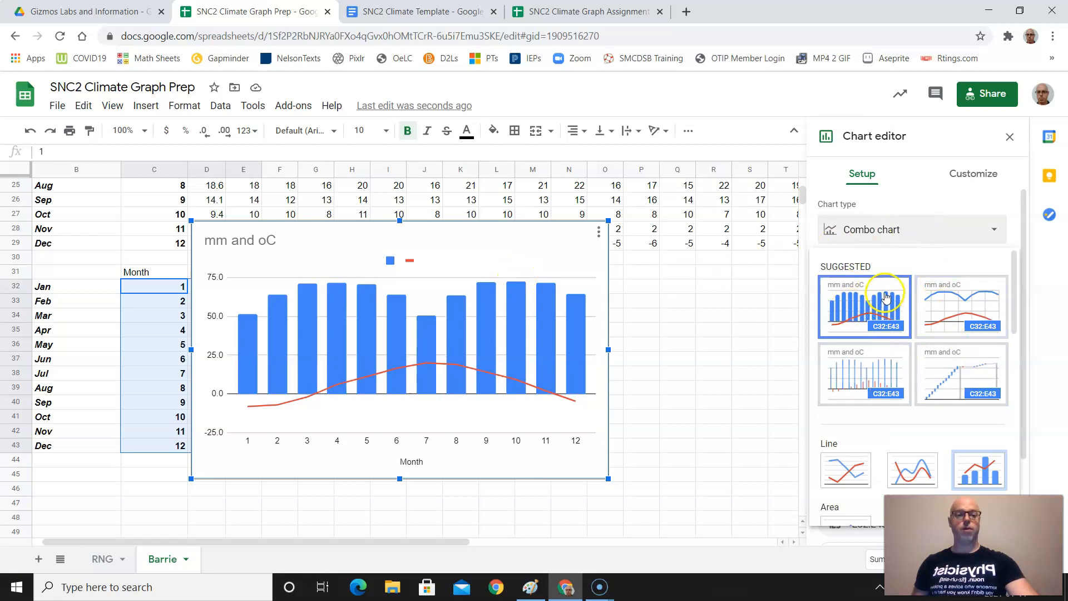
{"action": "left_click", "coordinate": [864, 307]}
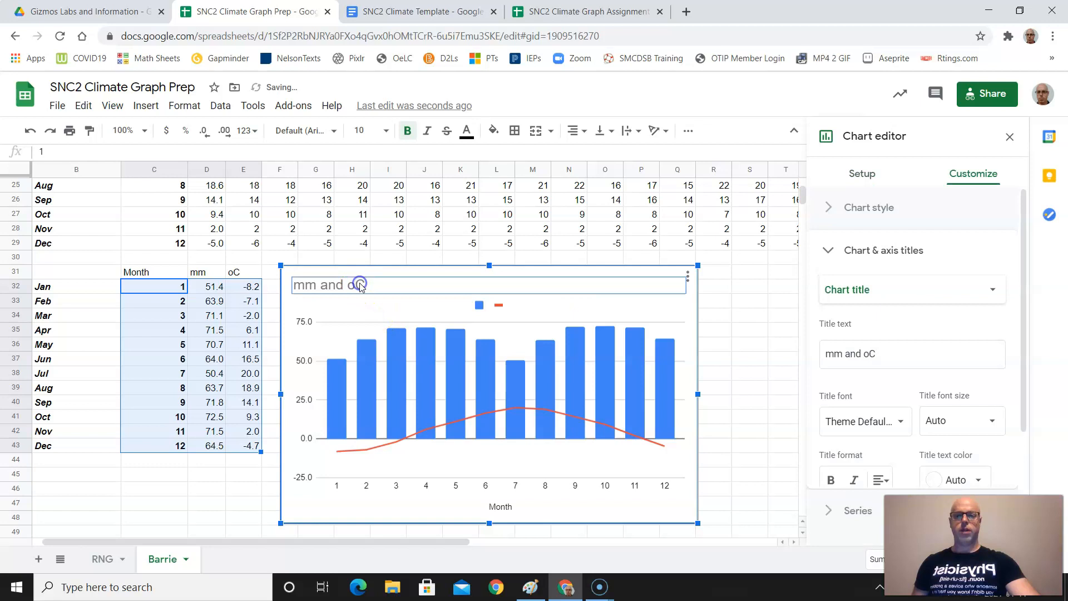
{"action": "mouse_move", "coordinate": [613, 293]}
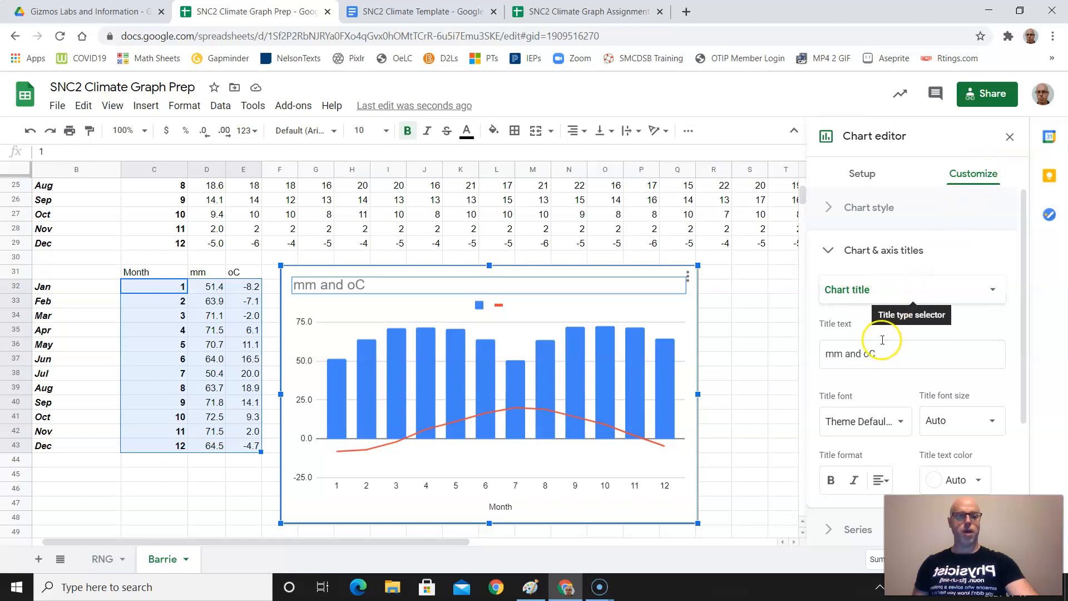
Title the chart 'Barrie, ON - Climate'.
{"action": "left_click", "coordinate": [911, 354]}
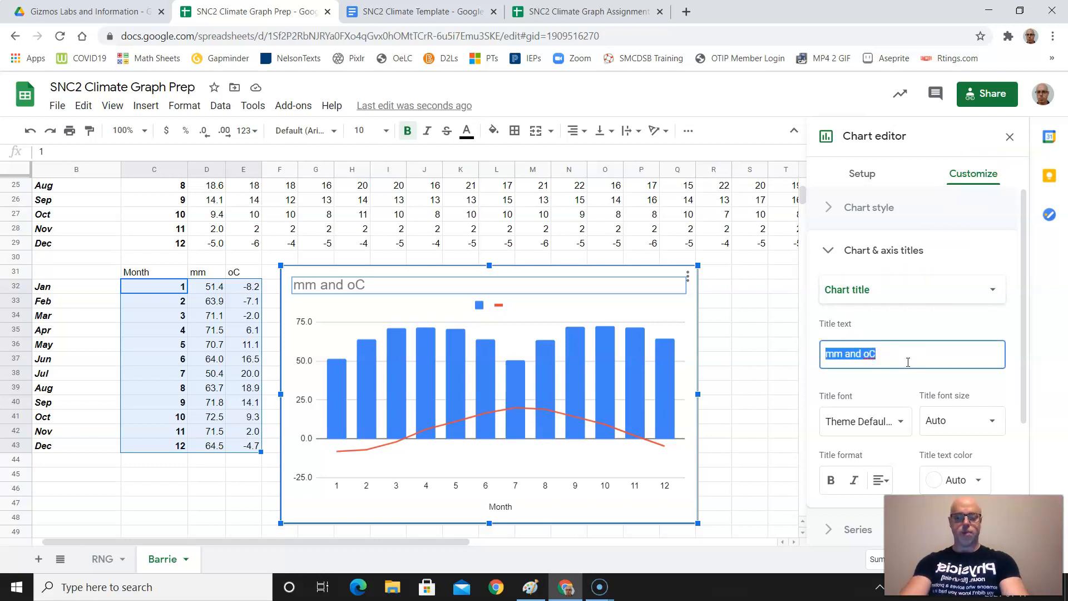
{"action": "type", "text": "Bari"}
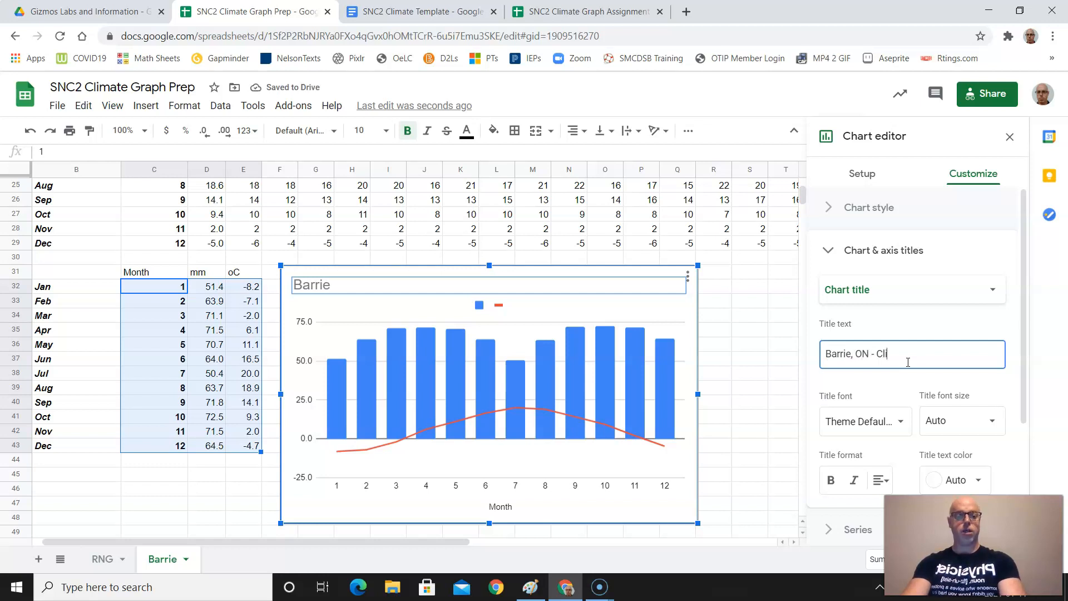
{"action": "type", "text": "mate"}
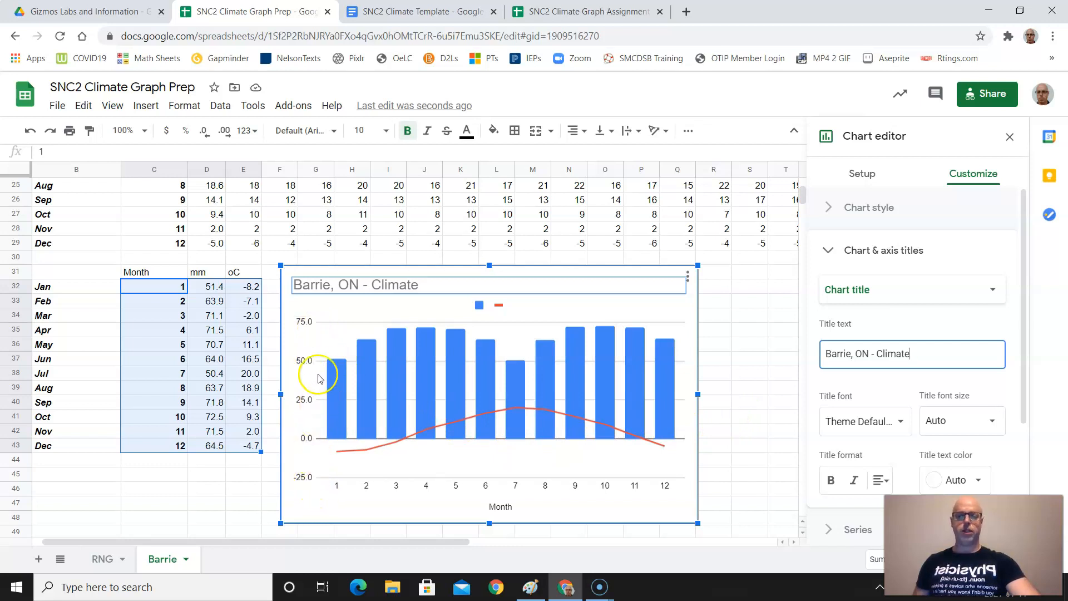
{"action": "mouse_move", "coordinate": [932, 212]}
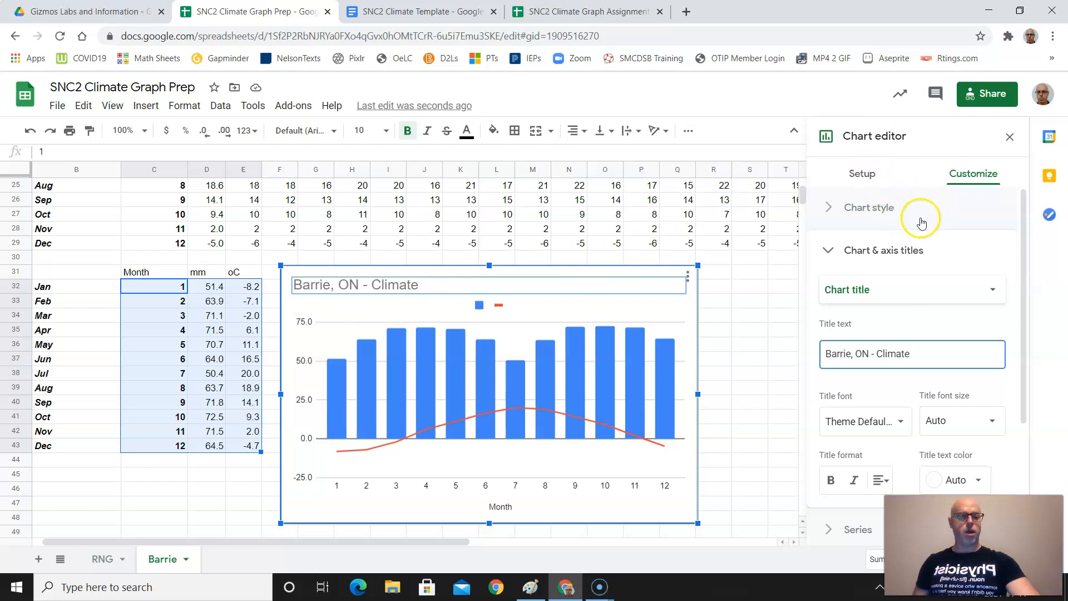
Move the temperature line series (Line 2) from the left axis to the right axis.
{"action": "scroll", "scroll_direction": "down", "scroll_amount": 3}
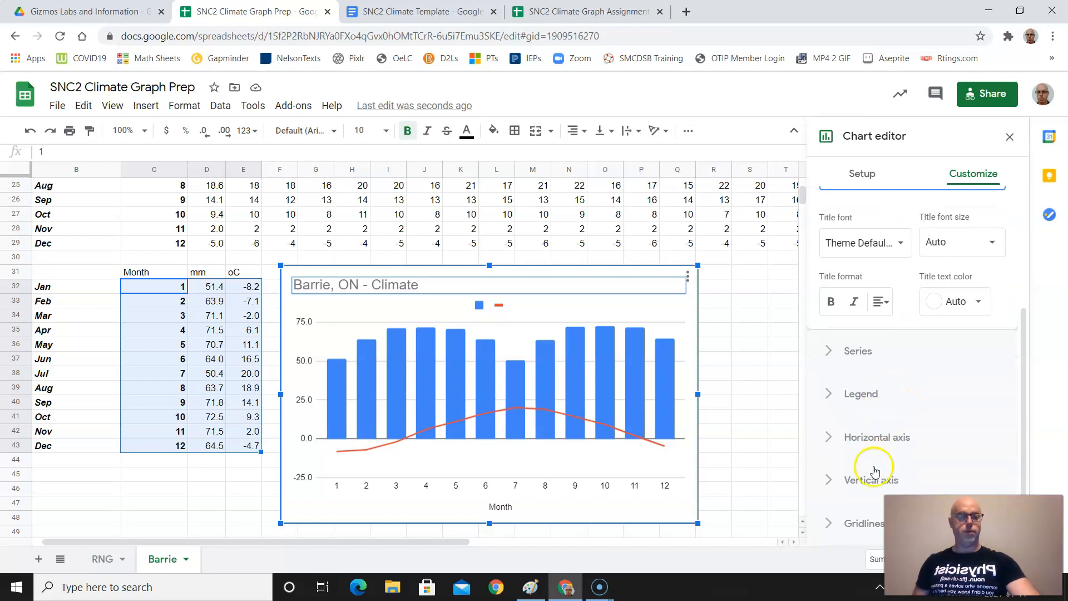
{"action": "left_click", "coordinate": [870, 479]}
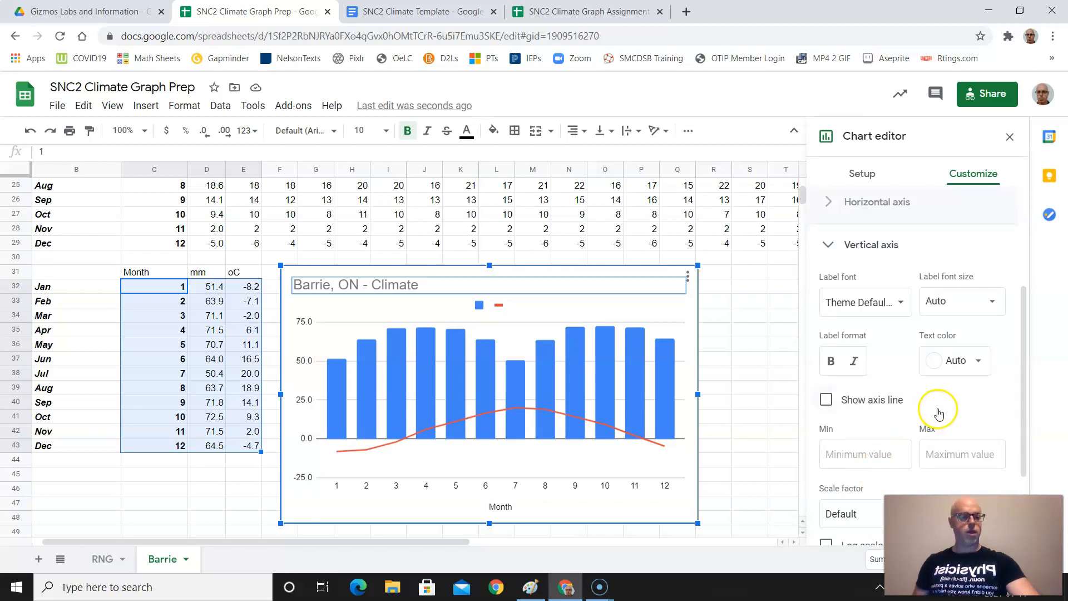
{"action": "scroll", "scroll_direction": "down", "scroll_amount": 3}
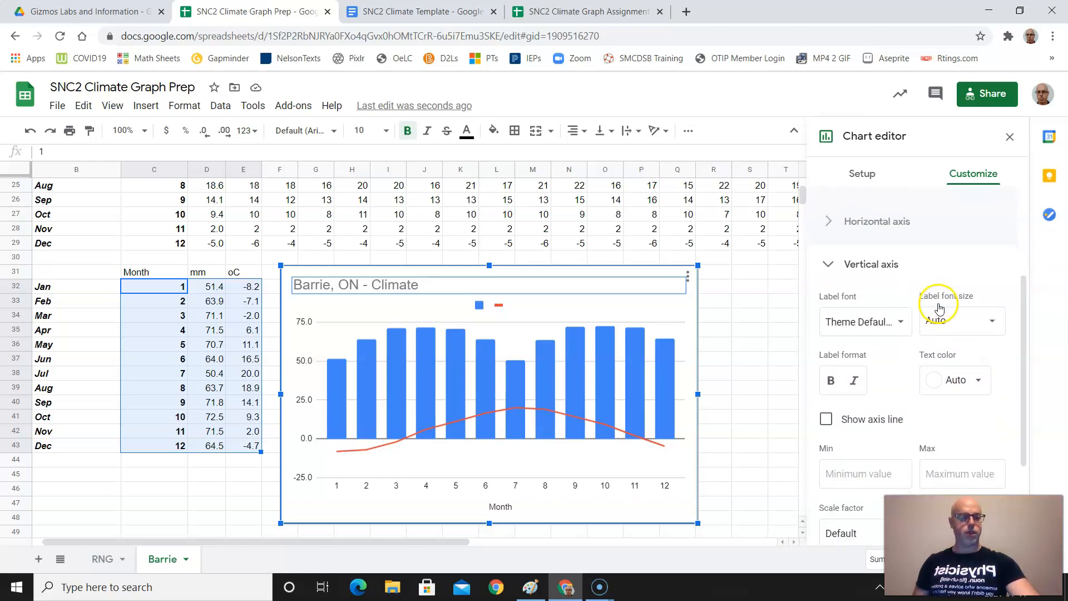
{"action": "scroll", "scroll_direction": "down", "scroll_amount": 3}
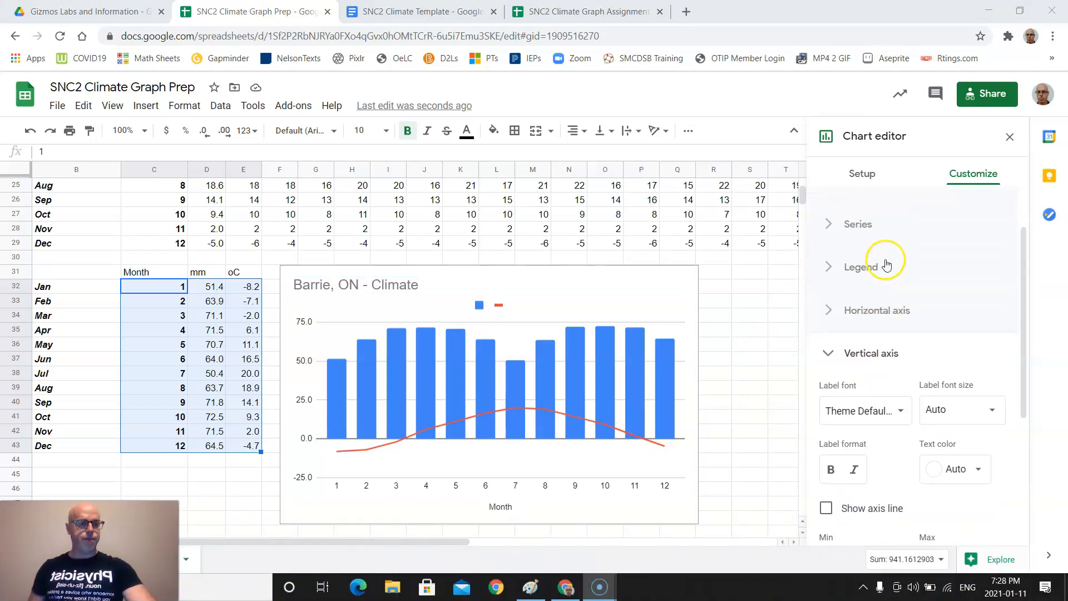
{"action": "left_click", "coordinate": [858, 224]}
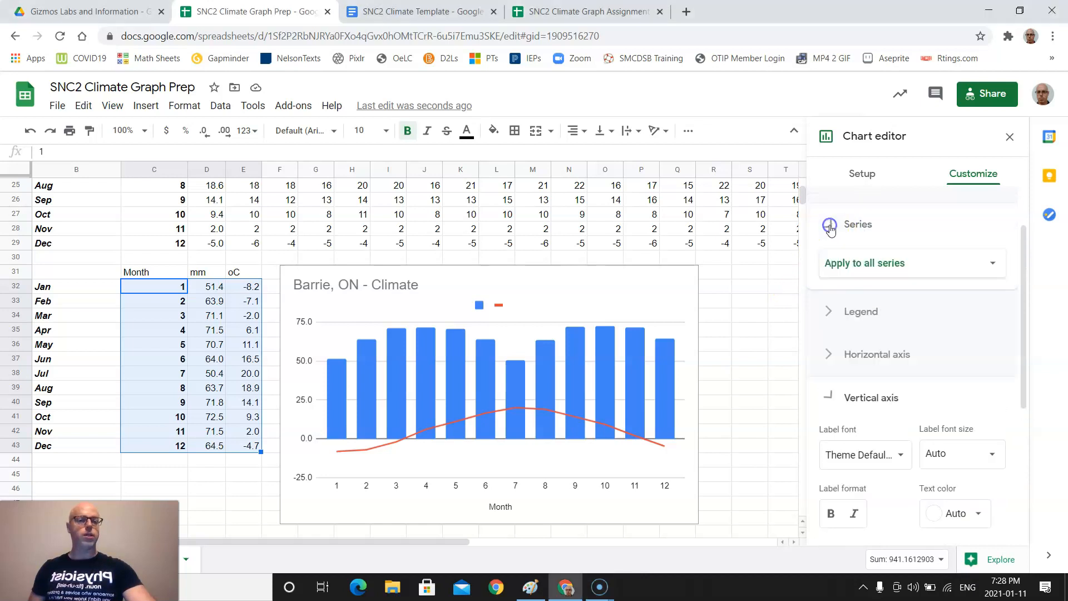
{"action": "left_click", "coordinate": [829, 224]}
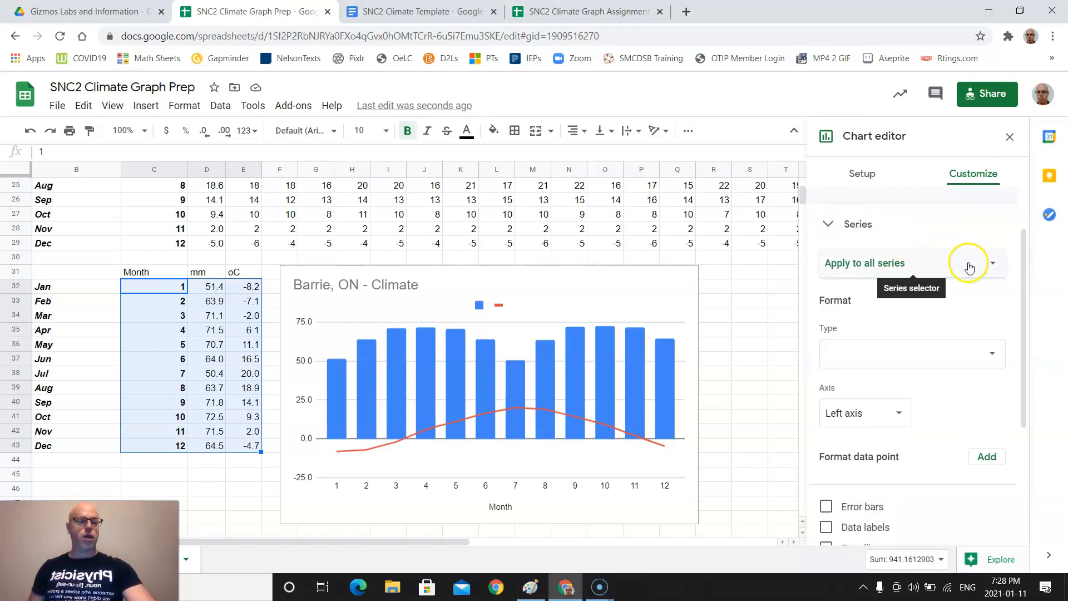
{"action": "left_click", "coordinate": [991, 263]}
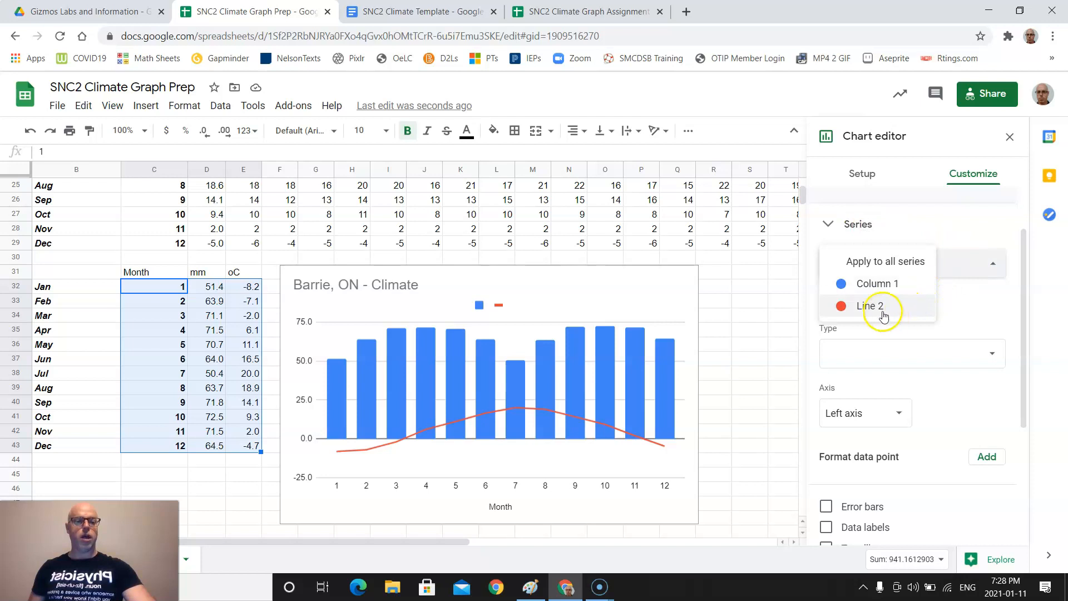
{"action": "left_click", "coordinate": [871, 305]}
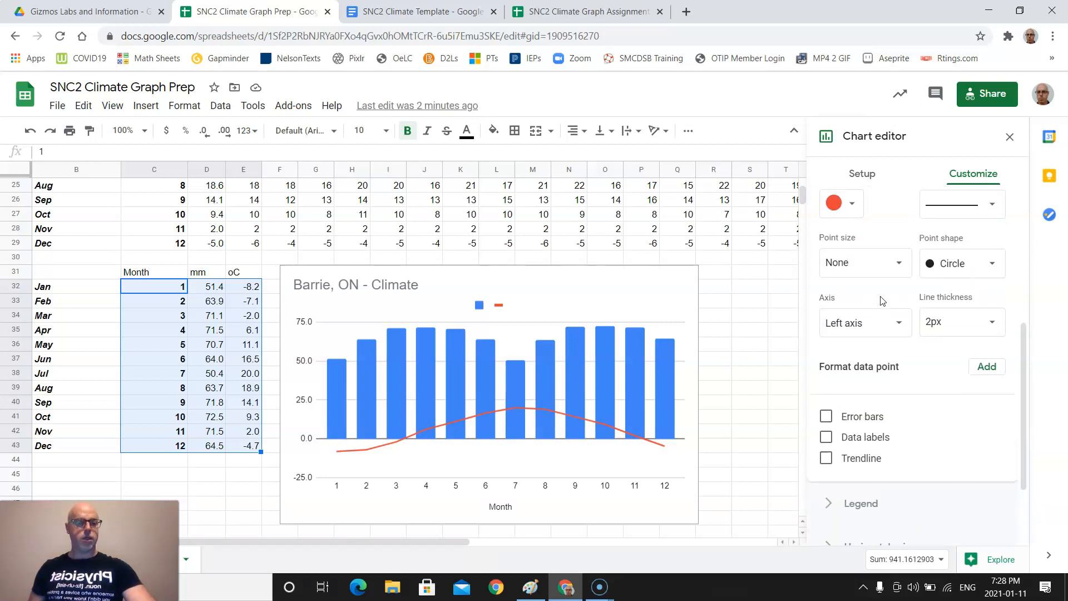
{"action": "mouse_move", "coordinate": [843, 297]}
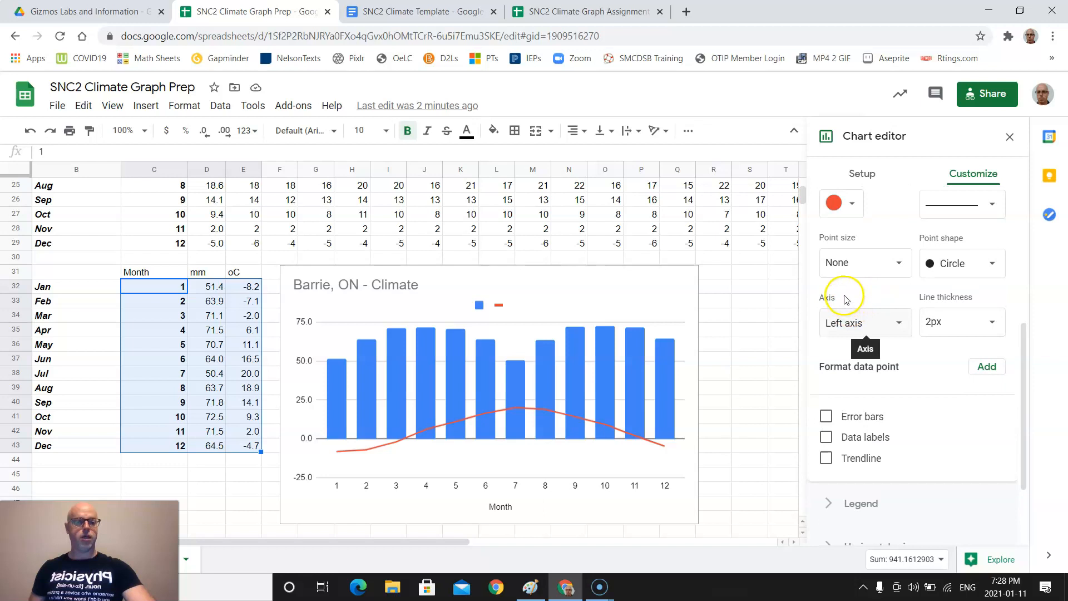
{"action": "left_click", "coordinate": [865, 322]}
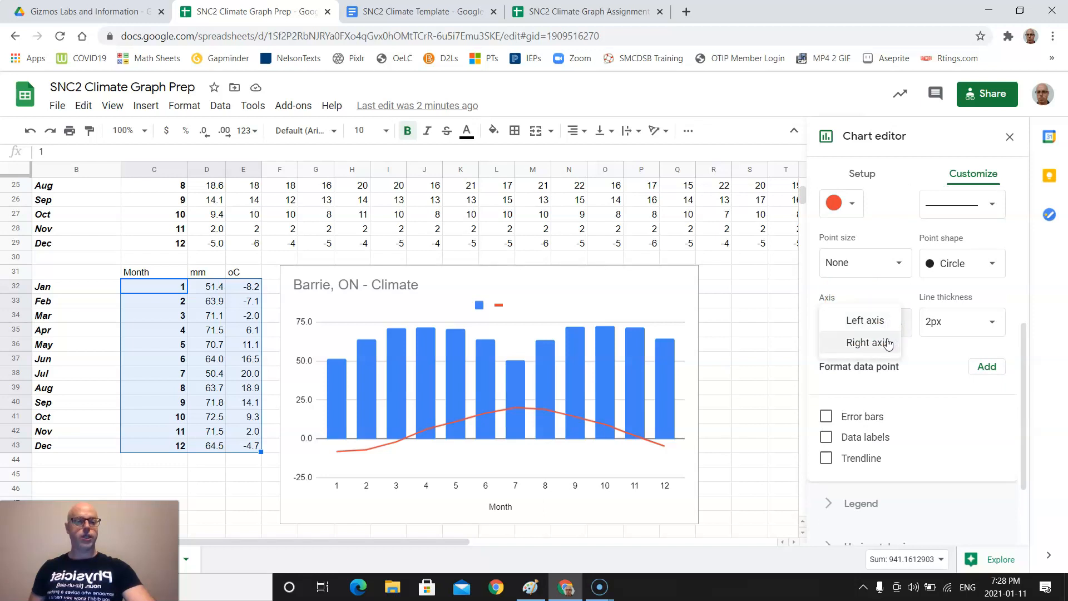
{"action": "left_click", "coordinate": [865, 342]}
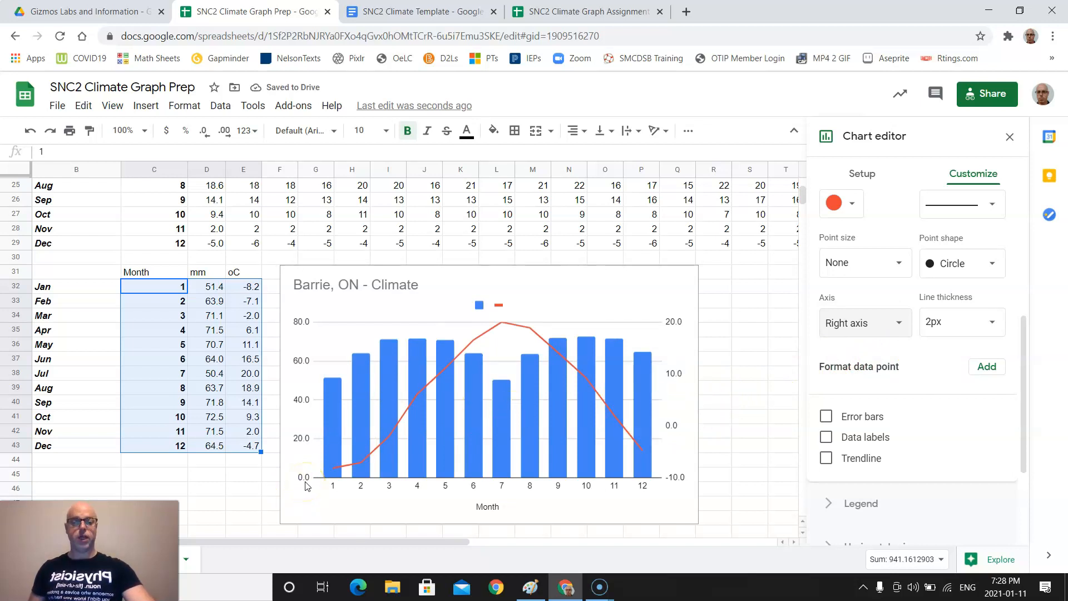
{"action": "mouse_move", "coordinate": [326, 329]}
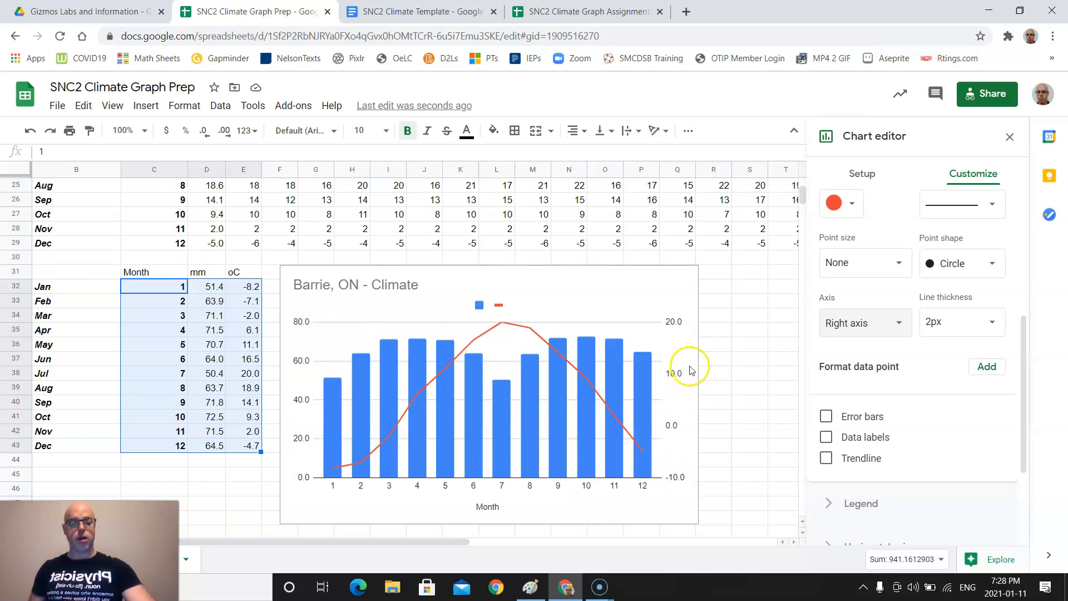
{"action": "mouse_move", "coordinate": [677, 334]}
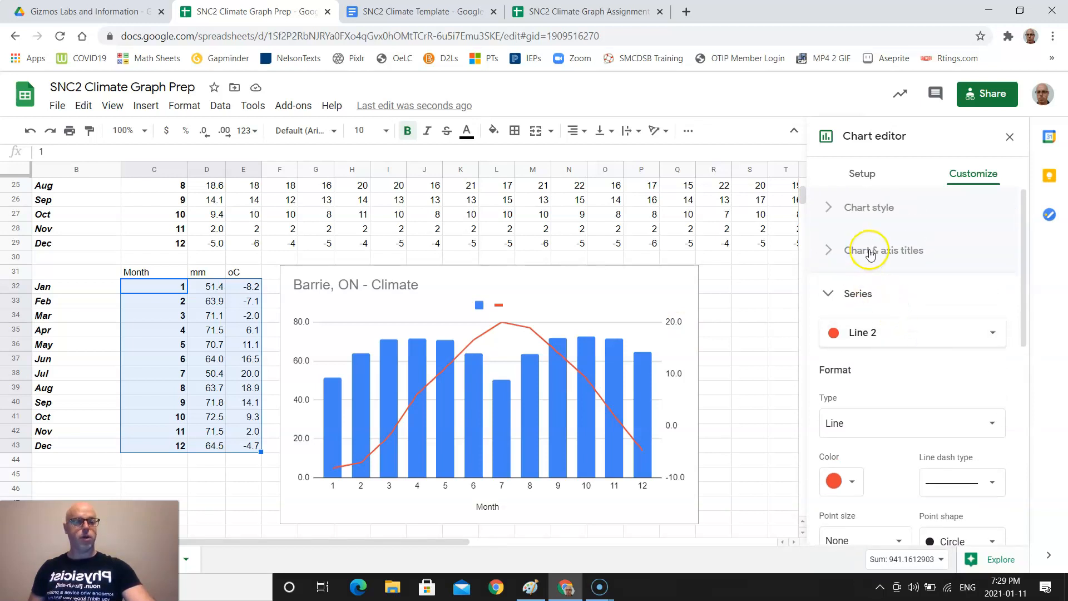
Title the left axis 'Precipitation (mm)' and the right axis 'Temperature (oC)'.
{"action": "left_click", "coordinate": [885, 250]}
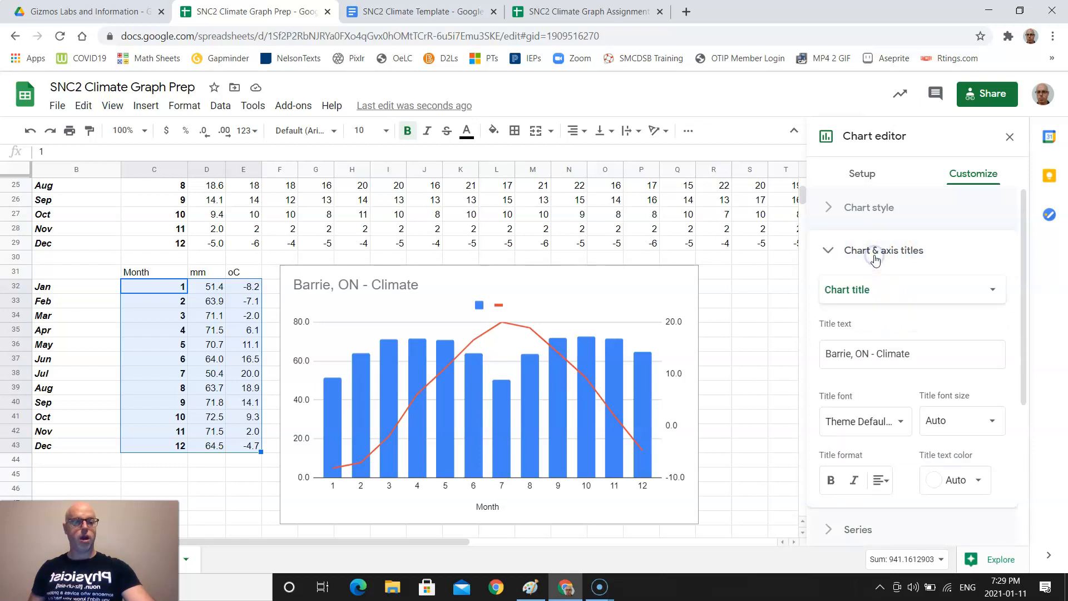
{"action": "mouse_move", "coordinate": [957, 293]}
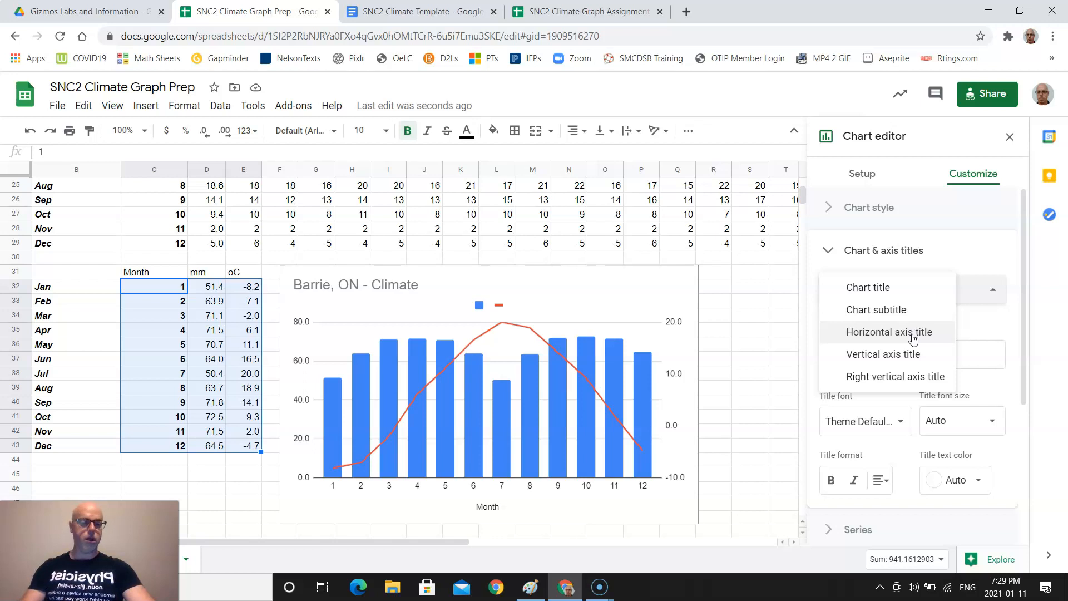
{"action": "left_click", "coordinate": [884, 354]}
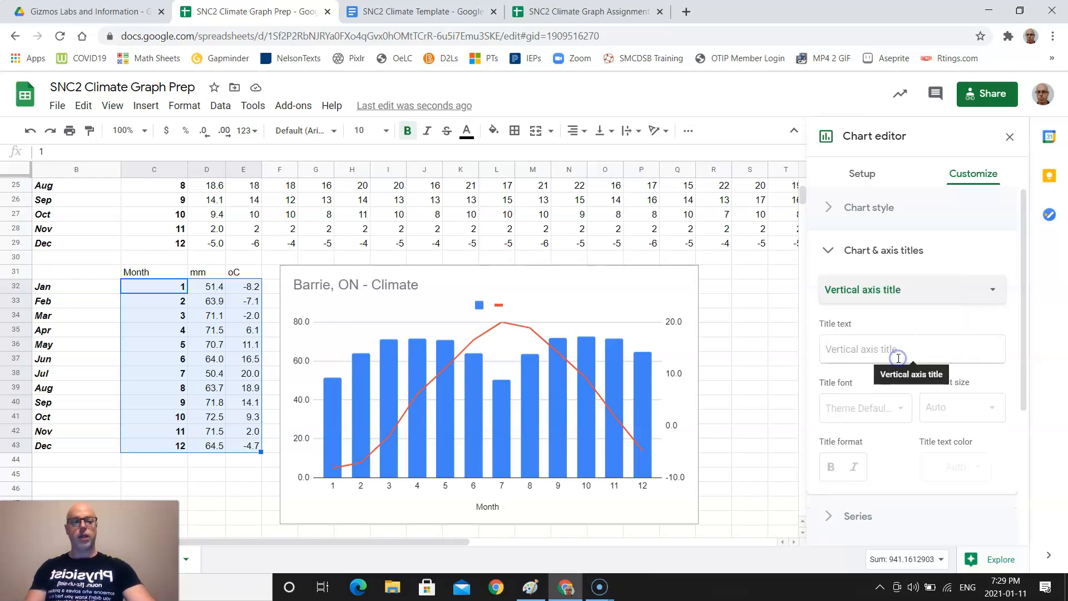
{"action": "left_click", "coordinate": [911, 349]}
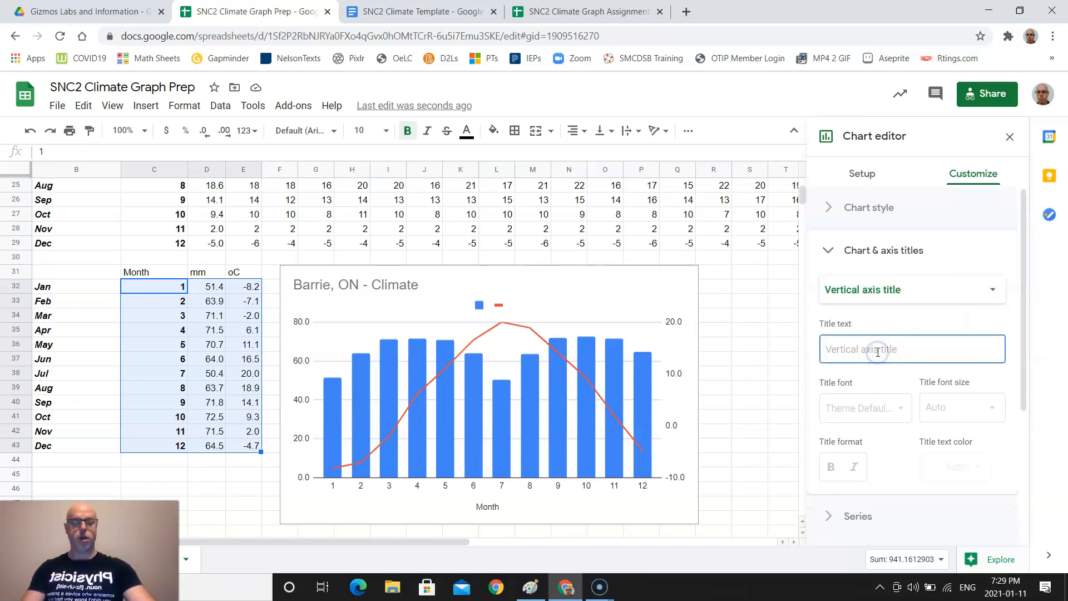
{"action": "type", "text": "Precipitaiton"}
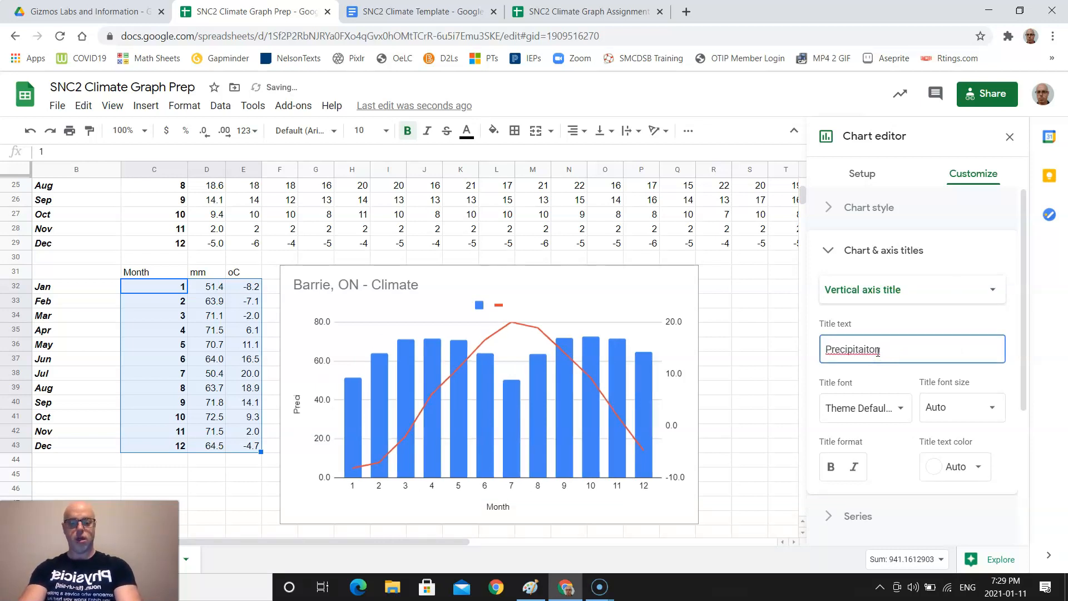
{"action": "type", "text": "mm)"}
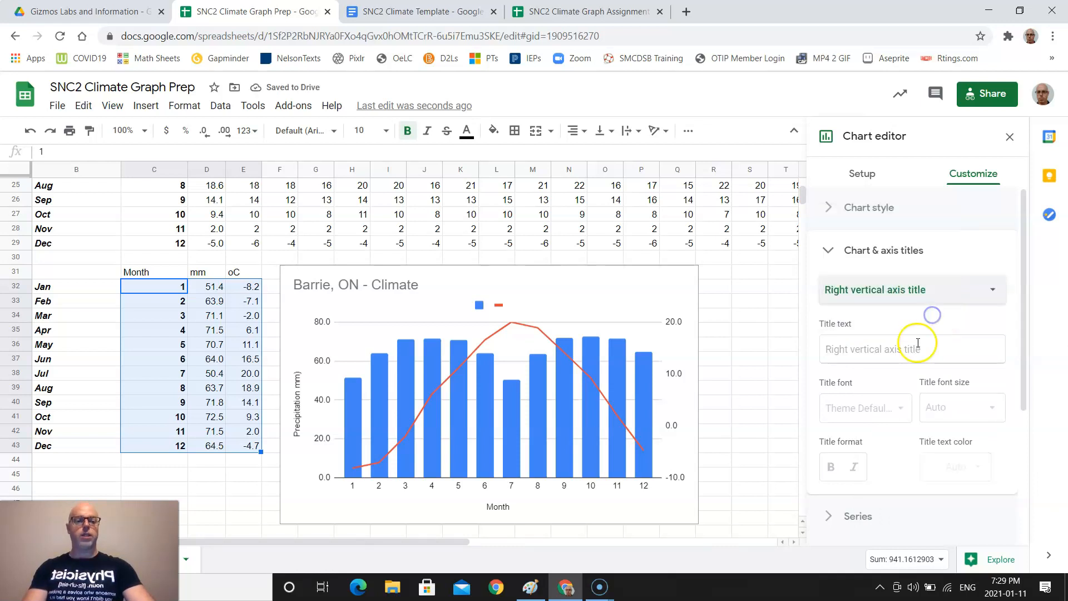
{"action": "type", "text": "Temperature (o"}
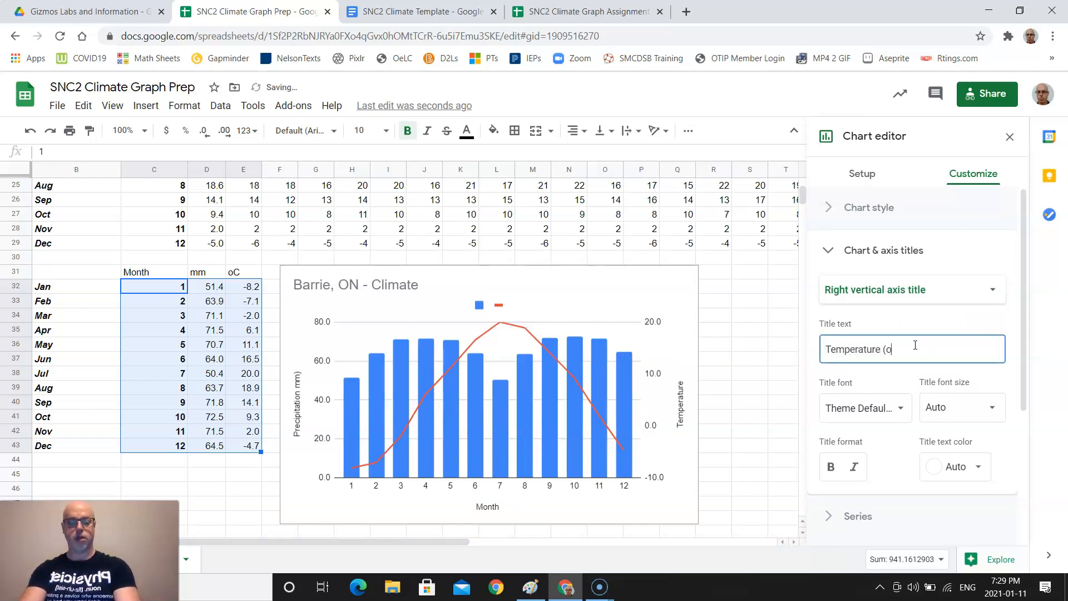
{"action": "type", "text": "C)"}
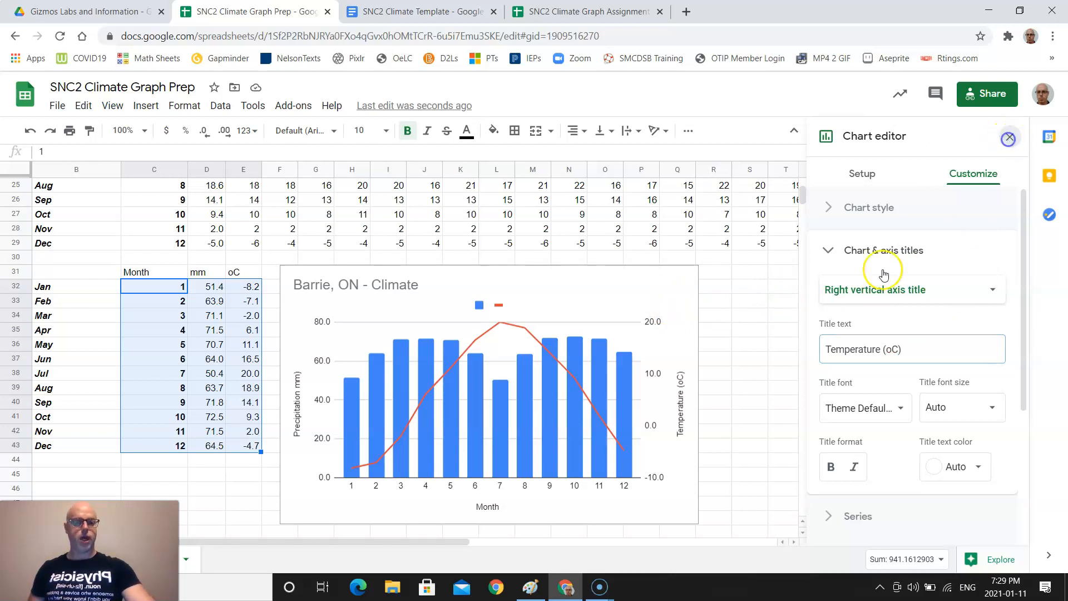
{"action": "left_click", "coordinate": [1009, 137]}
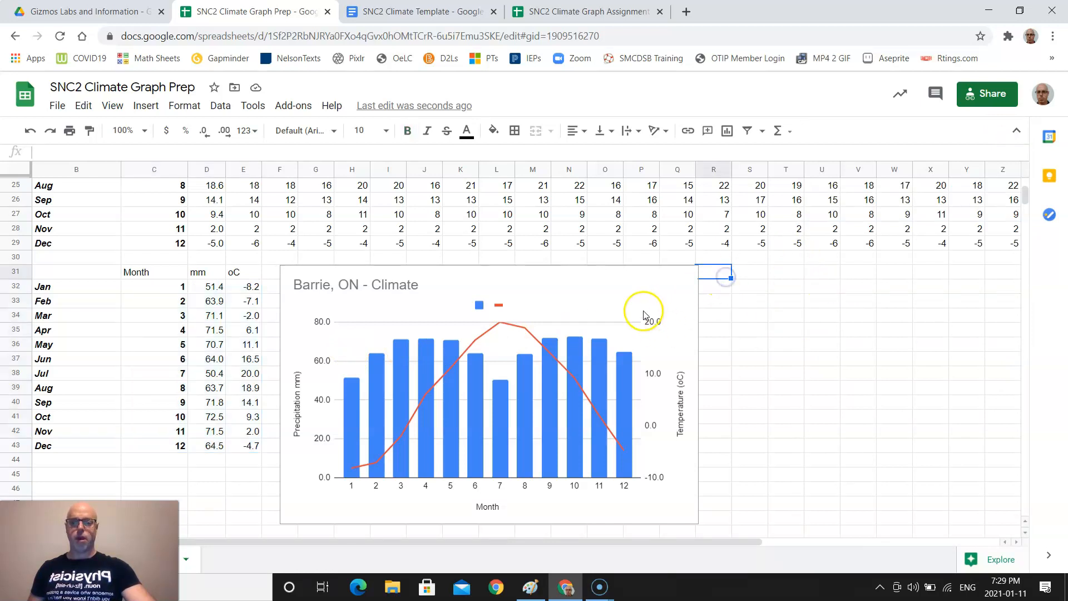
{"action": "mouse_move", "coordinate": [251, 297]}
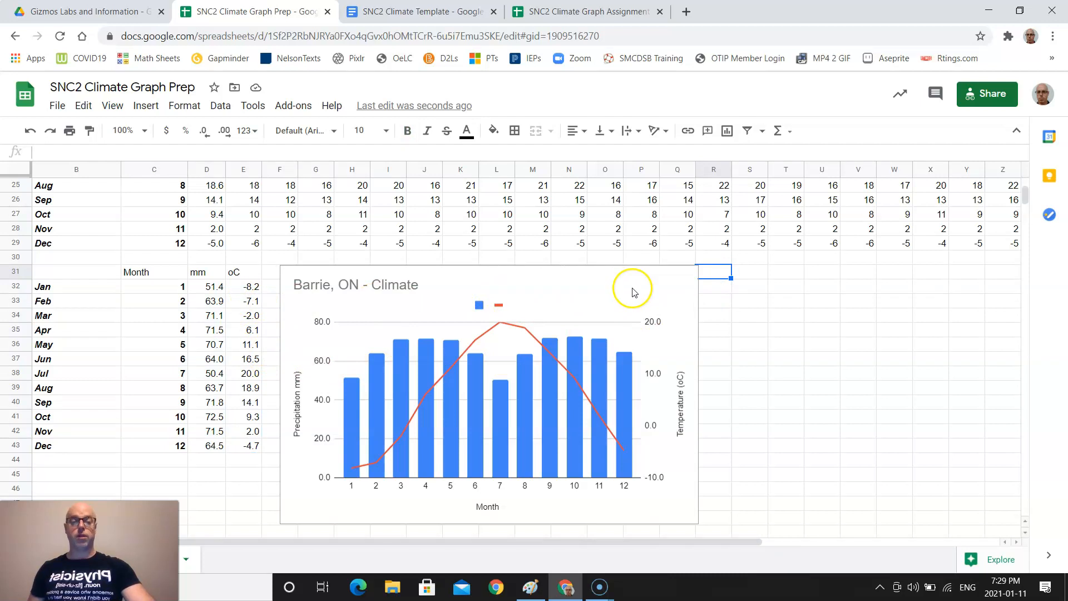
Copy the Barrie, ON climate chart from Sheets and return to the SNC2 Climate Template document.
{"action": "left_click", "coordinate": [419, 12]}
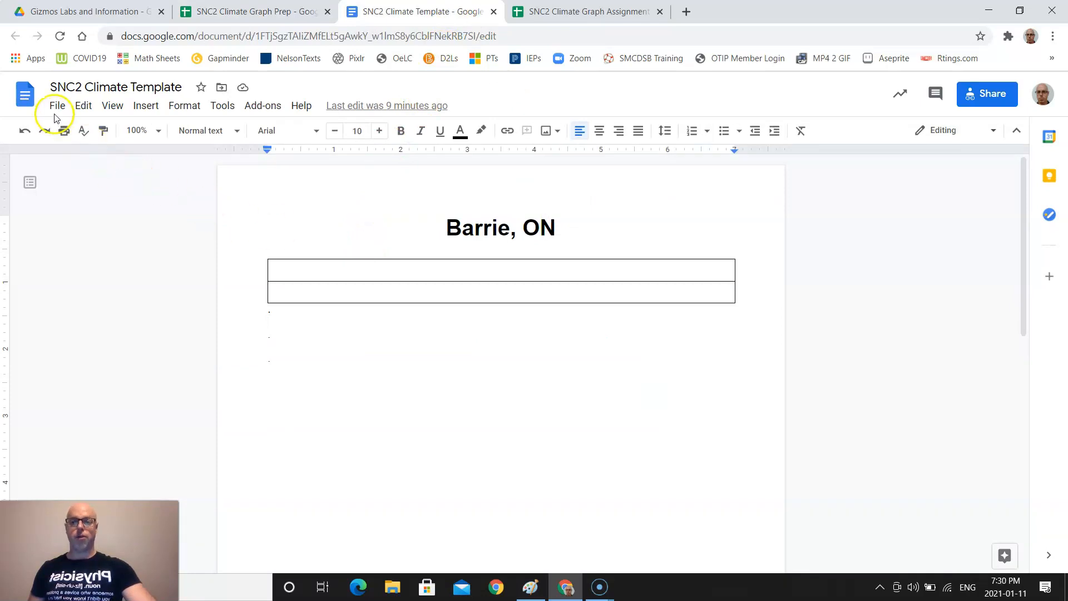
{"action": "left_click", "coordinate": [57, 106]}
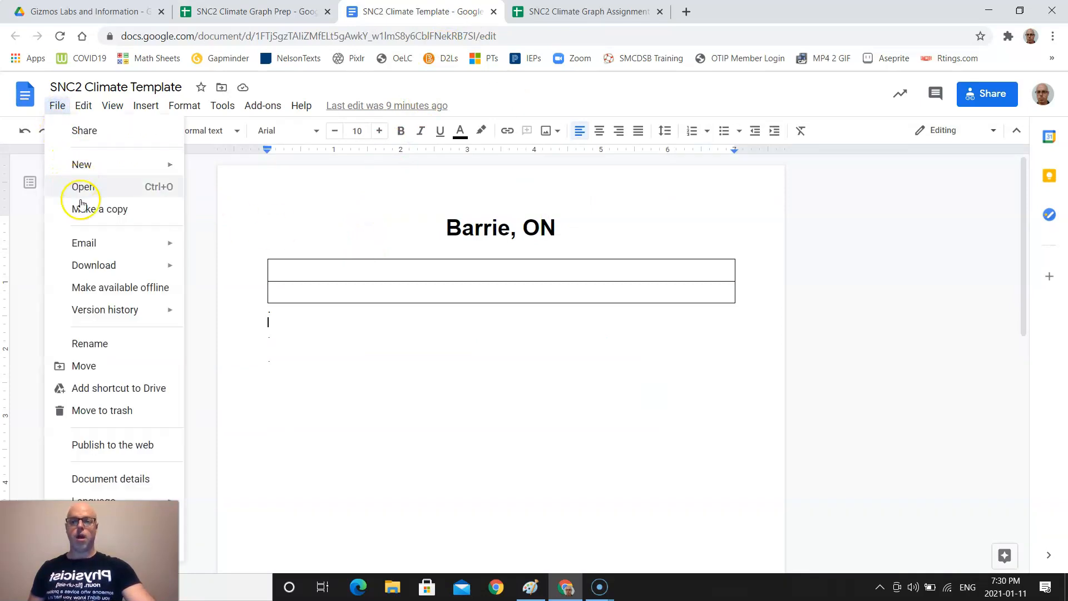
{"action": "mouse_move", "coordinate": [84, 209]}
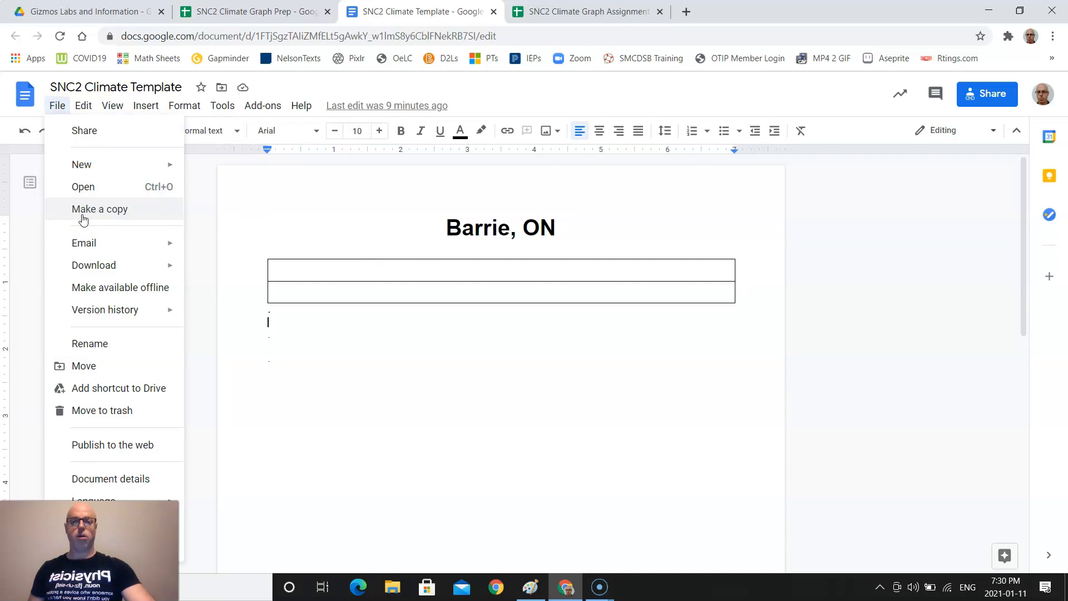
{"action": "left_click", "coordinate": [184, 106]}
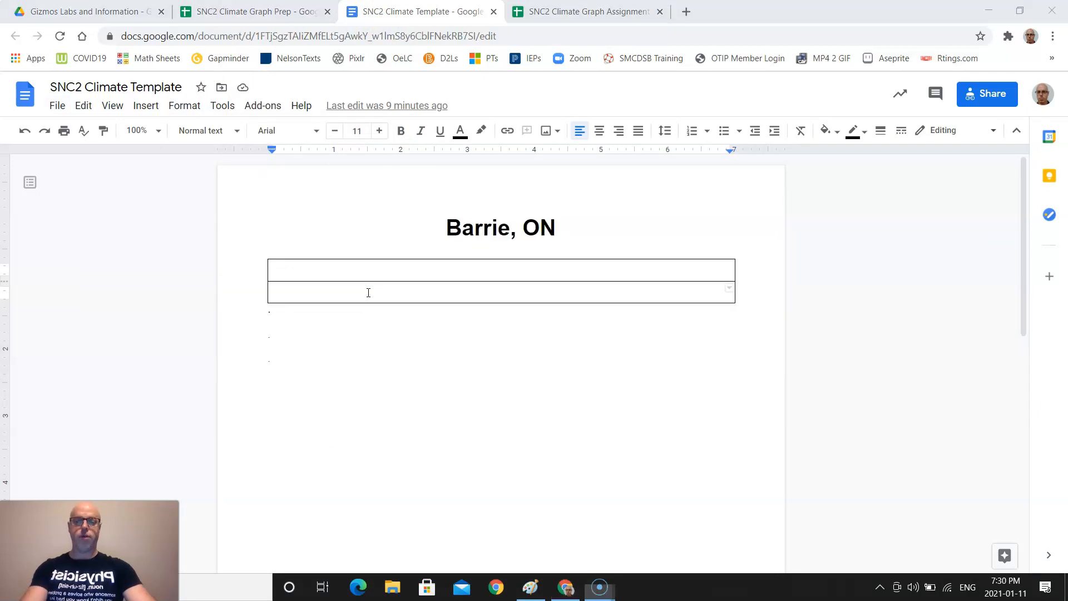
{"action": "left_click", "coordinate": [586, 11]}
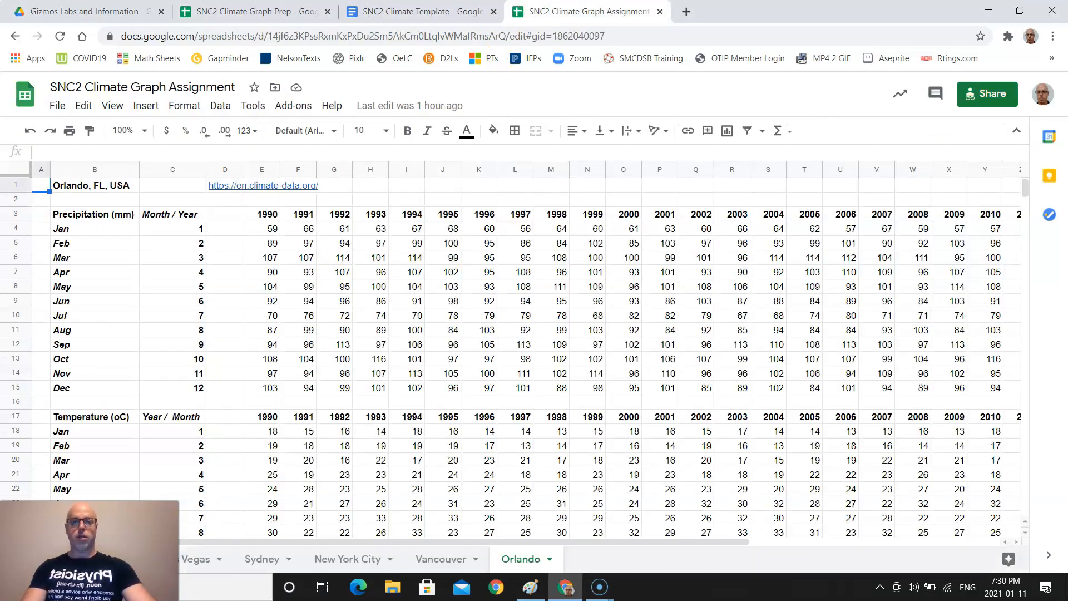
{"action": "left_click", "coordinate": [252, 12]}
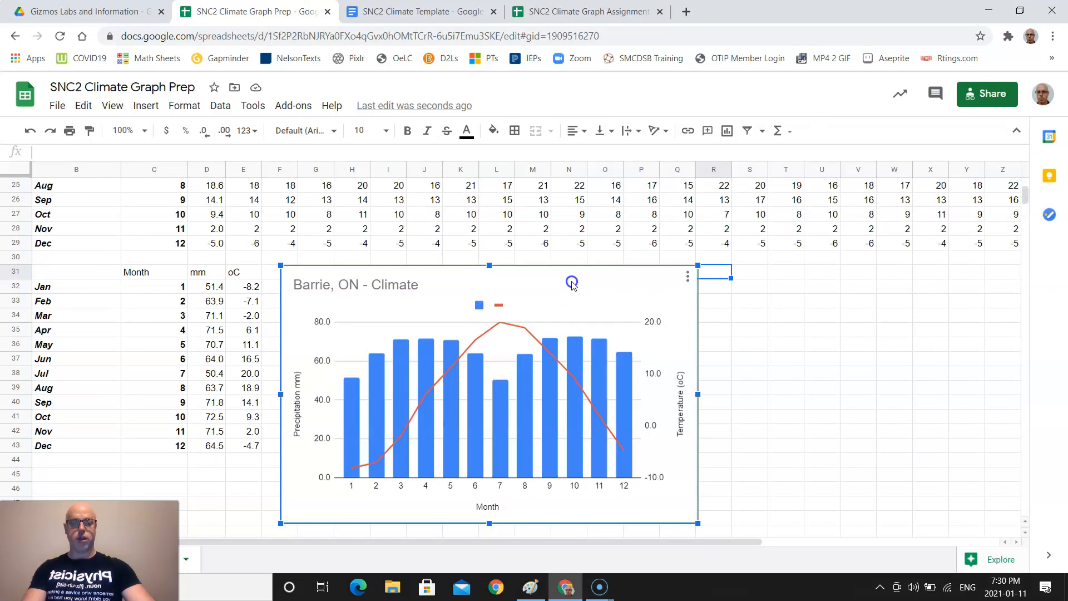
{"action": "left_click", "coordinate": [688, 276]}
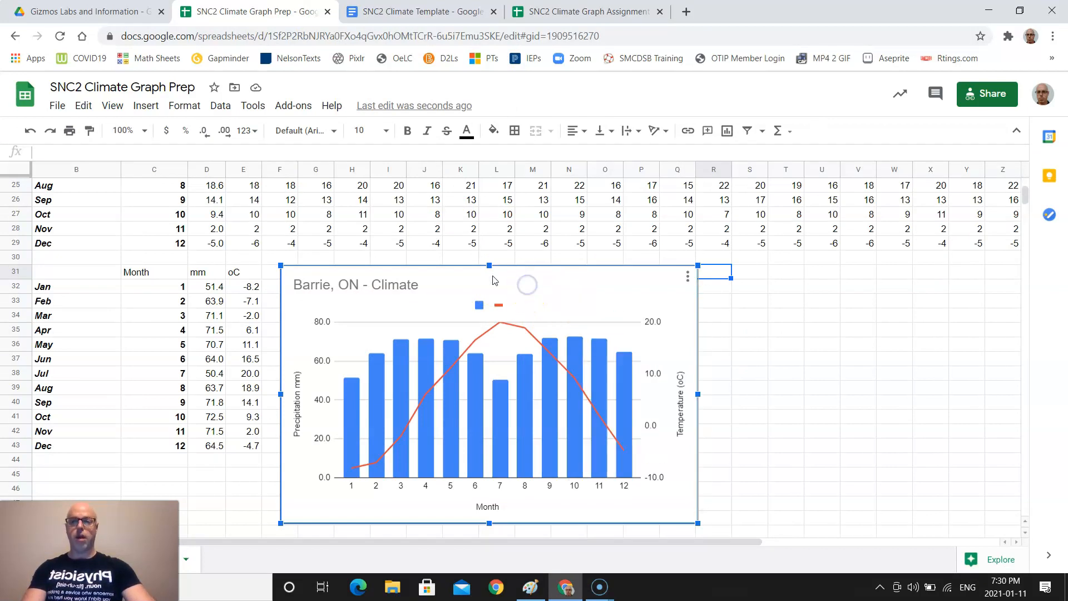
{"action": "left_click", "coordinate": [83, 106]}
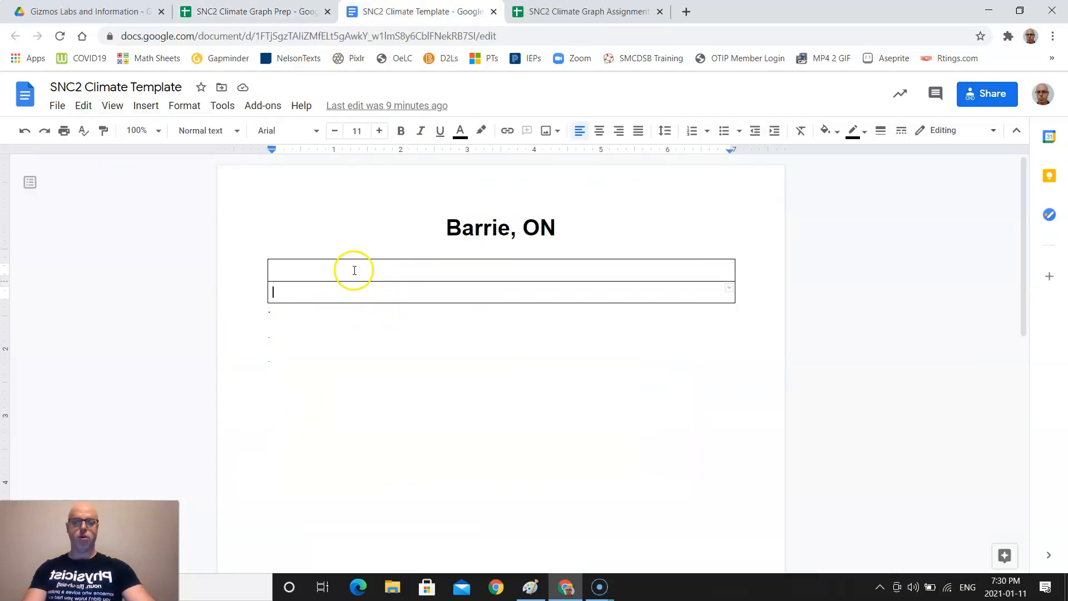
Paste the climate chart into the template table as an unlinked copy.
{"action": "key", "text": "ctrl+v"}
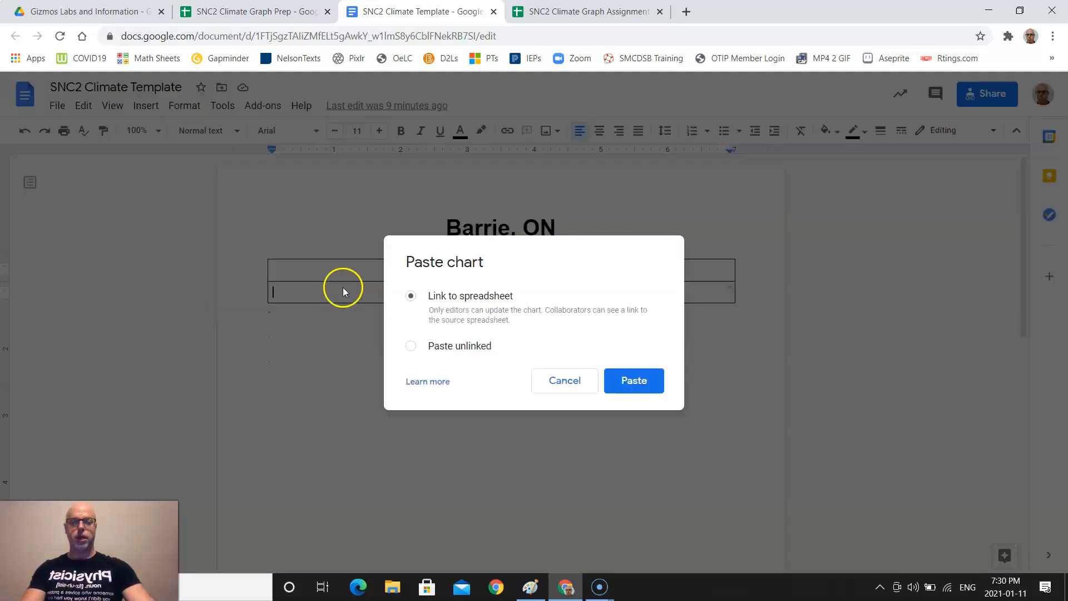
{"action": "mouse_move", "coordinate": [454, 301]}
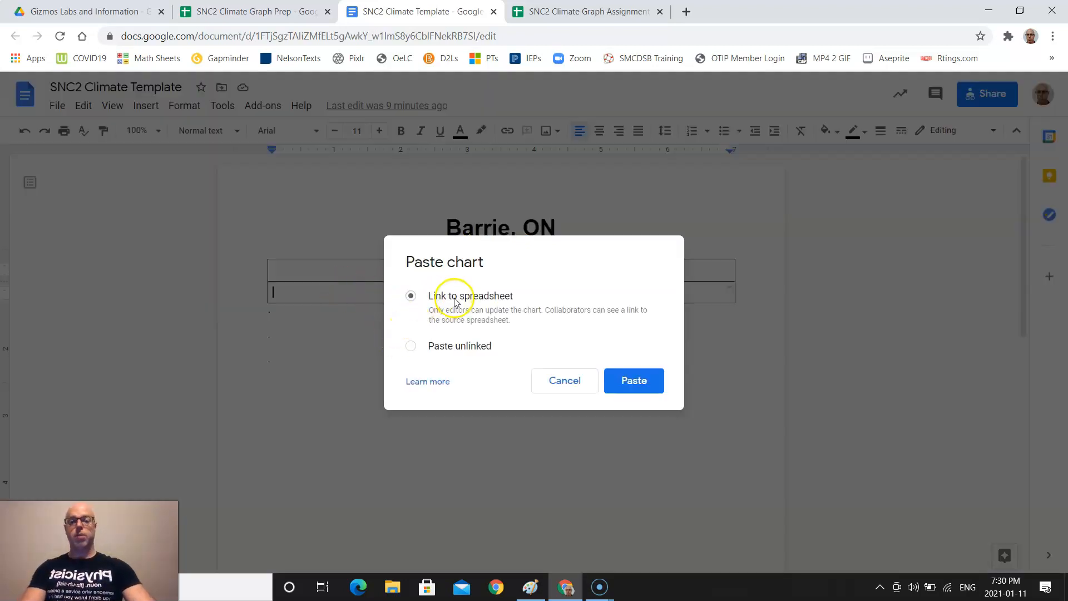
{"action": "left_click", "coordinate": [411, 346]}
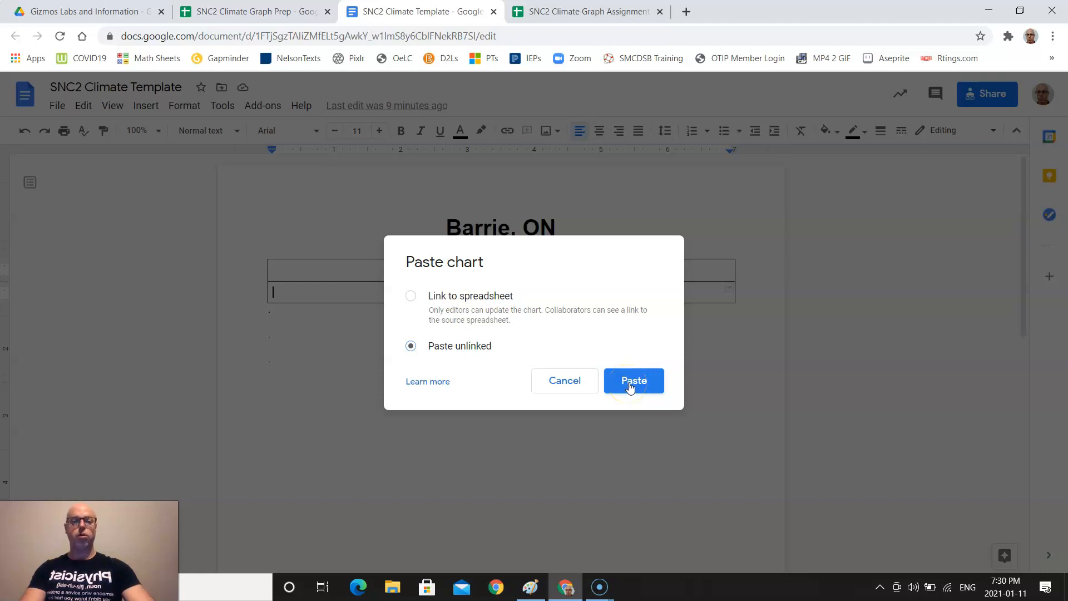
{"action": "left_click", "coordinate": [633, 380]}
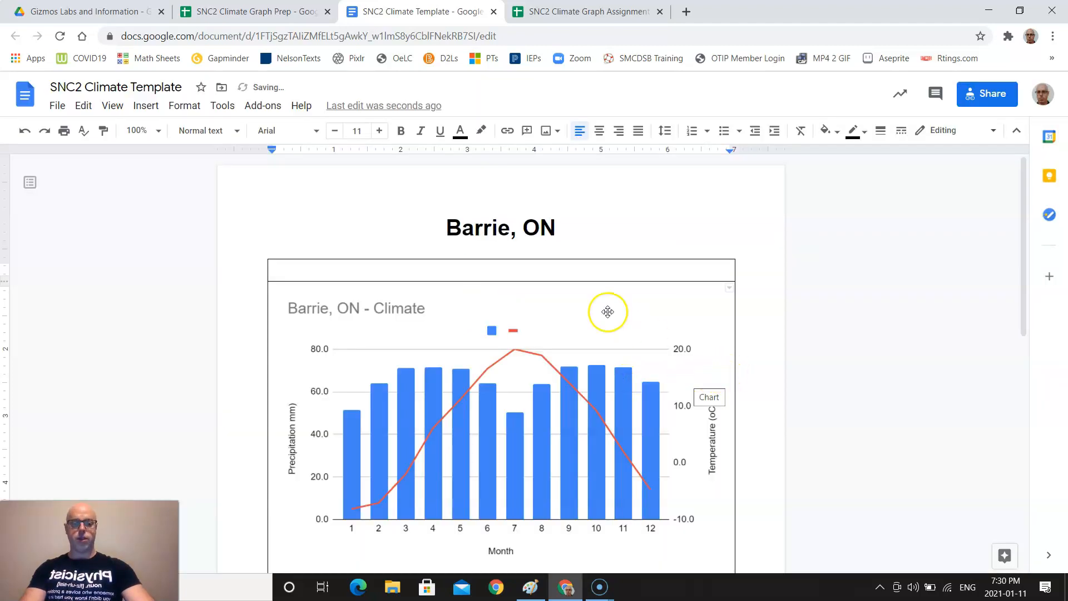
{"action": "scroll", "scroll_direction": "down", "scroll_amount": 3}
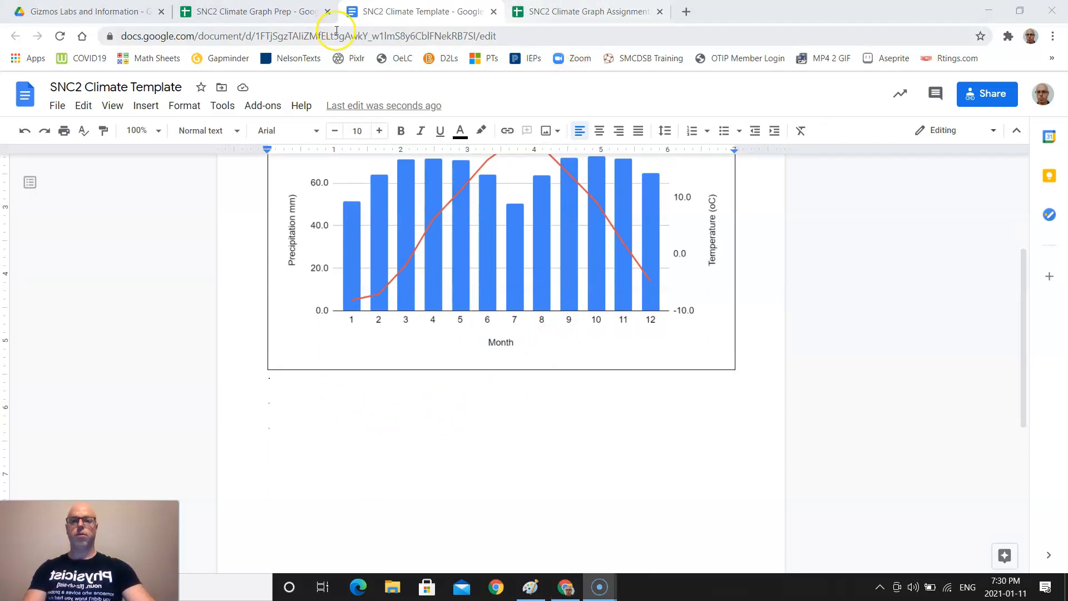
Paste the monthly data table unlinked, head it 'Month', and delete the month-number column.
{"action": "left_click", "coordinate": [252, 11]}
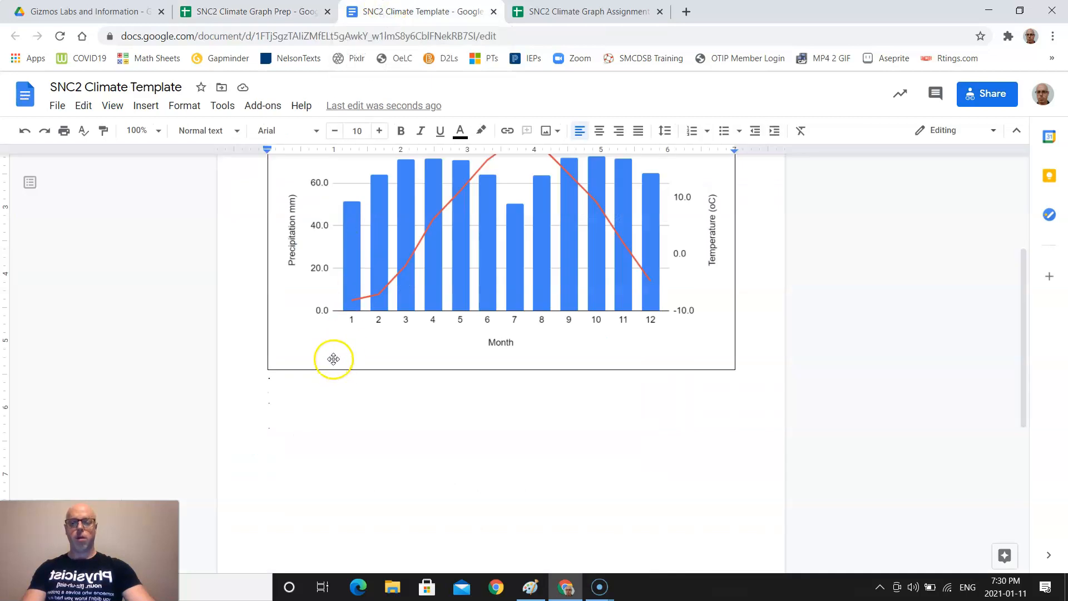
{"action": "mouse_move", "coordinate": [215, 183]}
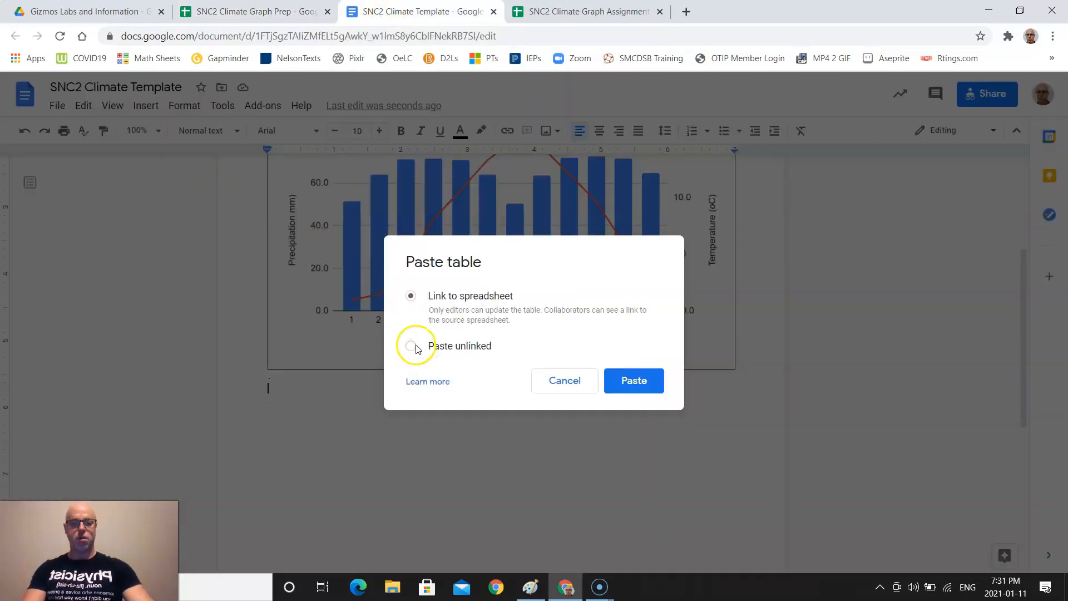
{"action": "left_click", "coordinate": [634, 380]}
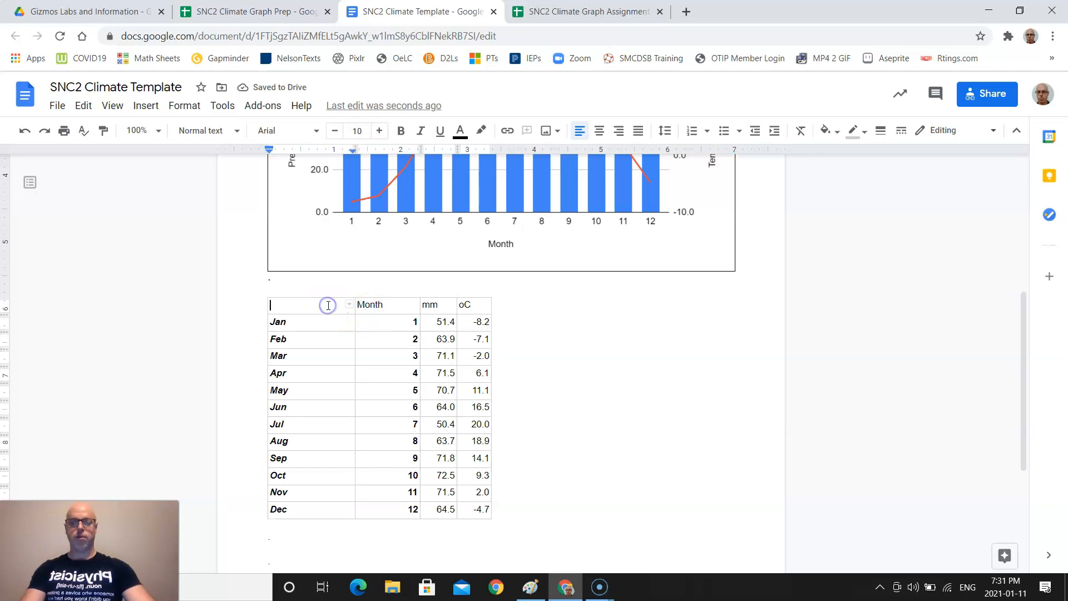
{"action": "type", "text": "Month"}
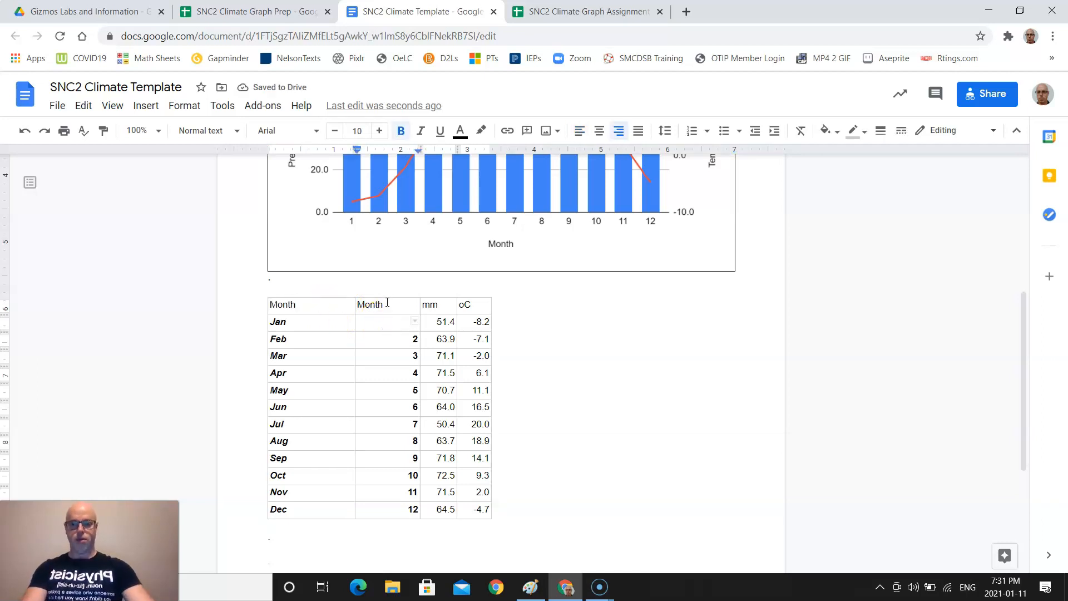
{"action": "left_click_drag", "start_coordinate": [387, 303], "coordinate": [380, 509]}
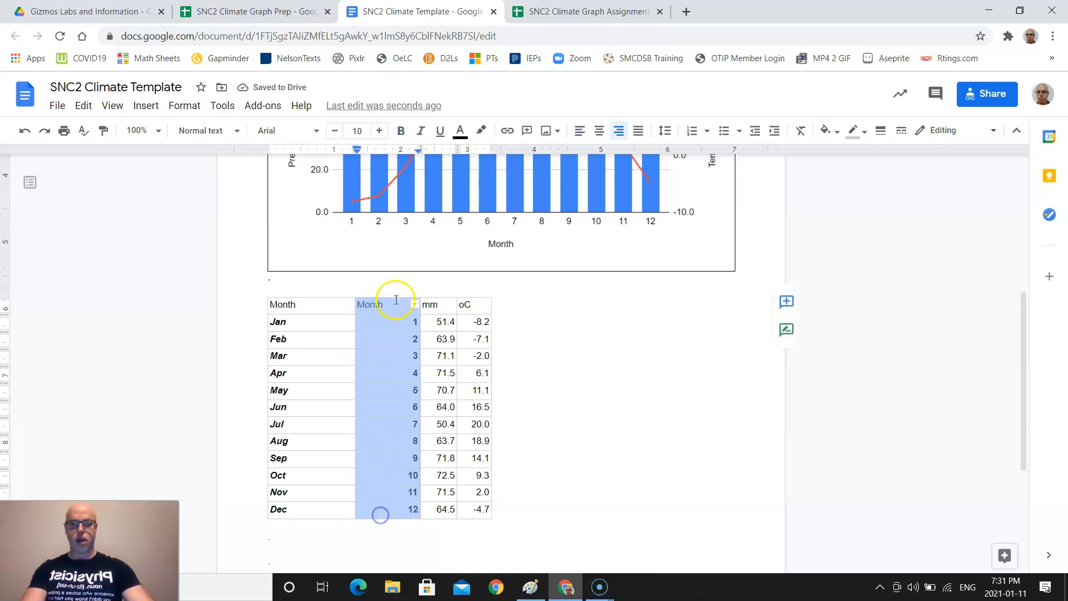
{"action": "right_click", "coordinate": [395, 409]}
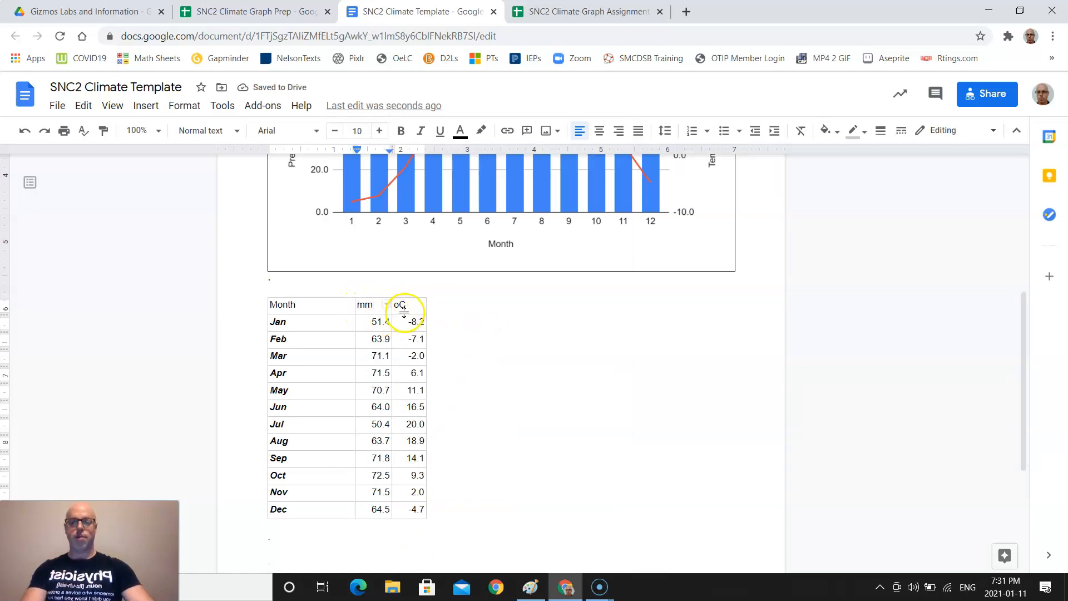
{"action": "left_click", "coordinate": [401, 304]}
{"action": "type", "text": "Precipitaiton "}
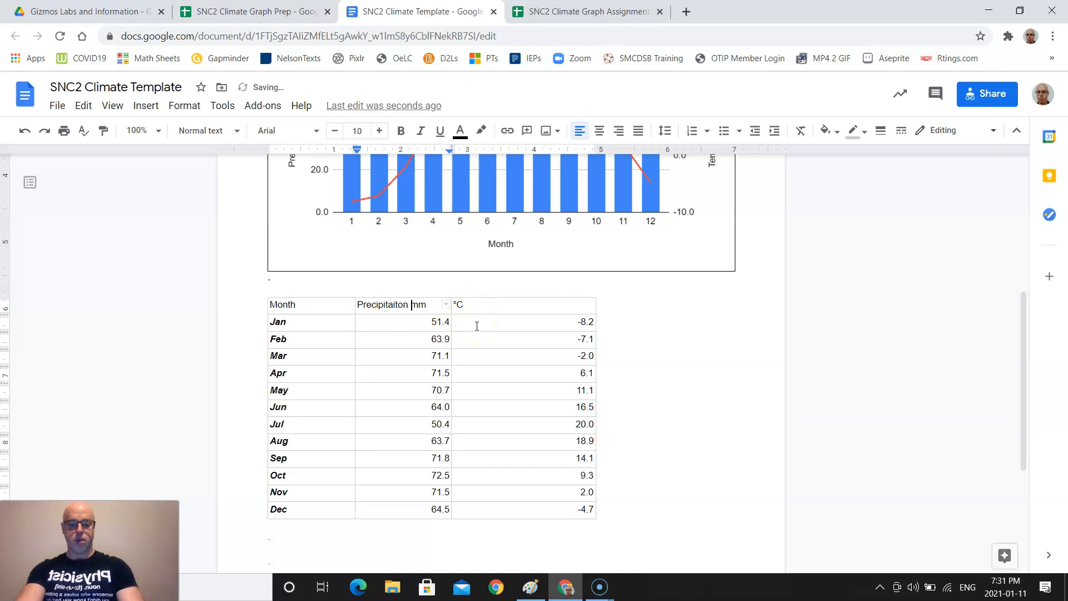
Retype the table header cells as Precipitation (mm) and Temperature (°C).
{"action": "type", "text": "(mm"}
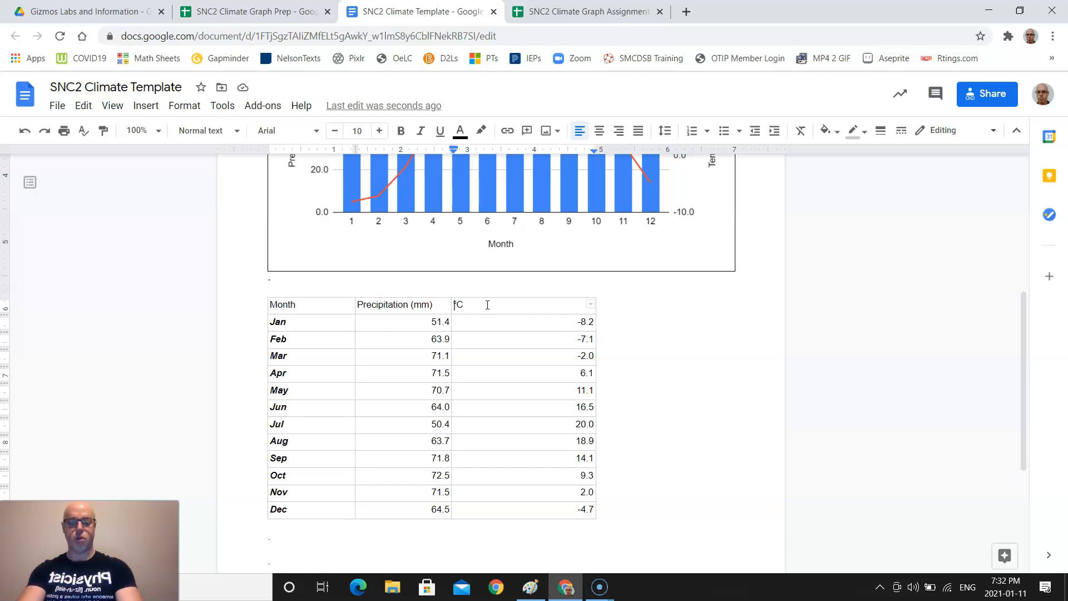
{"action": "type", "text": "Tempeerat"}
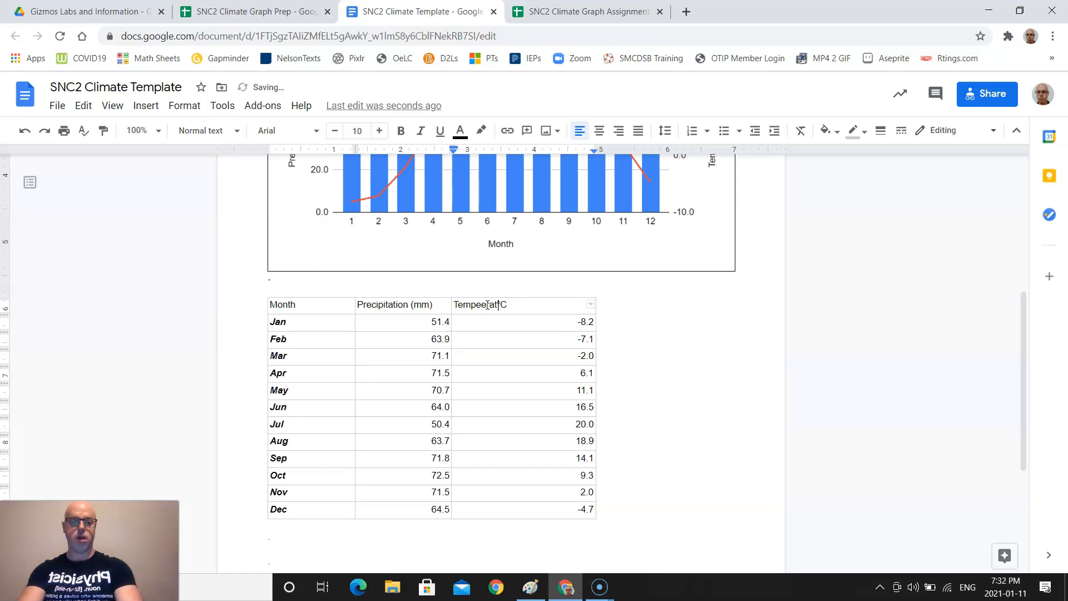
{"action": "type", "text": "Temperature (°C"}
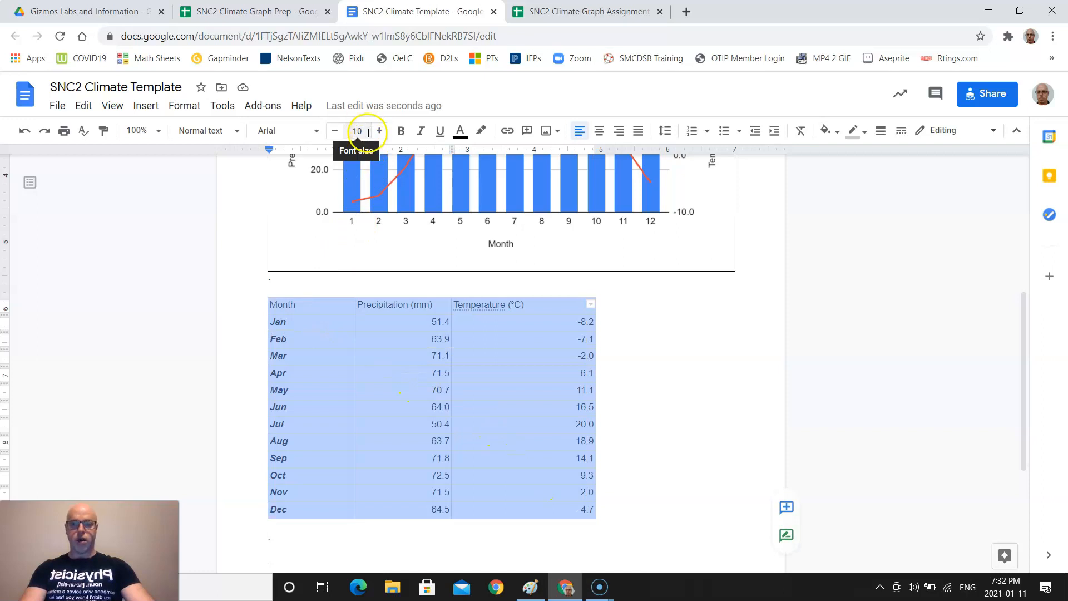
Change the climate table's text size using the toolbar font size box.
{"action": "left_click", "coordinate": [355, 130]}
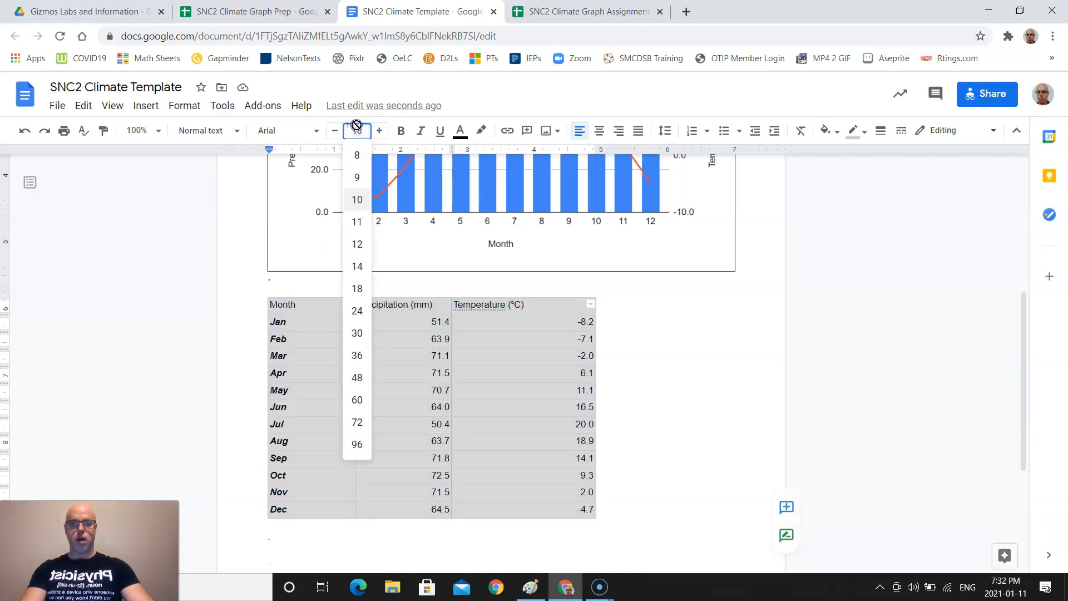
{"action": "left_click", "coordinate": [357, 130]}
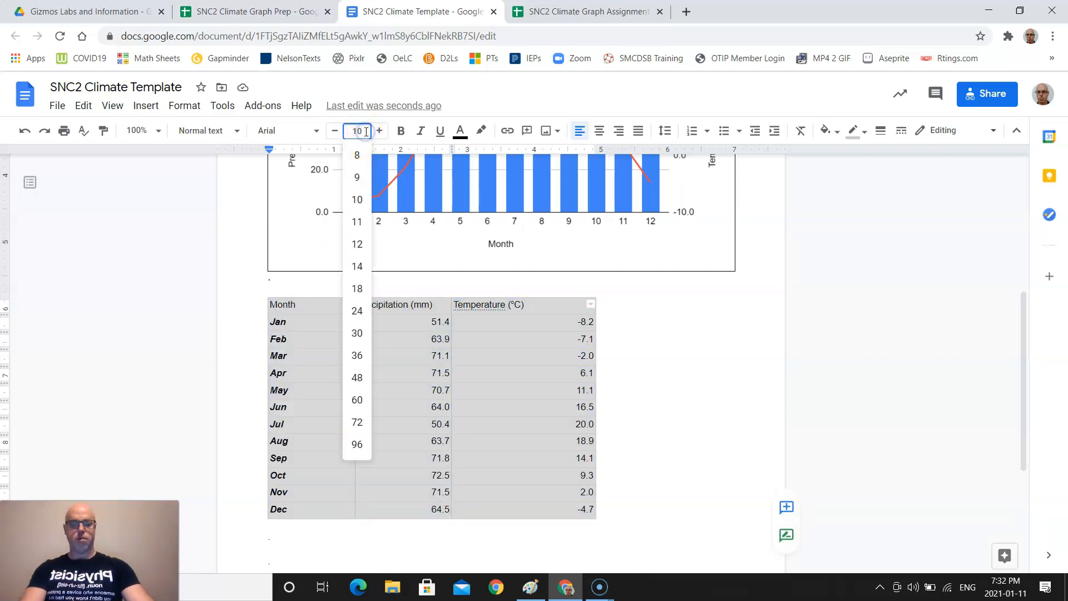
{"action": "left_click", "coordinate": [356, 156]}
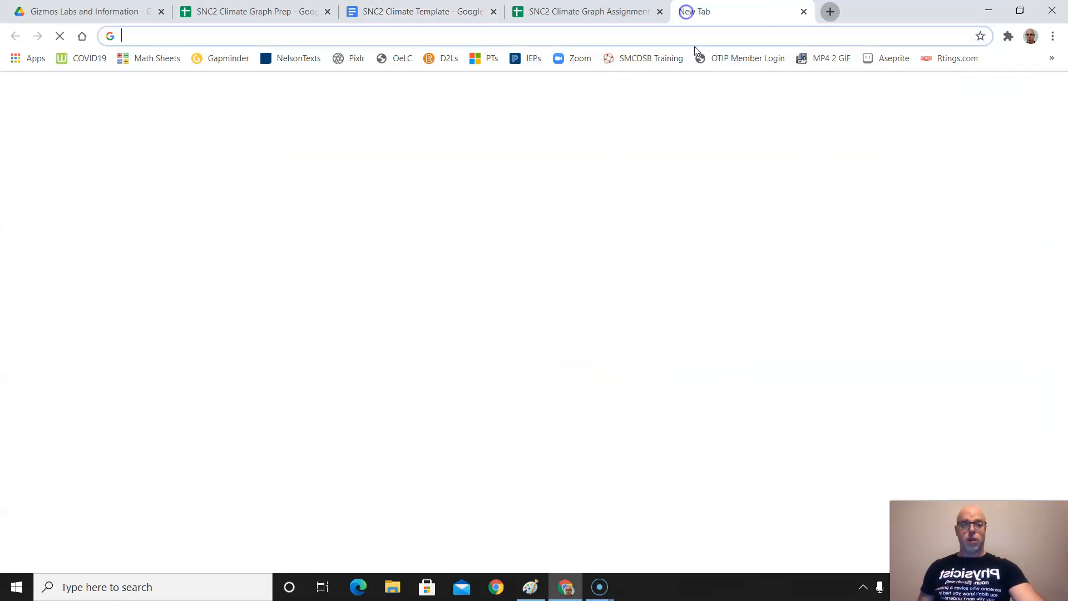
Search images for 'barrie ontario' and copy the Barrie waterfront panorama.
{"action": "type", "text": "bell.ca"}
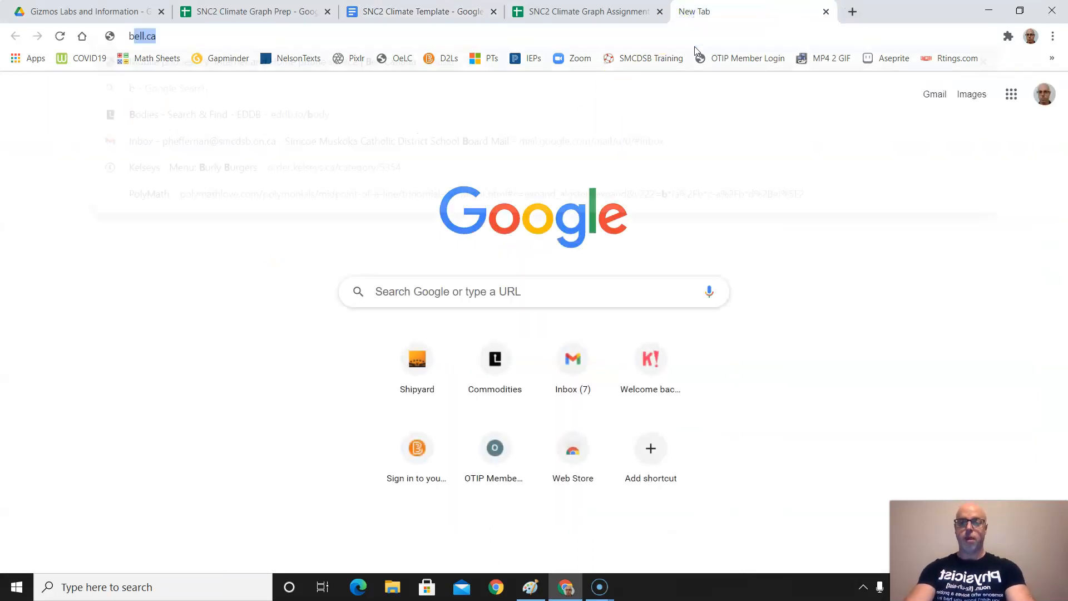
{"action": "type", "text": "barrie ontario"}
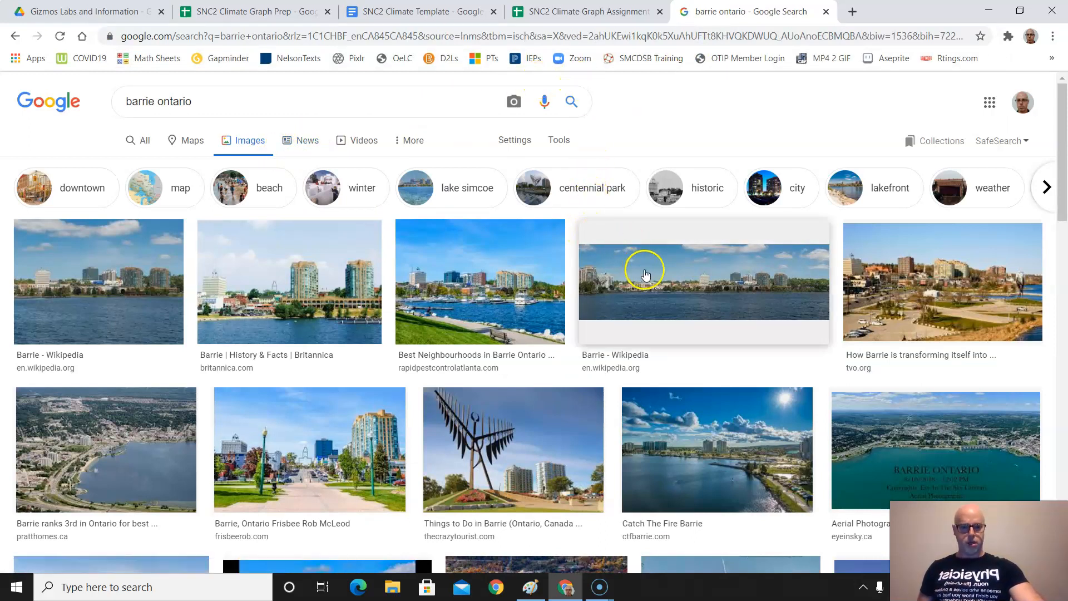
{"action": "right_click", "coordinate": [646, 274]}
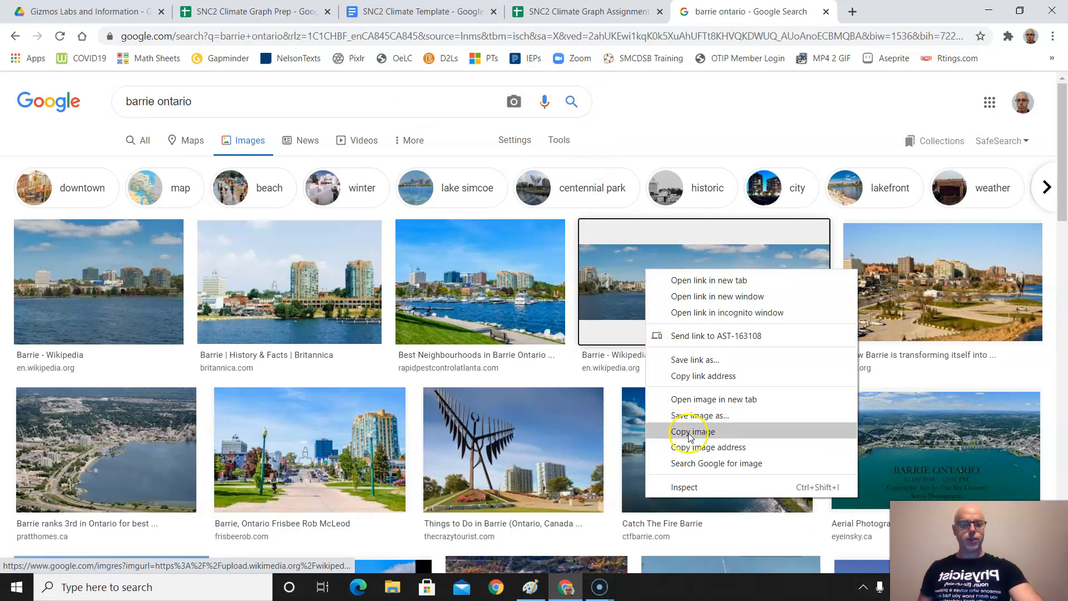
{"action": "left_click", "coordinate": [689, 431]}
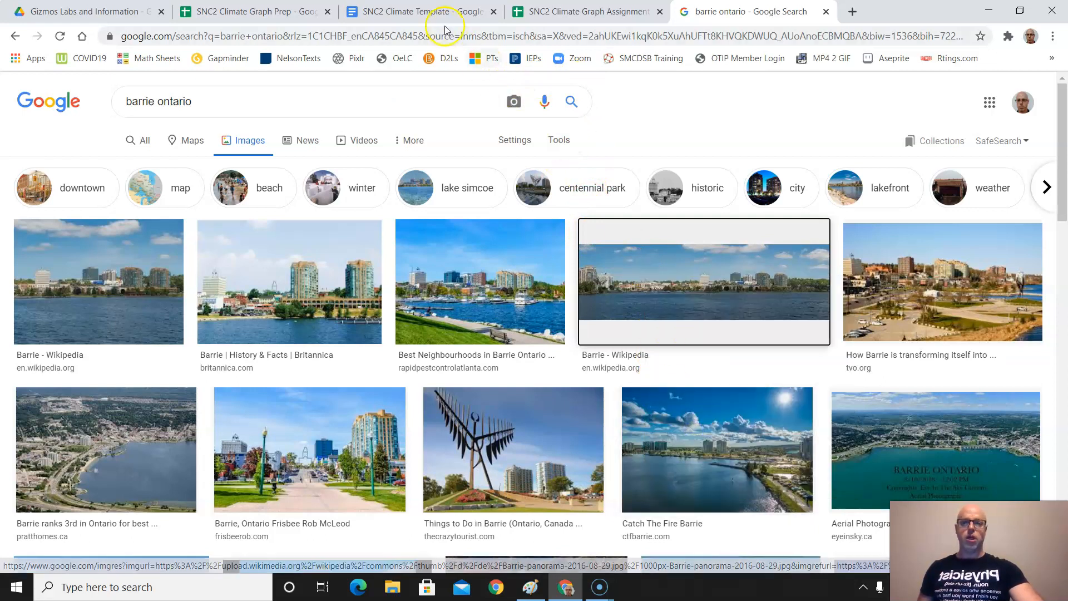
{"action": "right_click", "coordinate": [368, 270]}
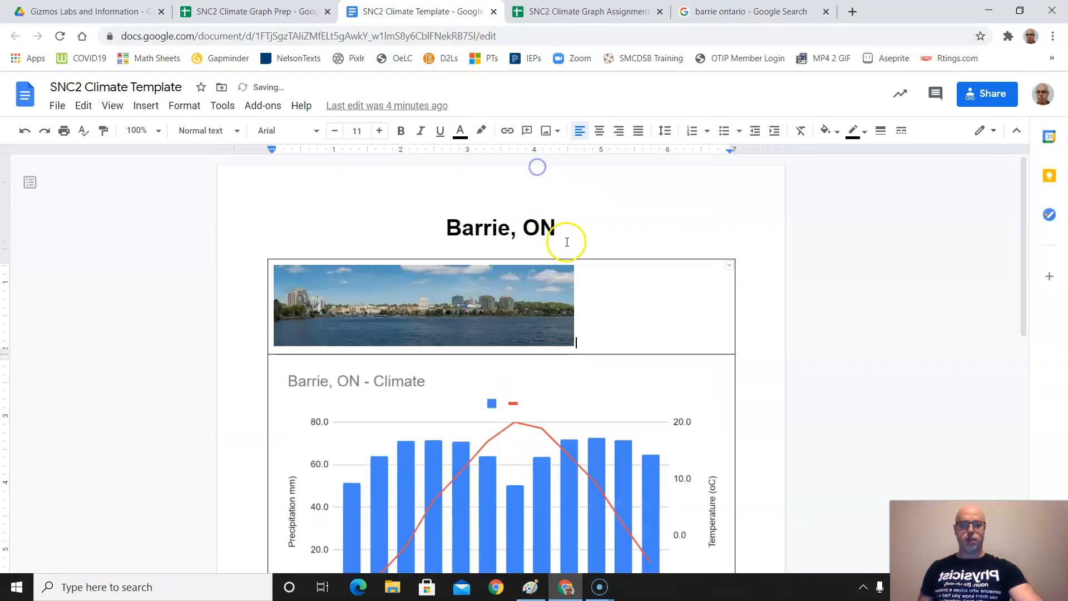
Resize the pasted Barrie panorama so it spans the table's full width.
{"action": "left_click", "coordinate": [422, 305]}
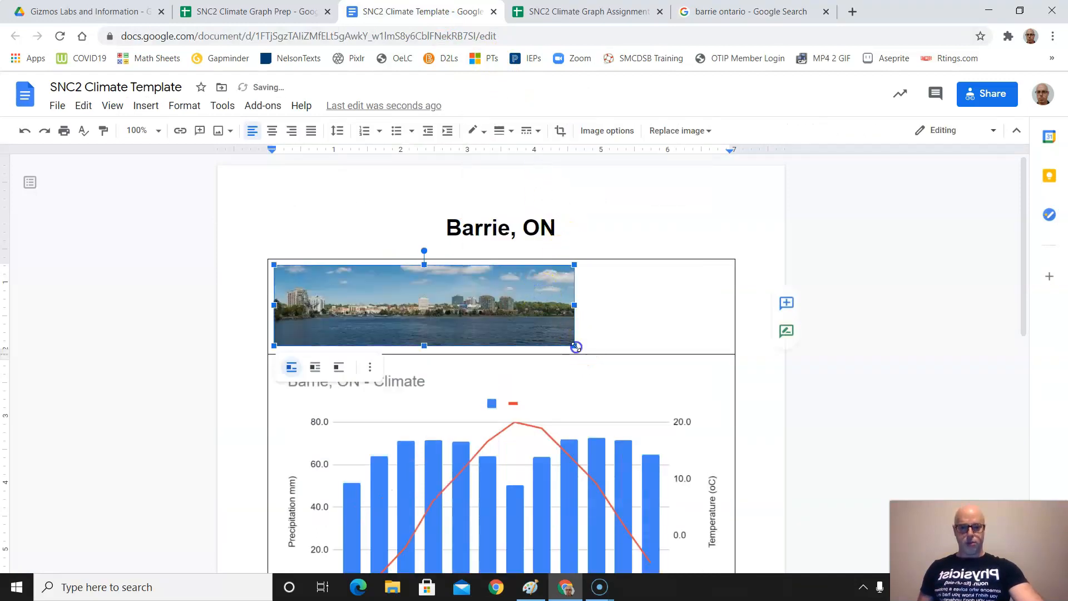
{"action": "left_click_drag", "start_coordinate": [576, 347], "coordinate": [698, 389]}
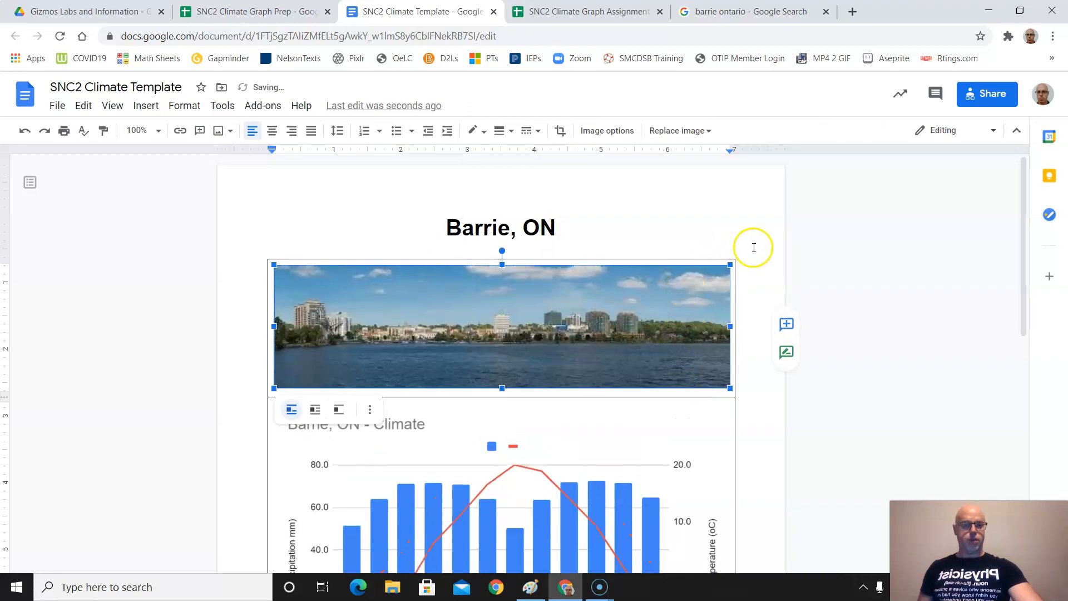
{"action": "scroll", "scroll_direction": "down", "scroll_amount": 3}
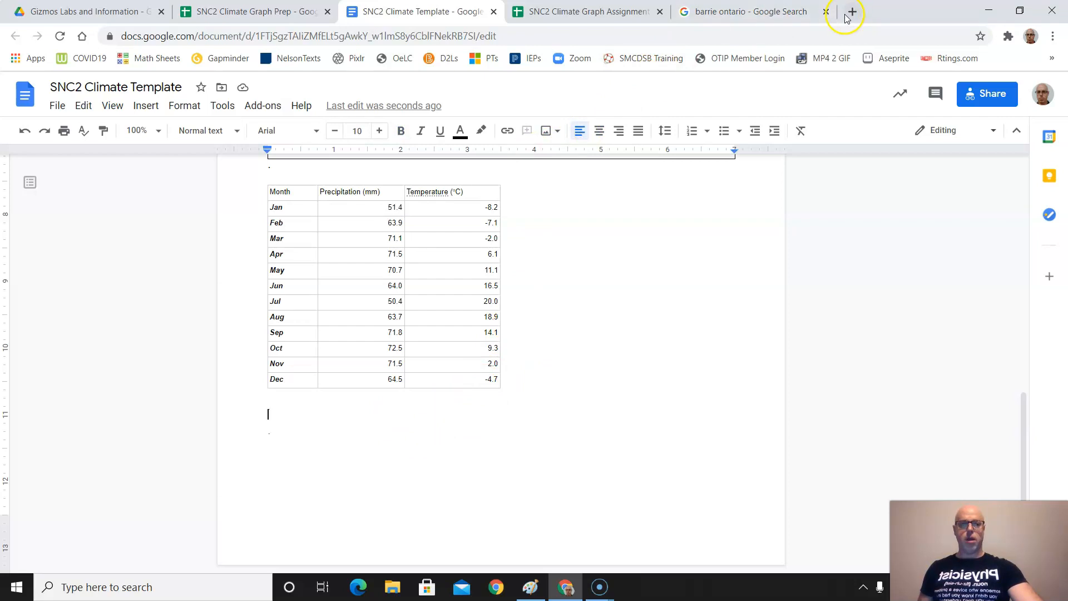
{"action": "left_click", "coordinate": [851, 12]}
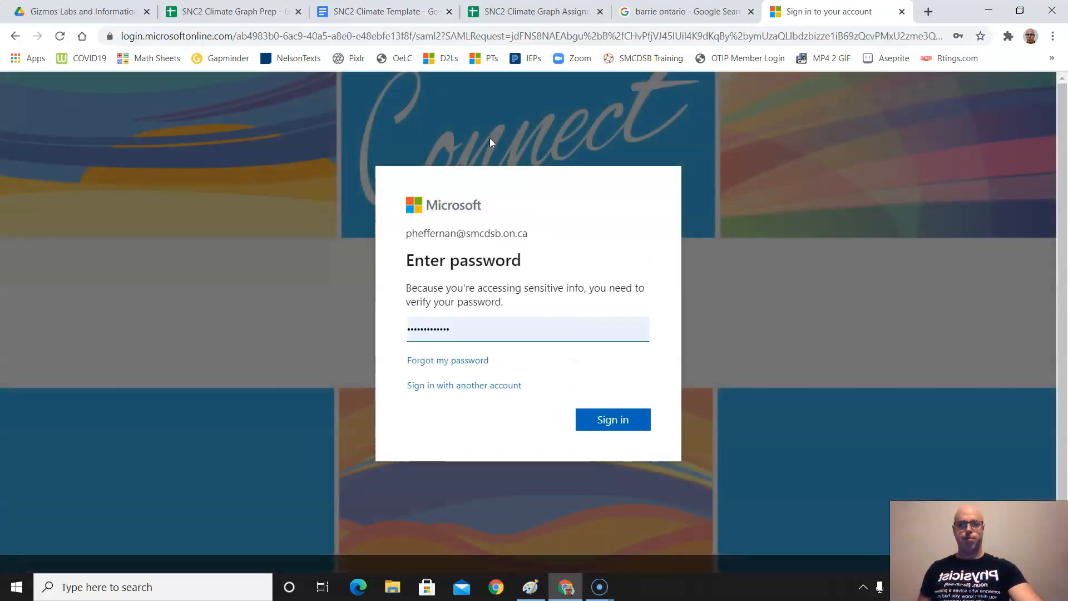
Sign in to Brightspace and open the SNC2D-3 course's assignments list.
{"action": "left_click", "coordinate": [611, 419]}
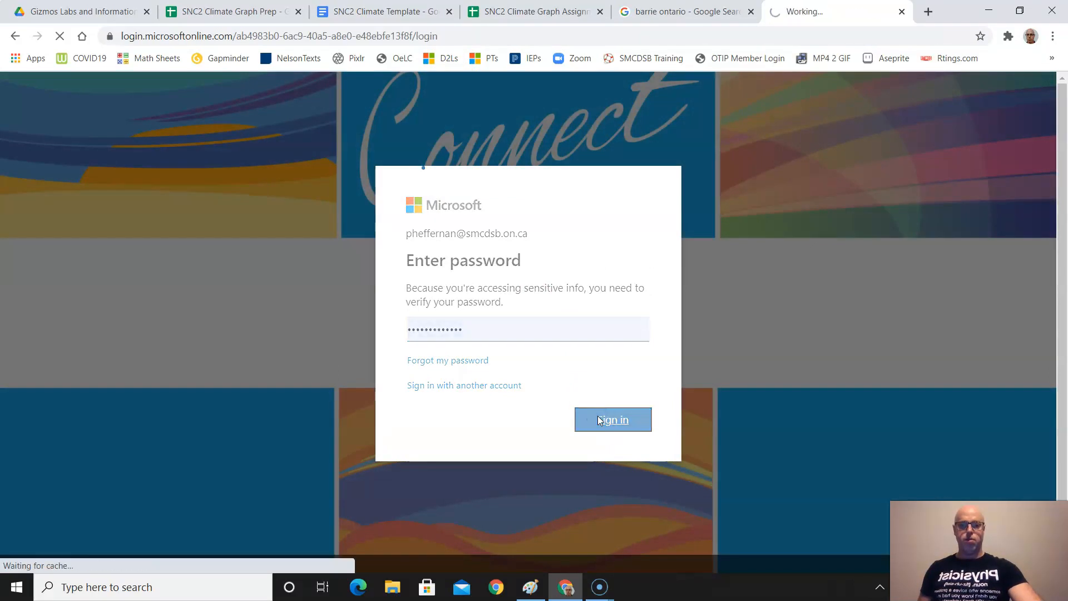
{"action": "left_click", "coordinate": [612, 419]}
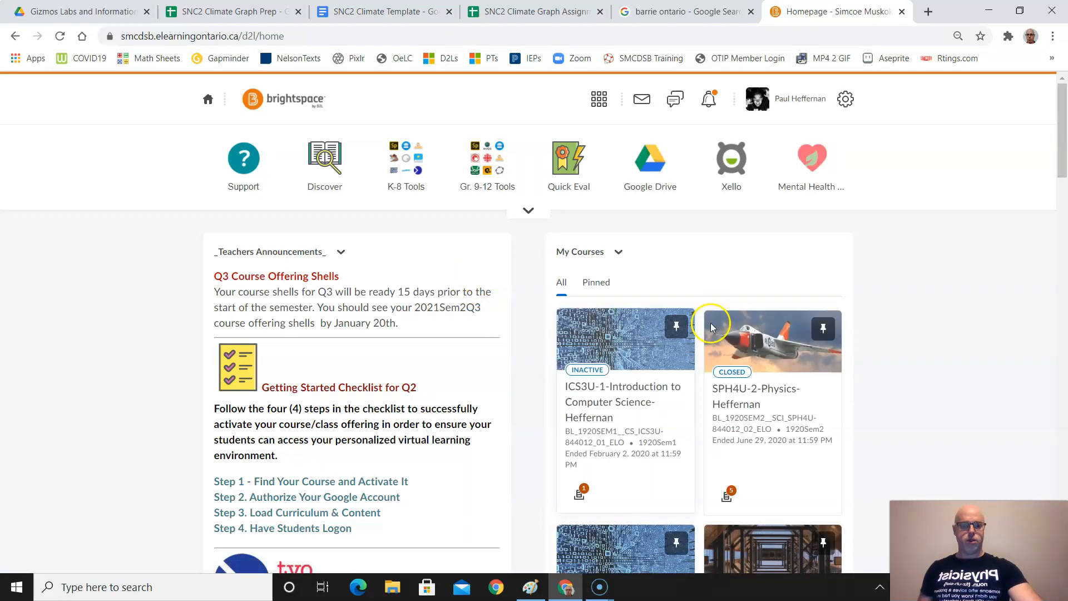
{"action": "scroll", "scroll_direction": "down", "scroll_amount": 3}
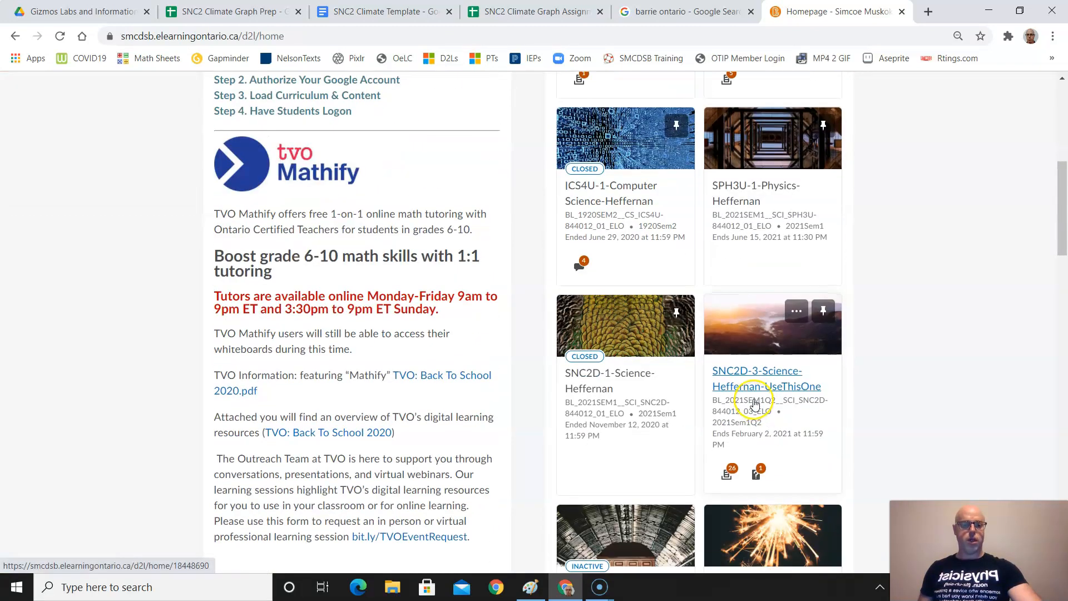
{"action": "left_click", "coordinate": [766, 379]}
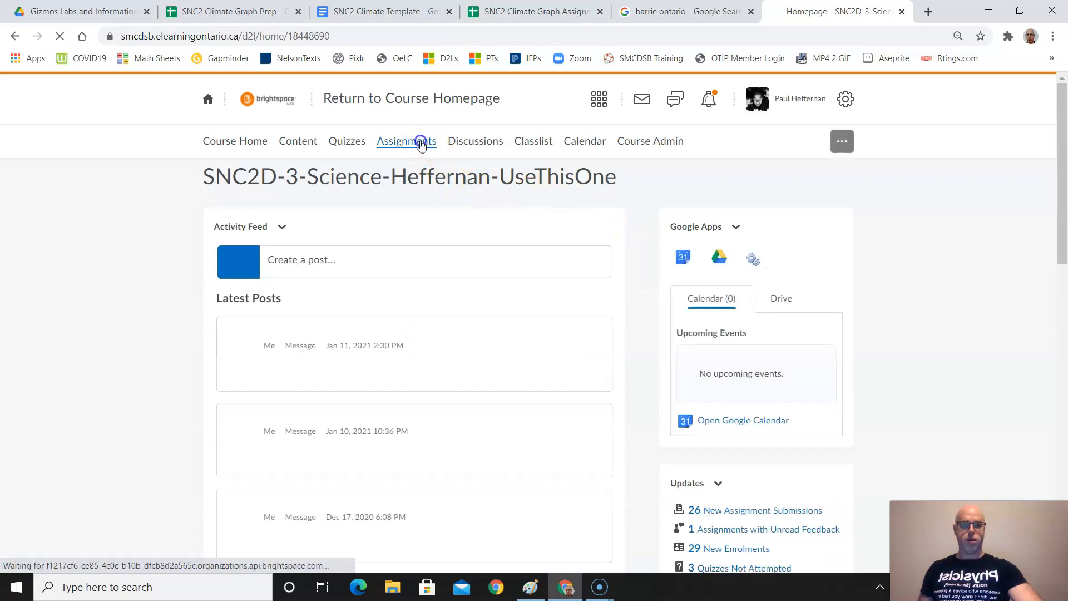
{"action": "left_click", "coordinate": [406, 140]}
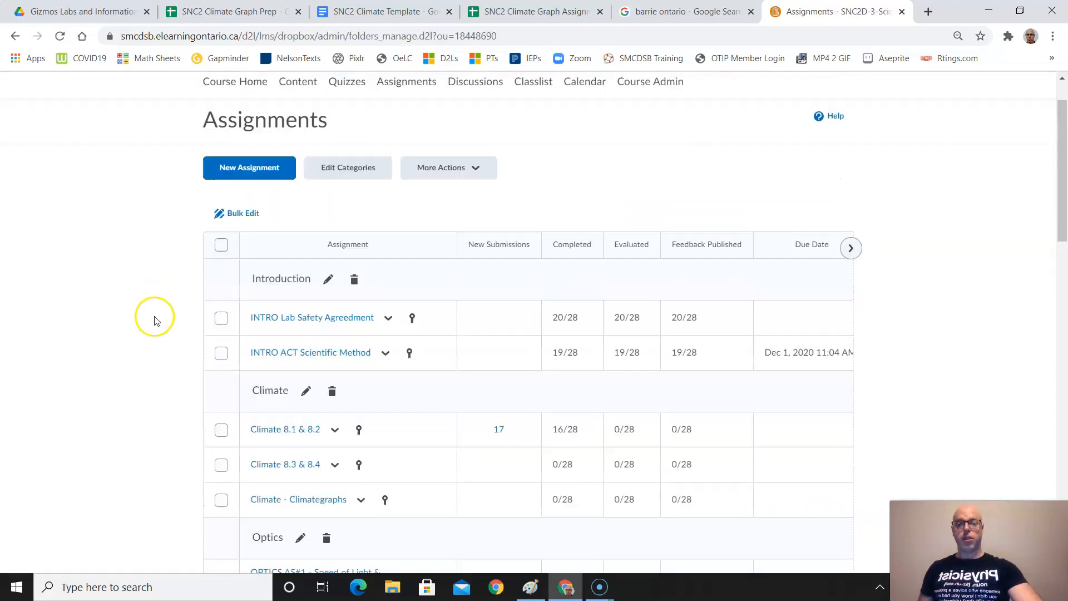
Edit the Climate - Climategraphs assignment and select questions 1 and 2.
{"action": "left_click", "coordinate": [361, 280]}
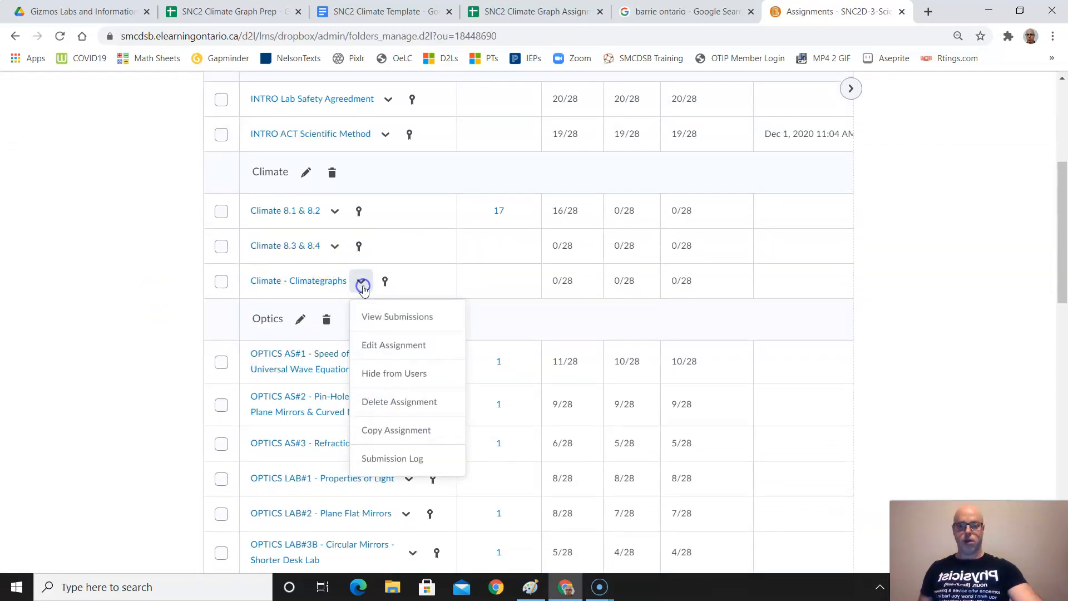
{"action": "left_click", "coordinate": [394, 345]}
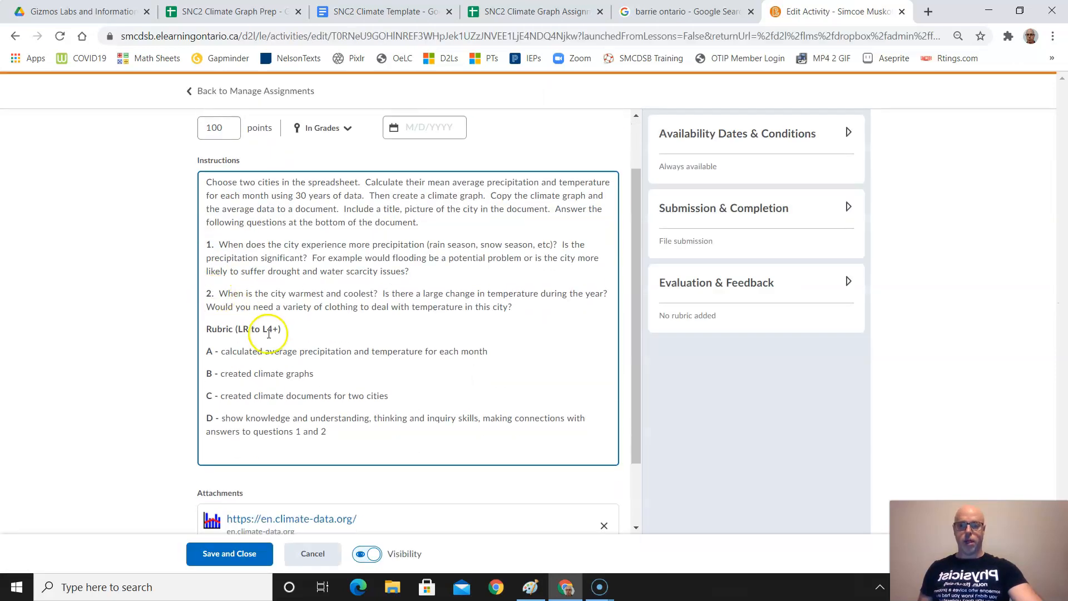
{"action": "left_click_drag", "start_coordinate": [277, 294], "coordinate": [512, 307]}
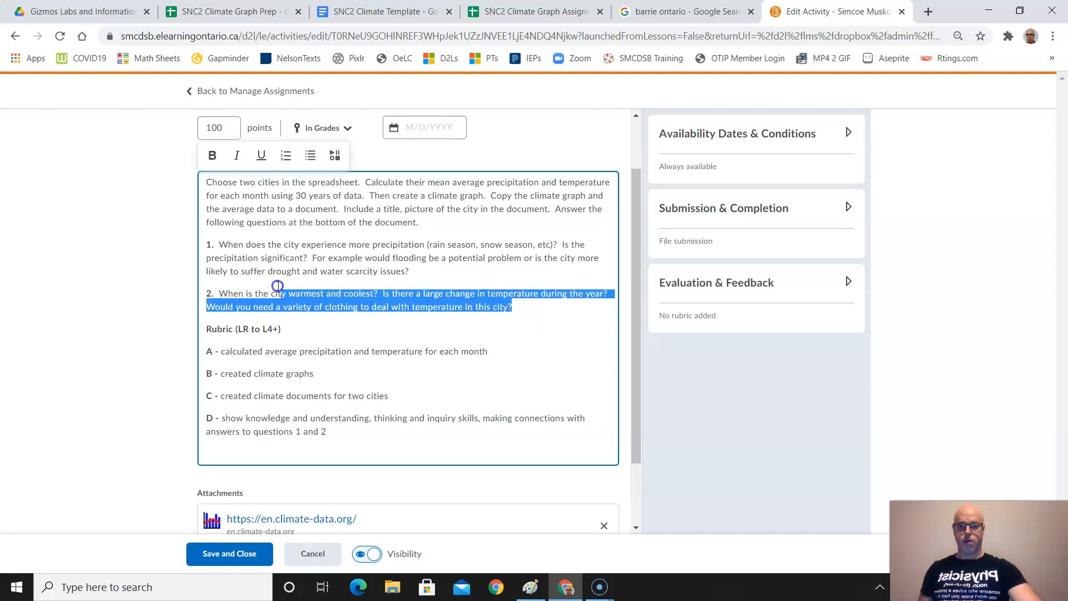
{"action": "left_click", "coordinate": [212, 155]}
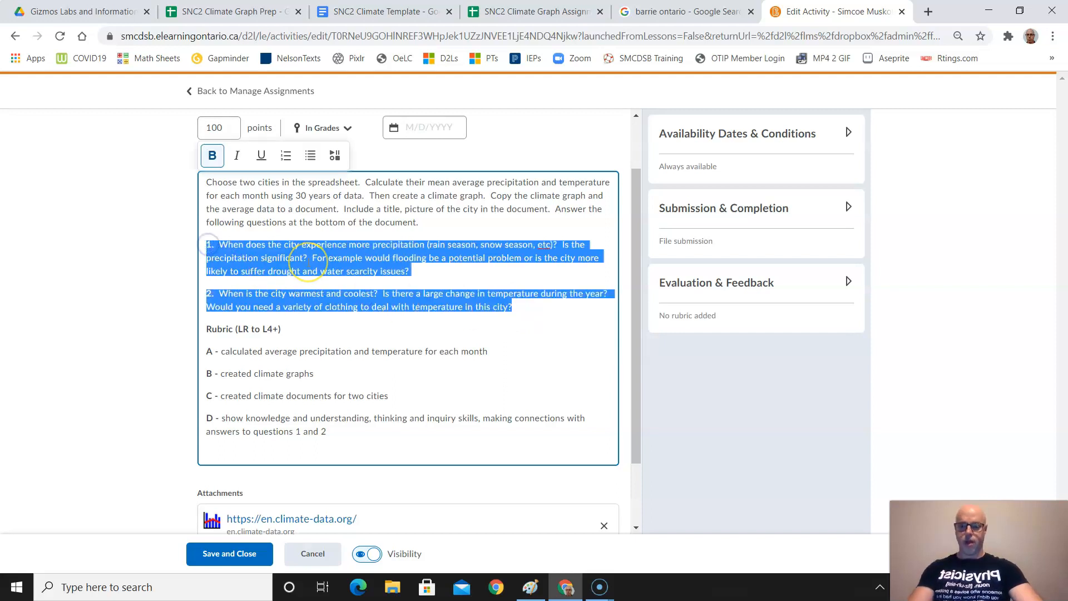
{"action": "mouse_move", "coordinate": [381, 85]}
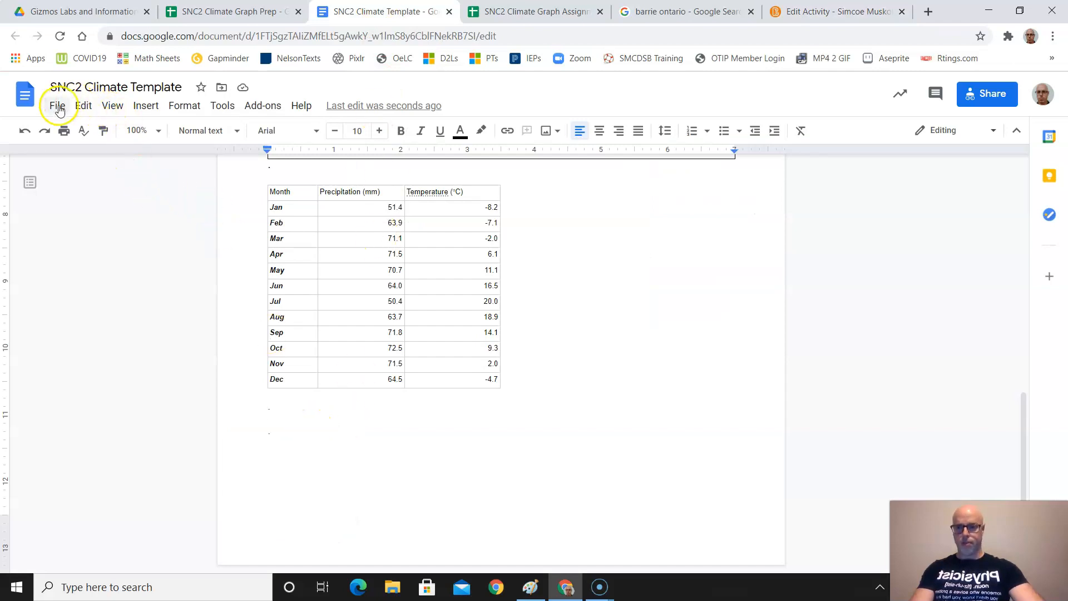
Return to the SNC2 Climate Template document with its File menu open.
{"action": "left_click", "coordinate": [82, 106]}
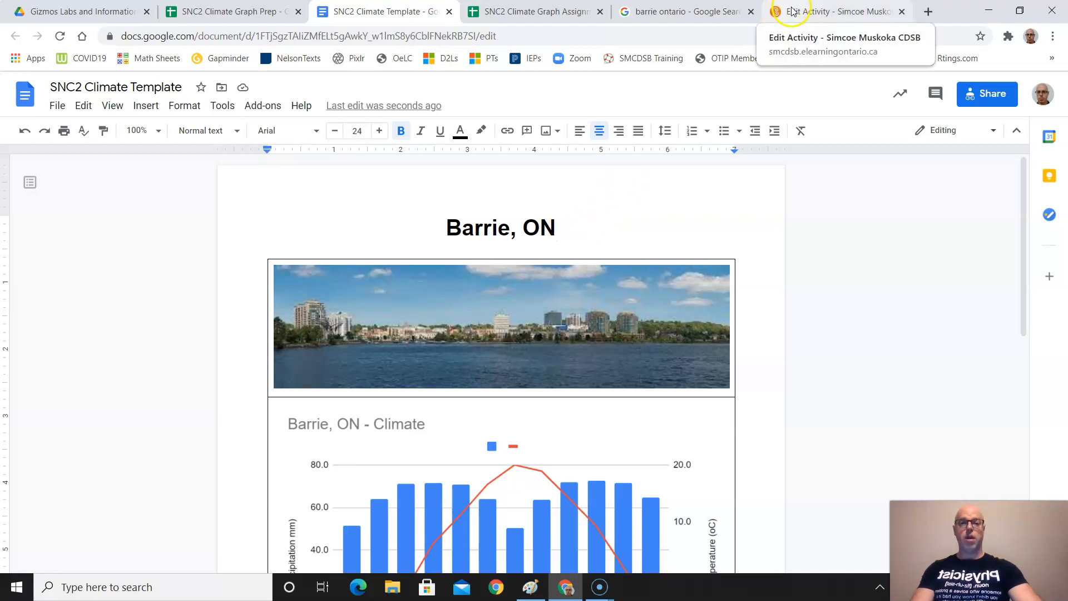
{"action": "left_click", "coordinate": [57, 105]}
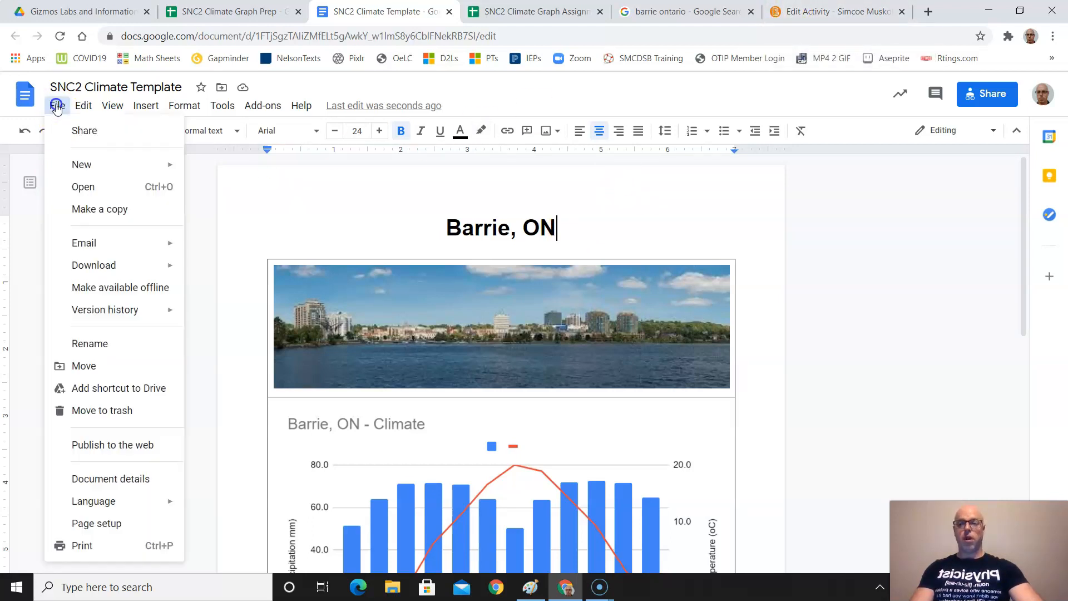
{"action": "mouse_move", "coordinate": [93, 265]}
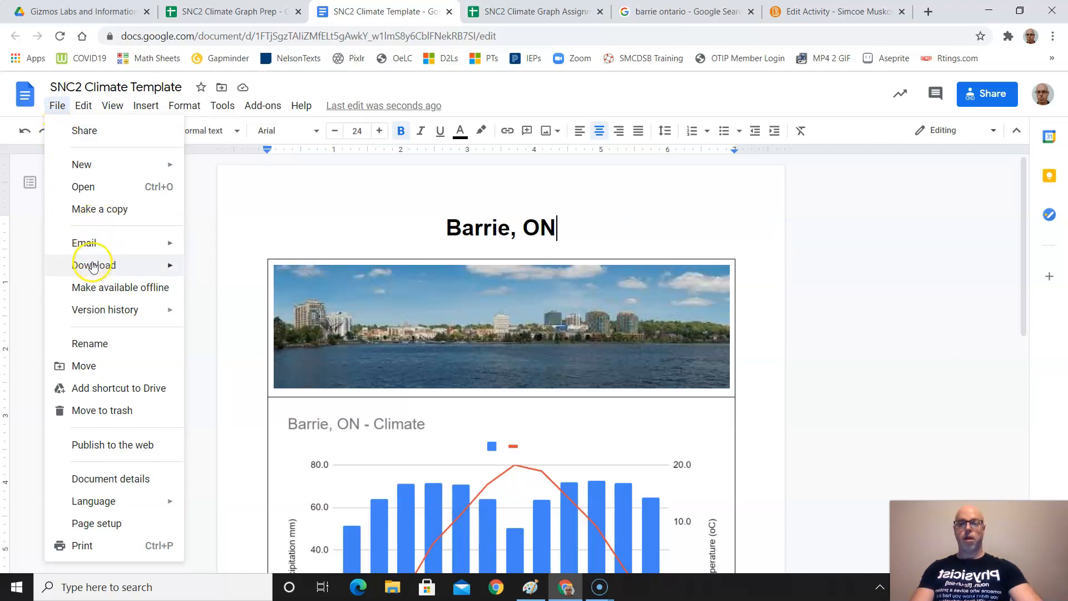
{"action": "mouse_move", "coordinate": [99, 218]}
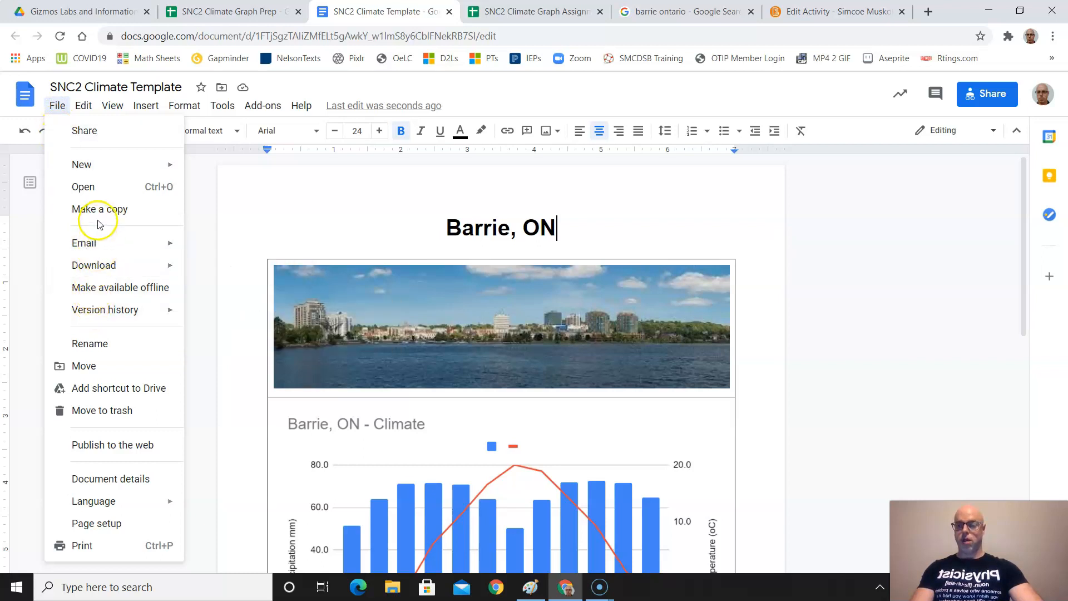
{"action": "mouse_move", "coordinate": [85, 130]}
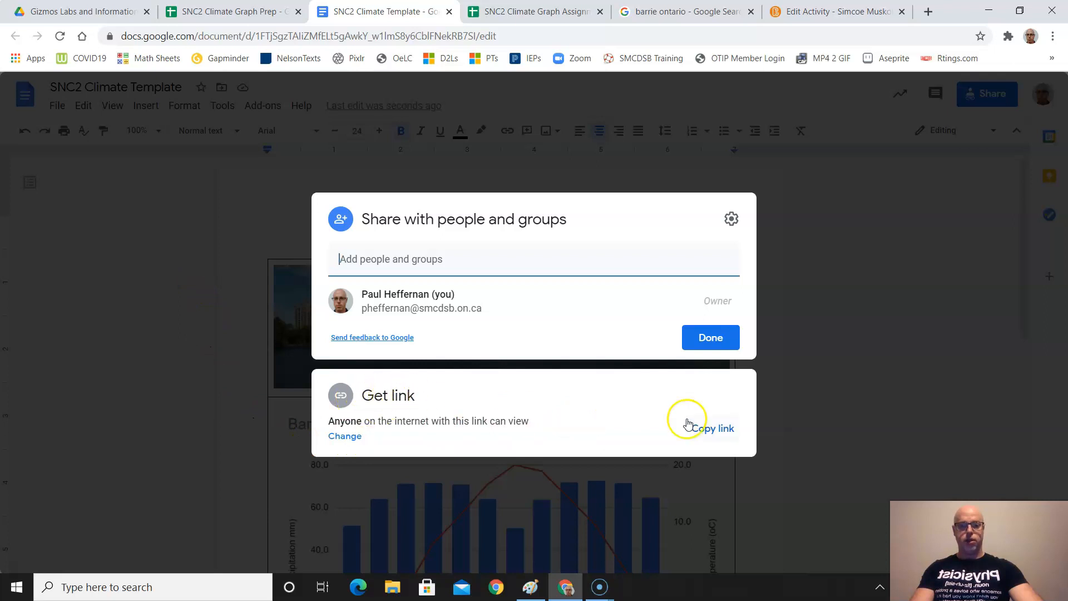
Copy the template's view-only share link and close the sharing dialog.
{"action": "left_click", "coordinate": [713, 428]}
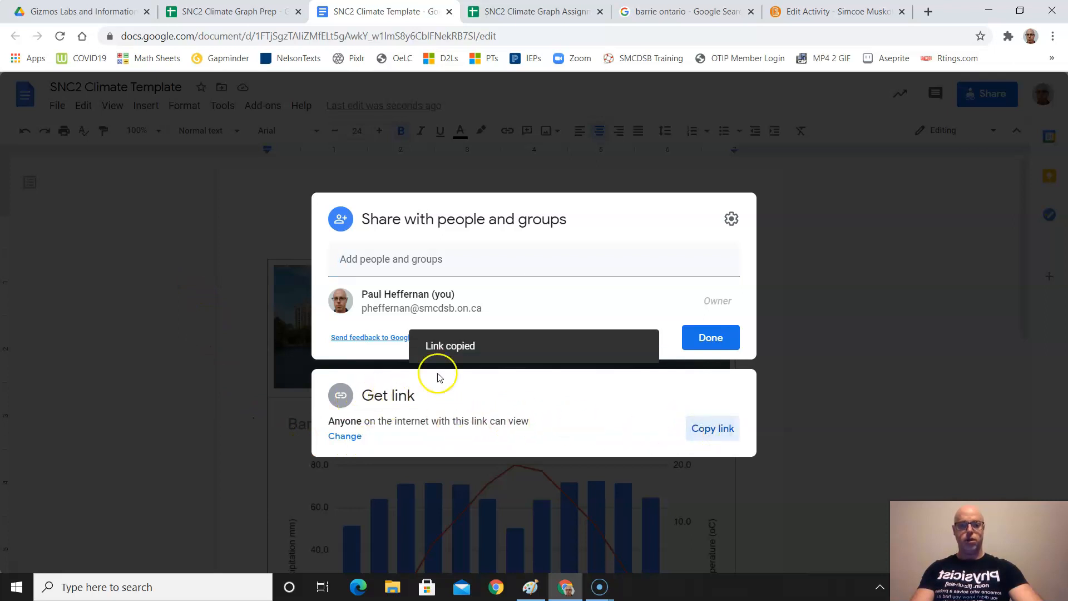
{"action": "left_click", "coordinate": [834, 12]}
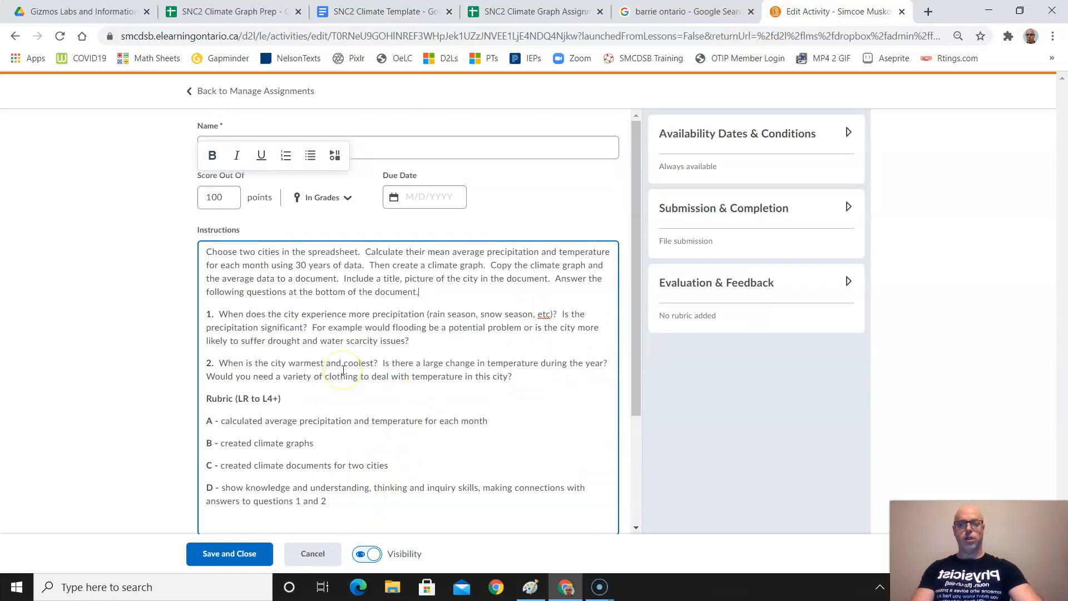
{"action": "mouse_move", "coordinate": [389, 295]}
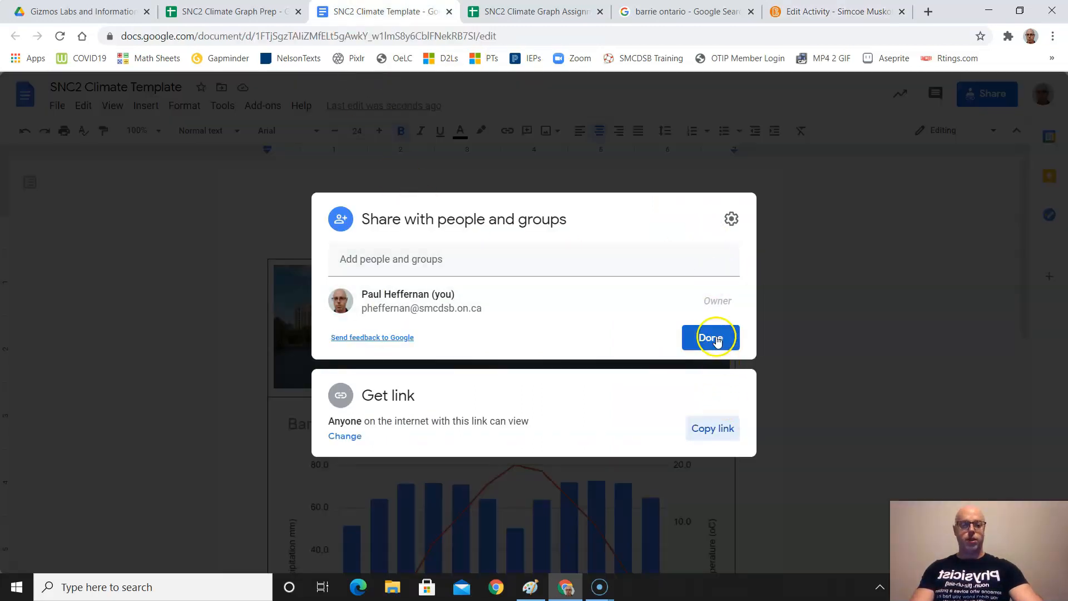
{"action": "left_click", "coordinate": [711, 338]}
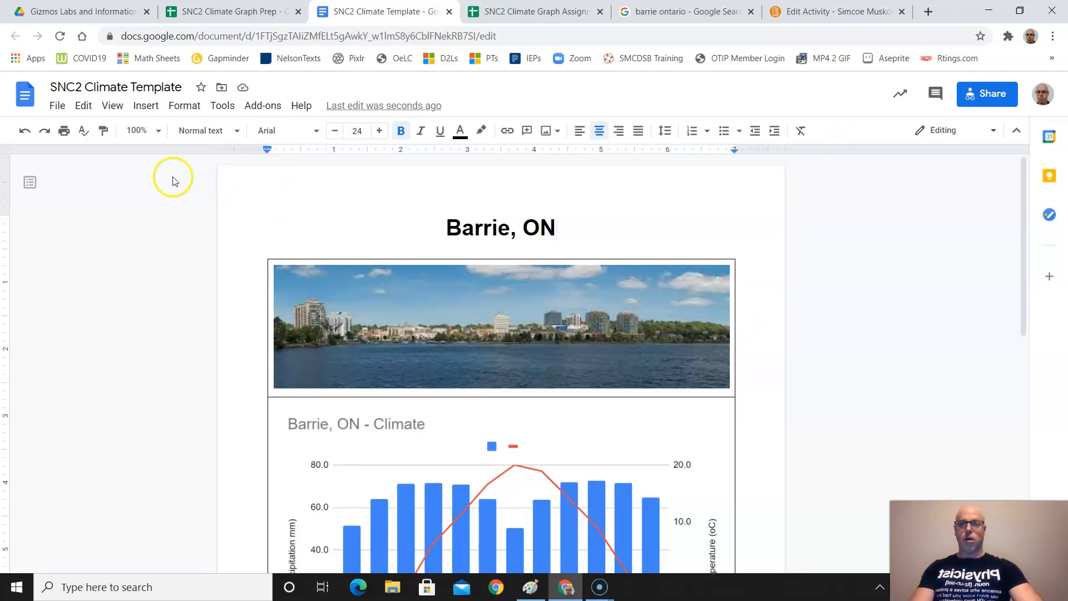
{"action": "left_click", "coordinate": [57, 105]}
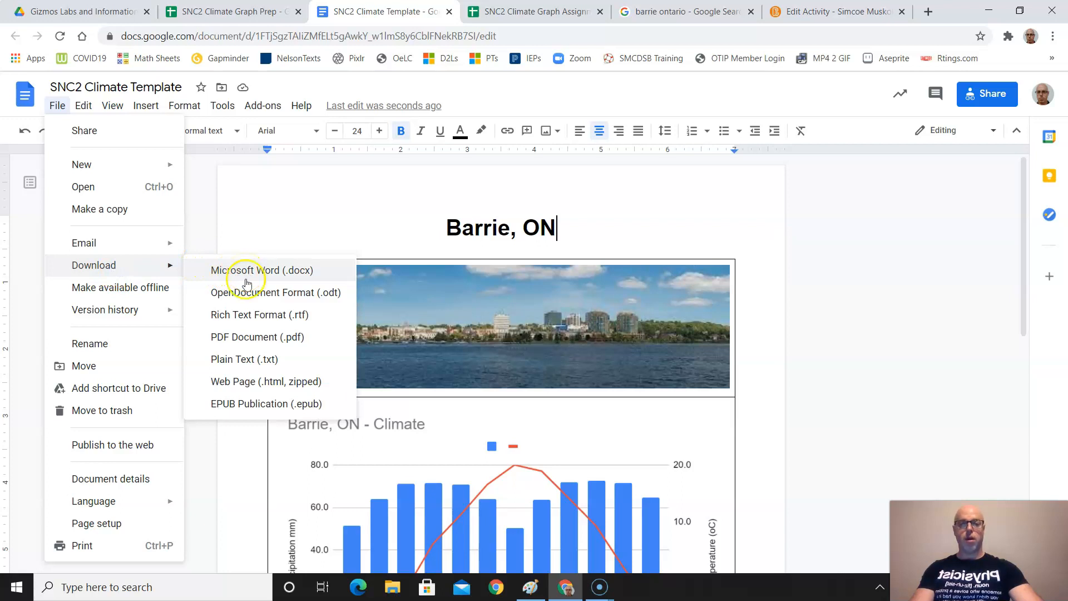
{"action": "mouse_move", "coordinate": [257, 340]}
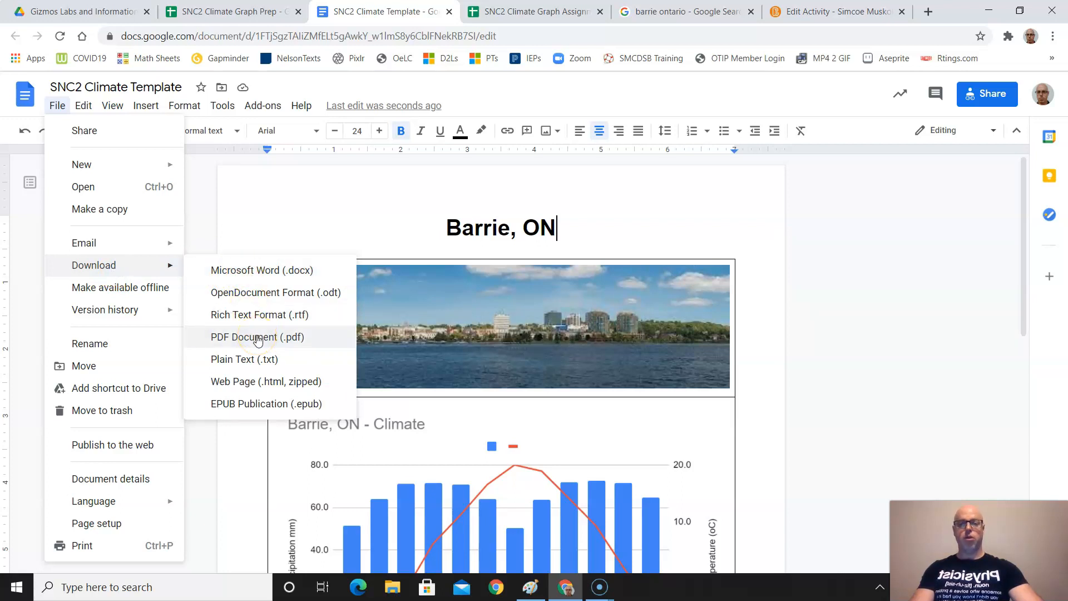
Download the SNC2 Climate Template as a PDF Document (.pdf).
{"action": "left_click", "coordinate": [257, 337]}
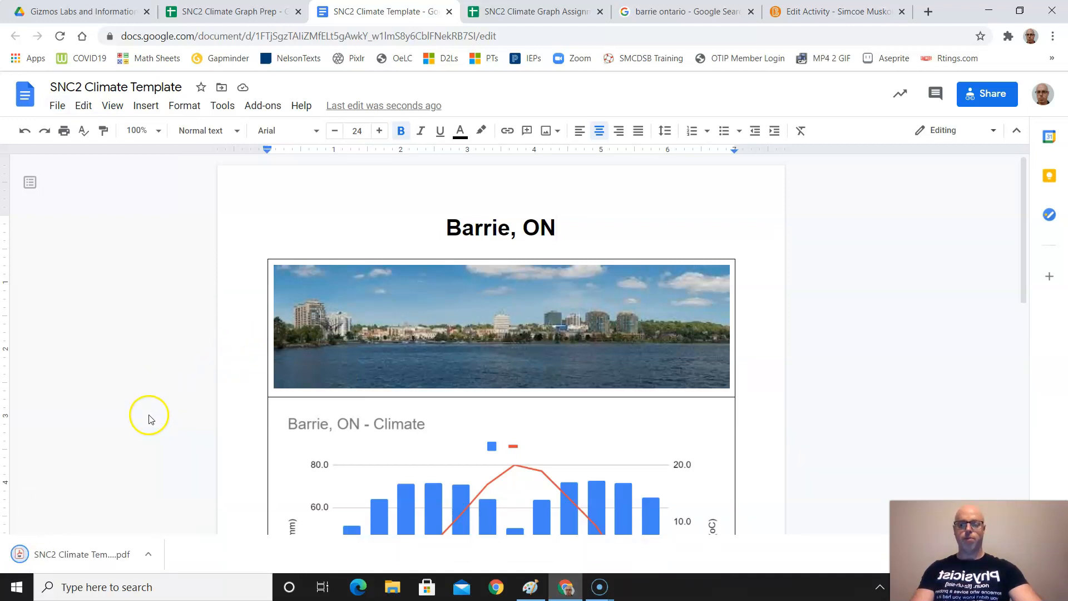
{"action": "mouse_move", "coordinate": [104, 491]}
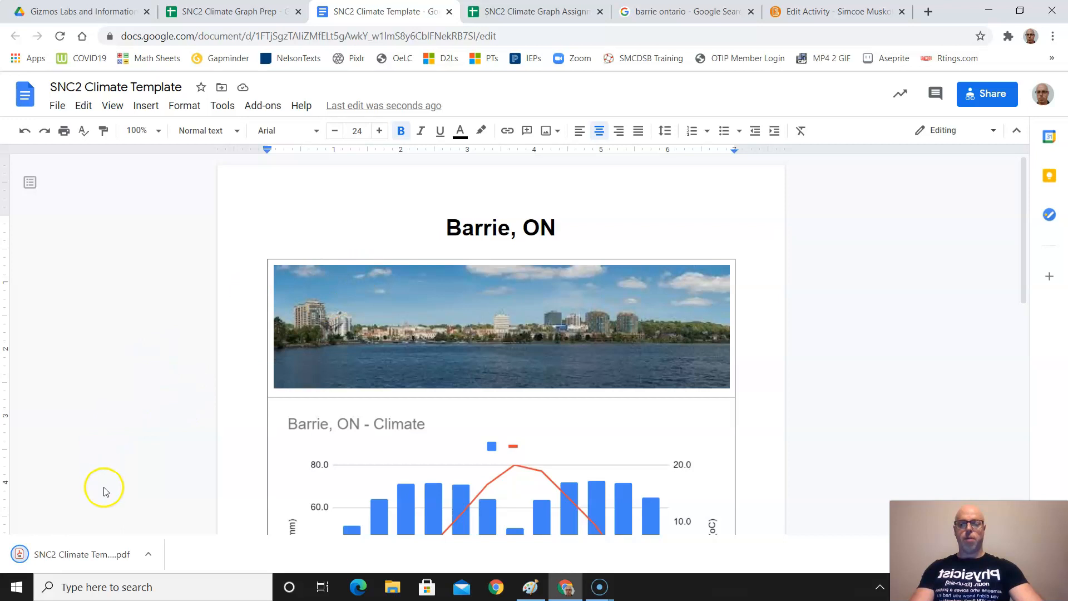
{"action": "mouse_move", "coordinate": [95, 562]}
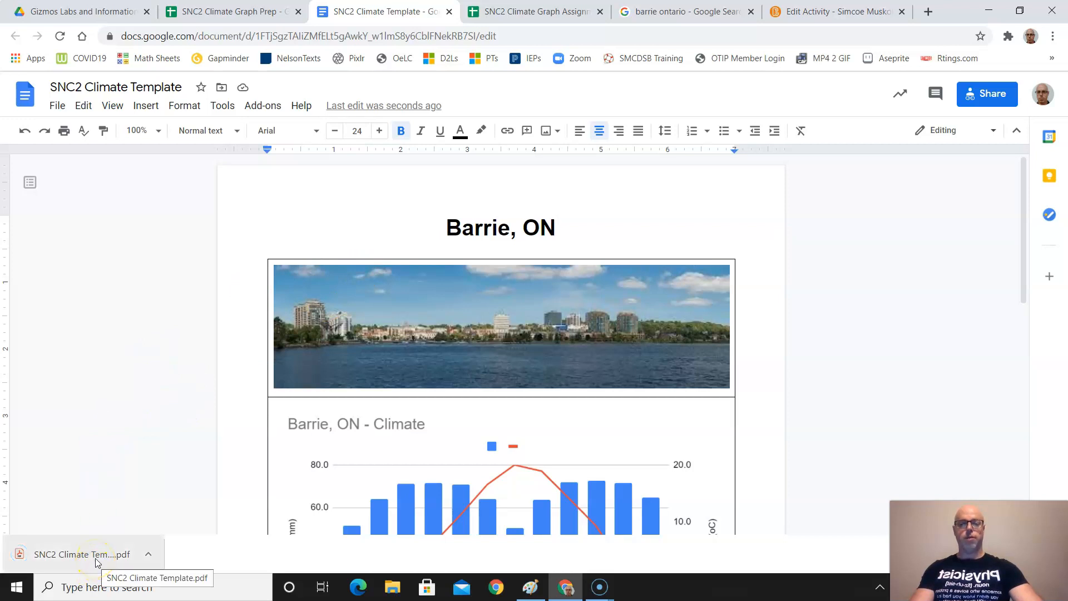